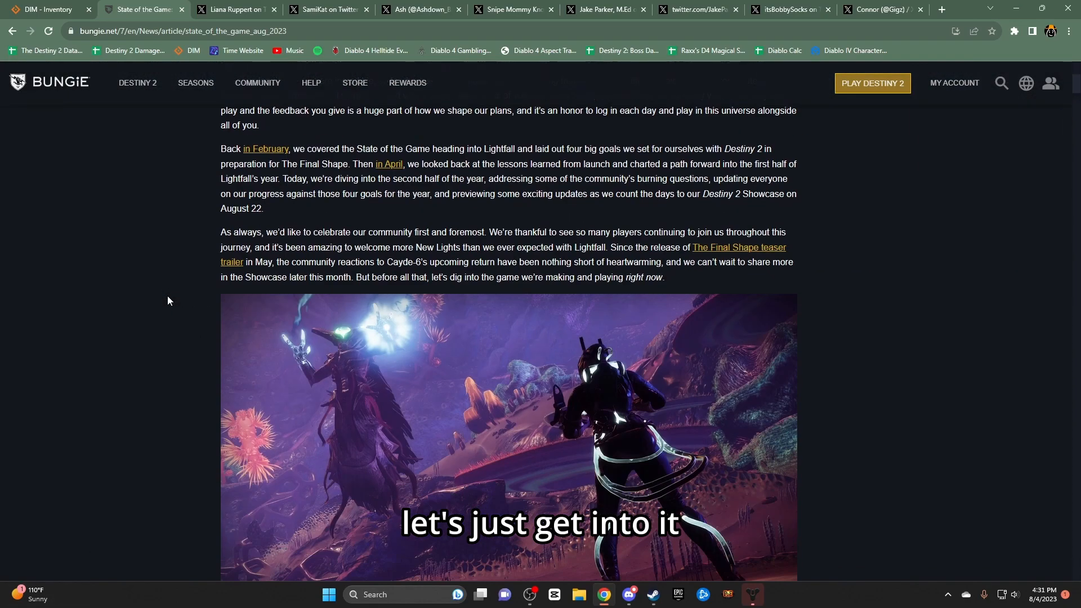
Highlight the Ritual Updates paragraphs and the Stasis Submachine Gun in Crucible mention while reading
scroll("down", 3)
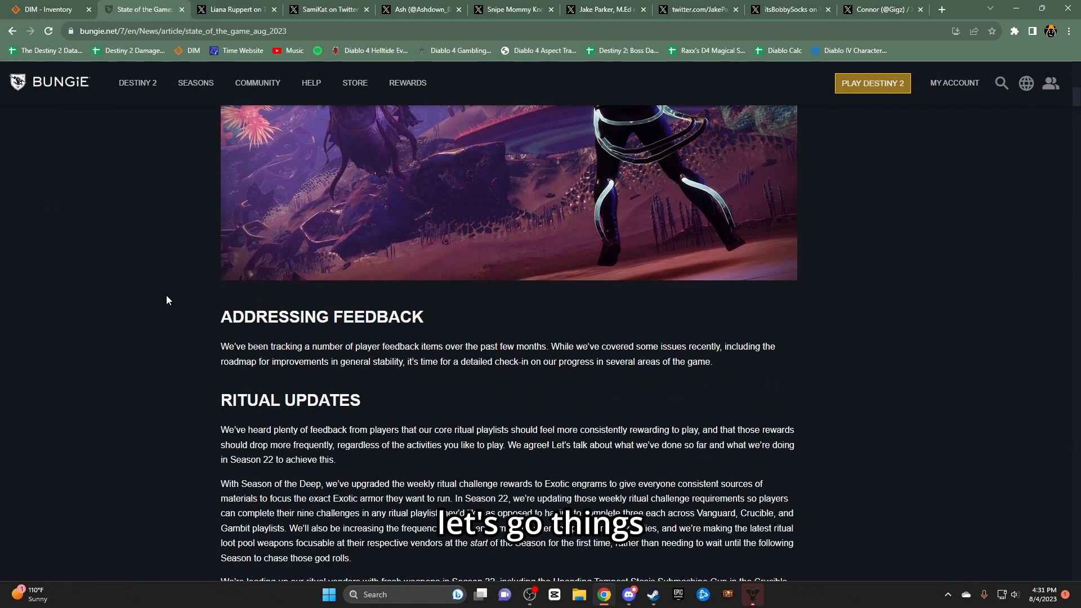
scroll("down", 3)
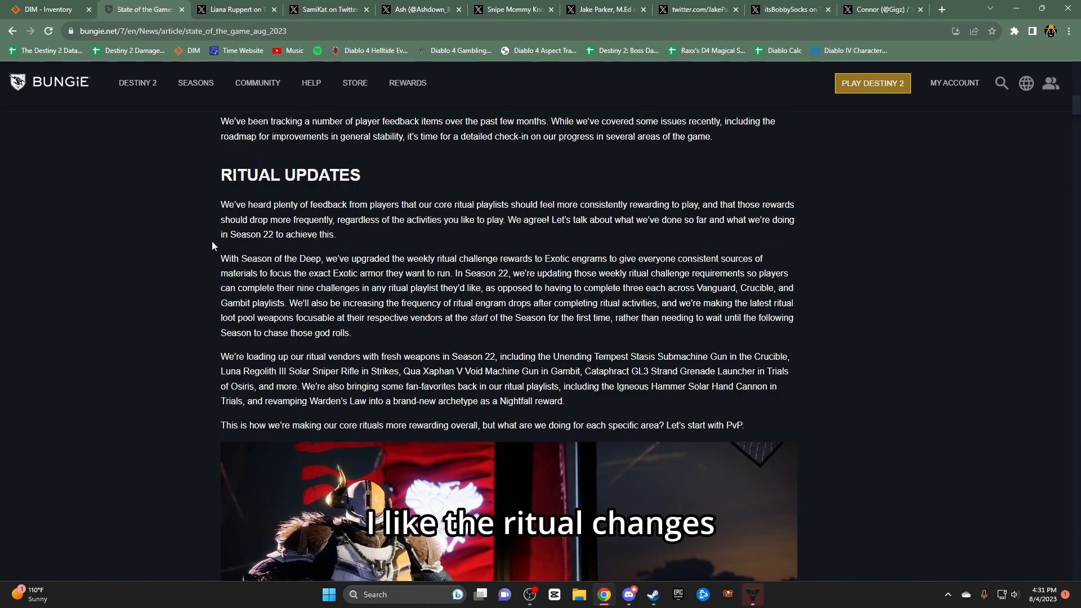
left_click_drag(220, 122, 564, 400)
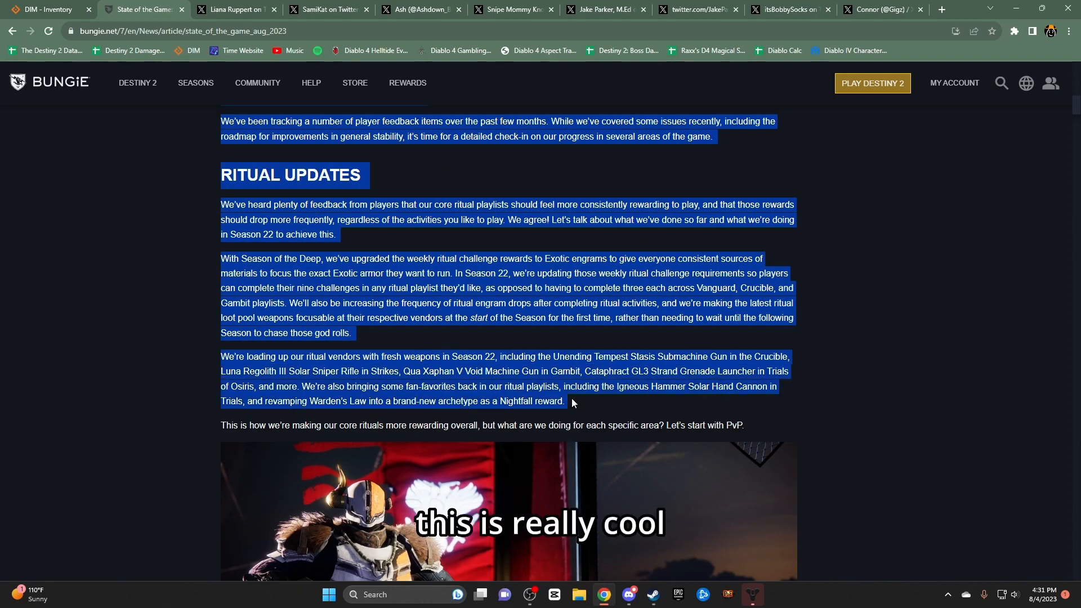
left_click(4, 221)
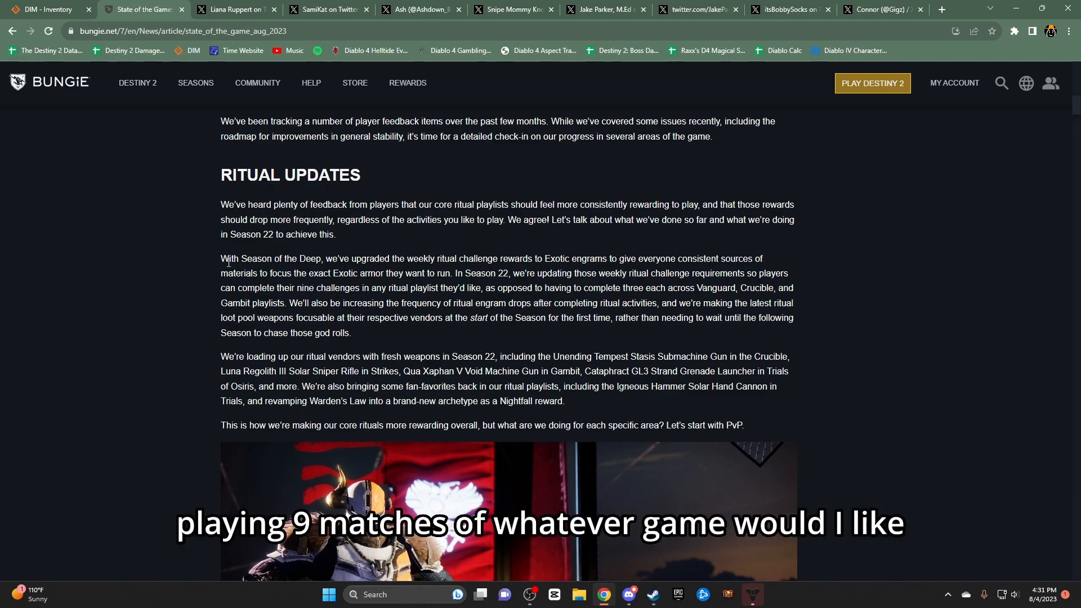
mouse_move(783, 267)
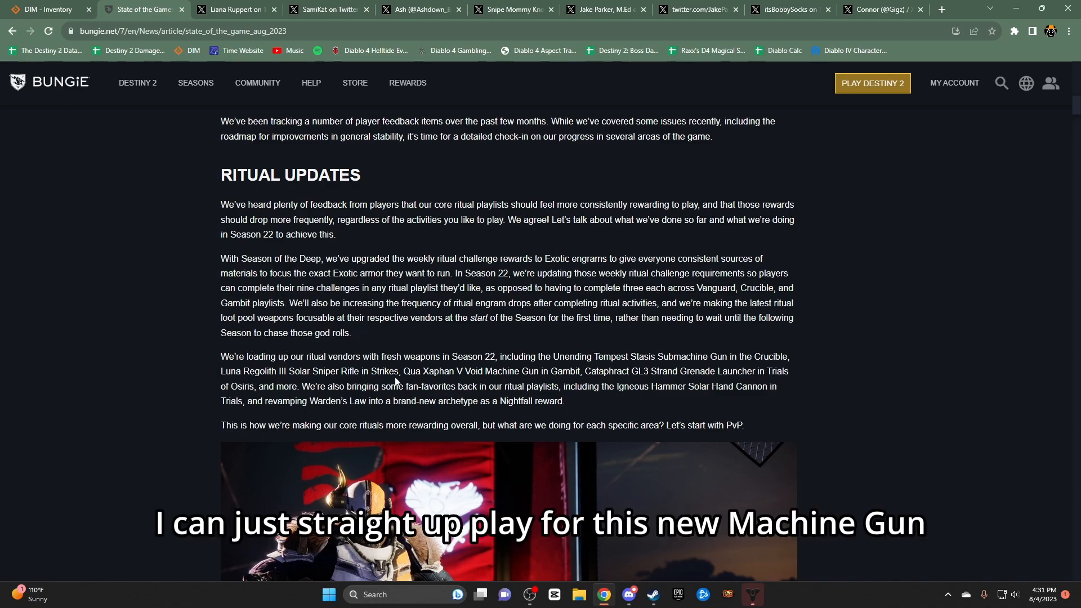
left_click_drag(405, 371, 580, 371)
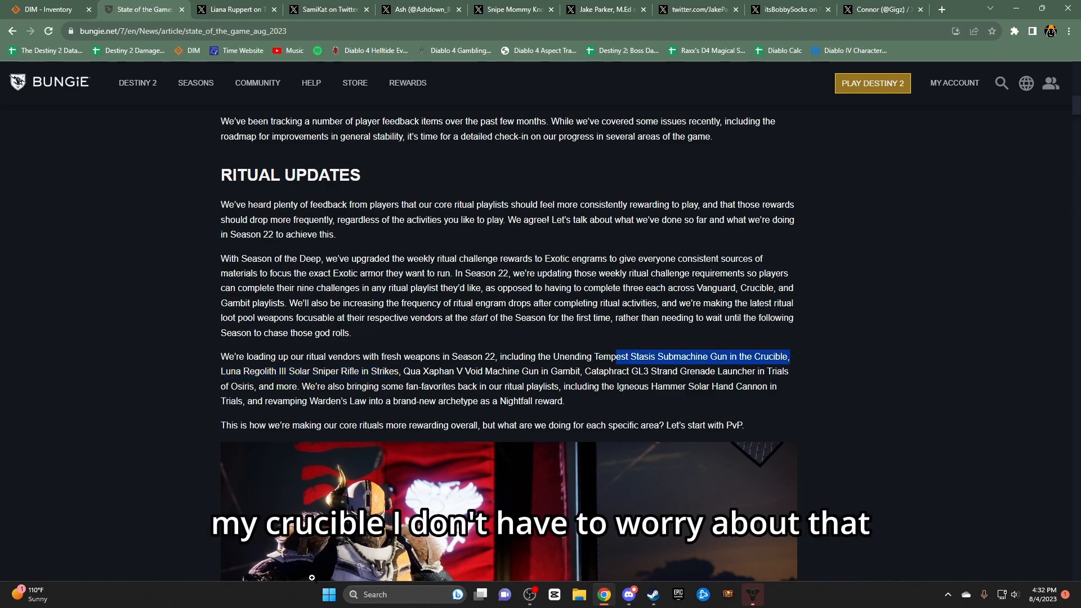
scroll("down", 3)
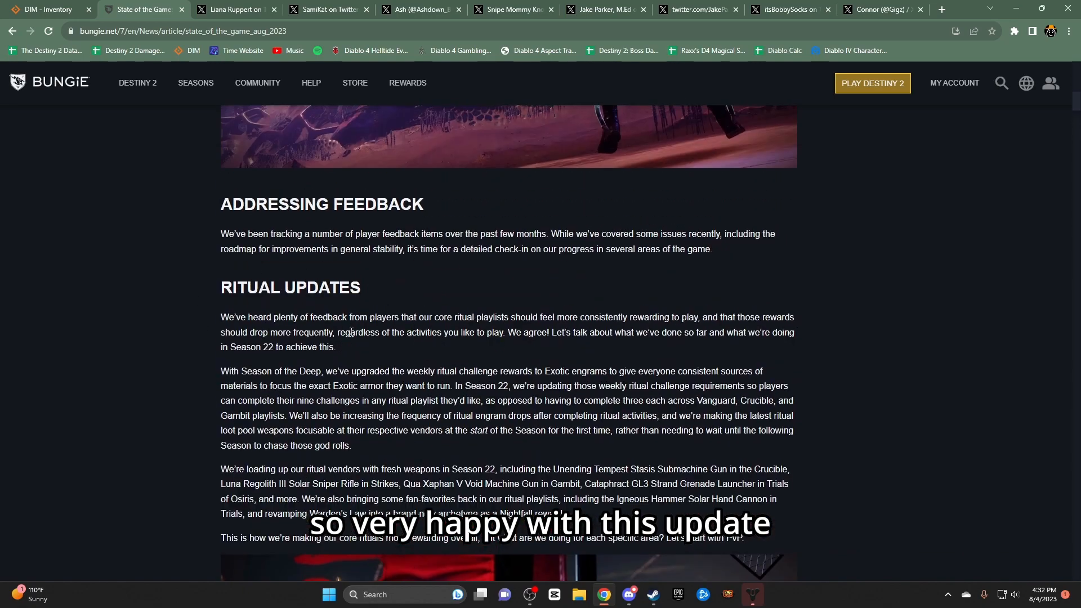
Highlight the Guardians vs. Guardians paragraph on new-map feedback, then the phrase 'To set expectations'
scroll("down", 3)
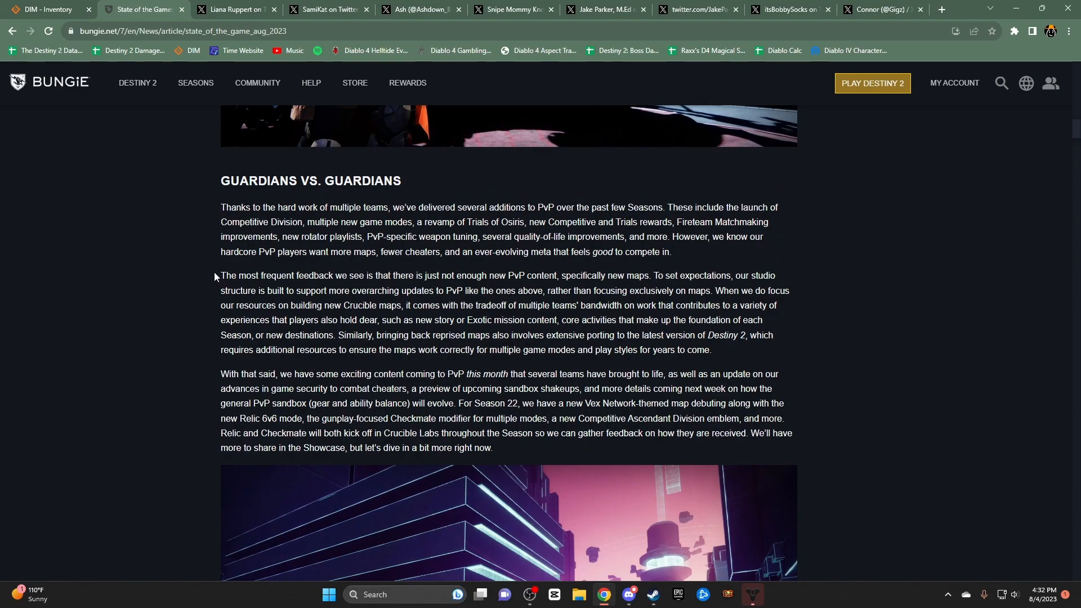
left_click_drag(221, 276, 259, 275)
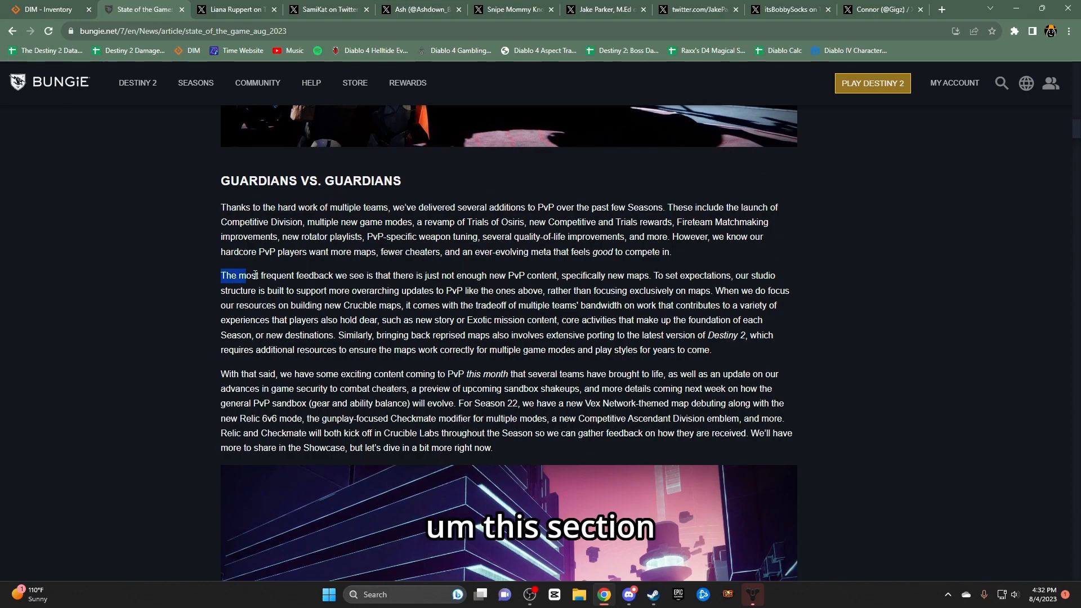
left_click_drag(220, 275, 542, 335)
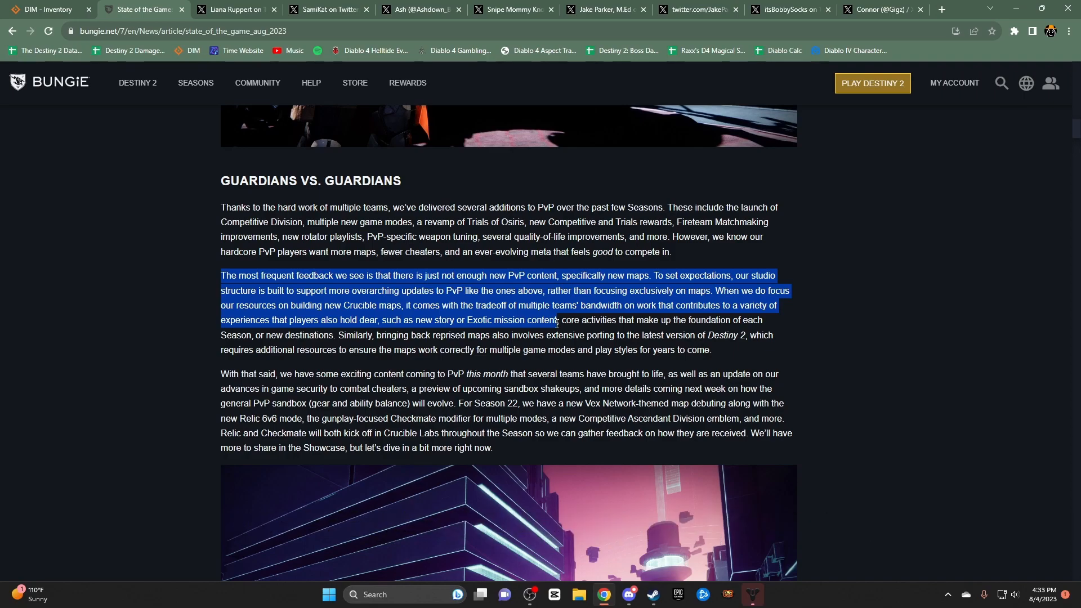
mouse_move(477, 331)
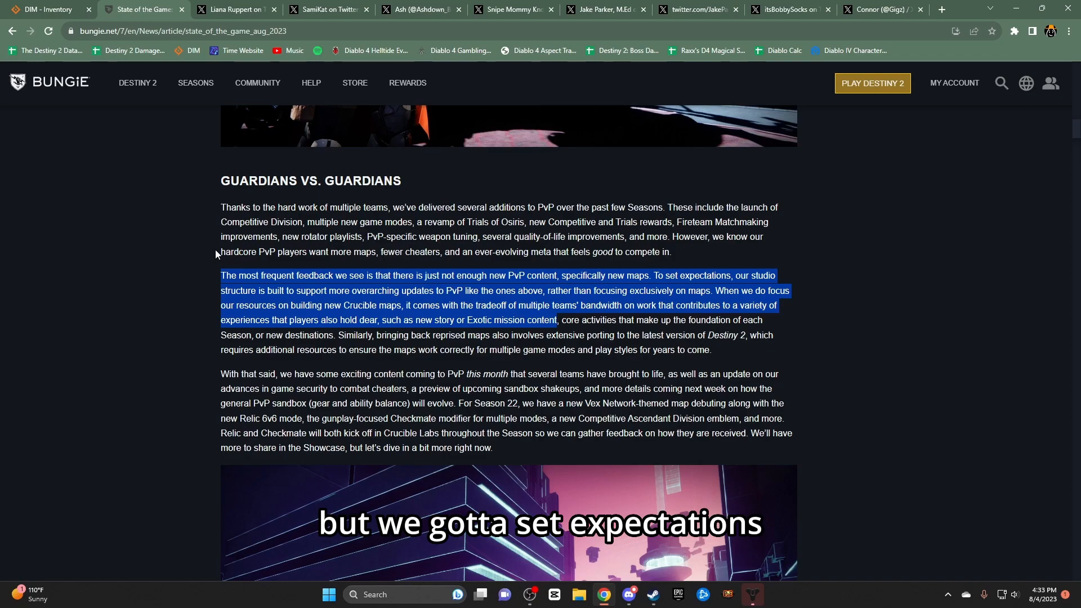
left_click(652, 275)
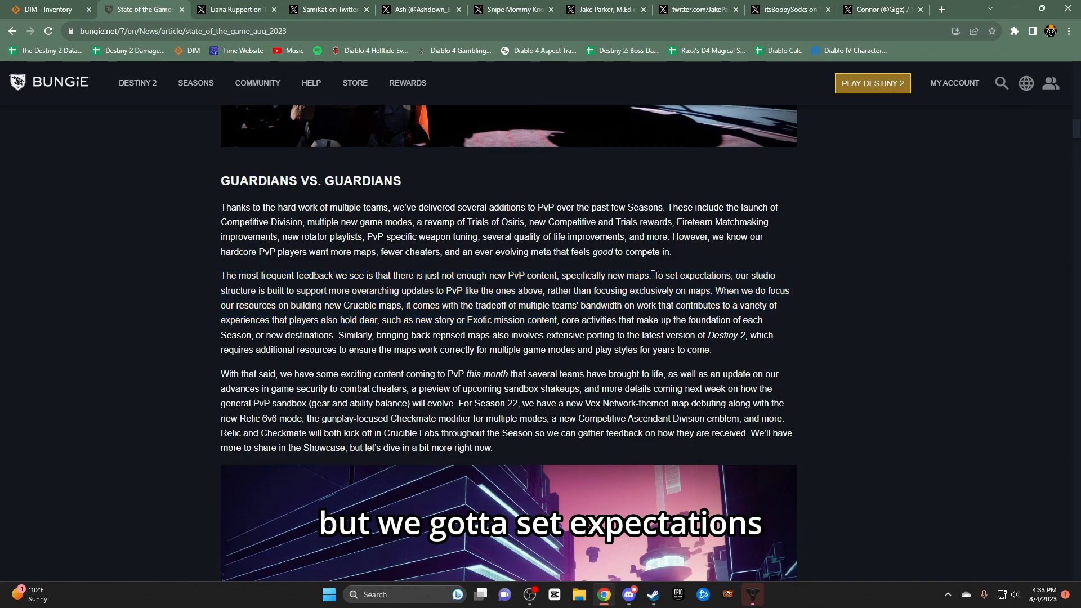
left_click_drag(652, 275, 732, 275)
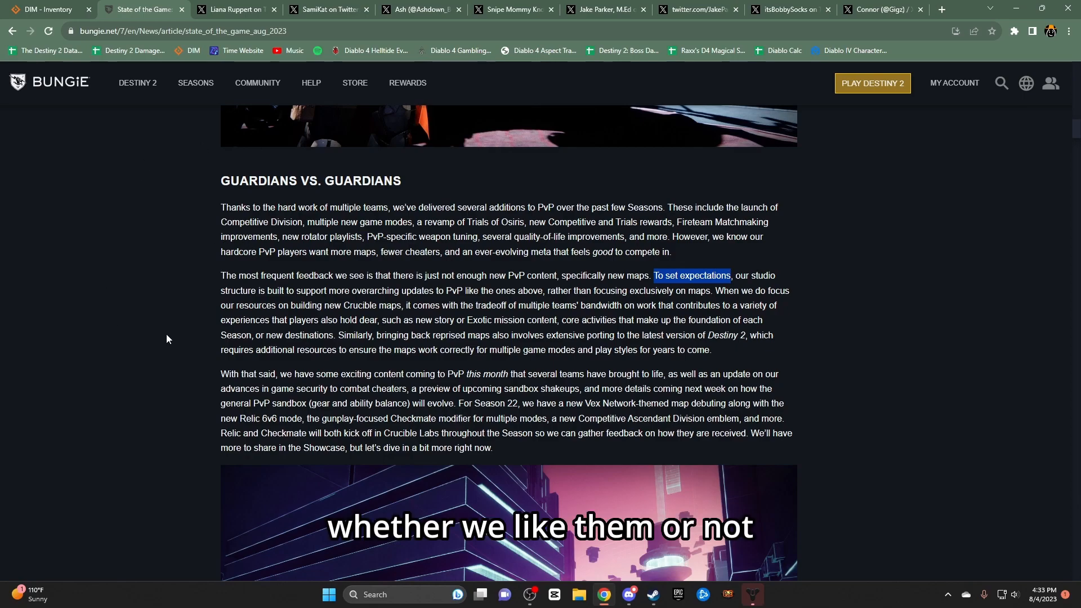
Scroll past the new Multiplex Vex map and Checkmate to the Relic 6v6 mode description
scroll("down", 3)
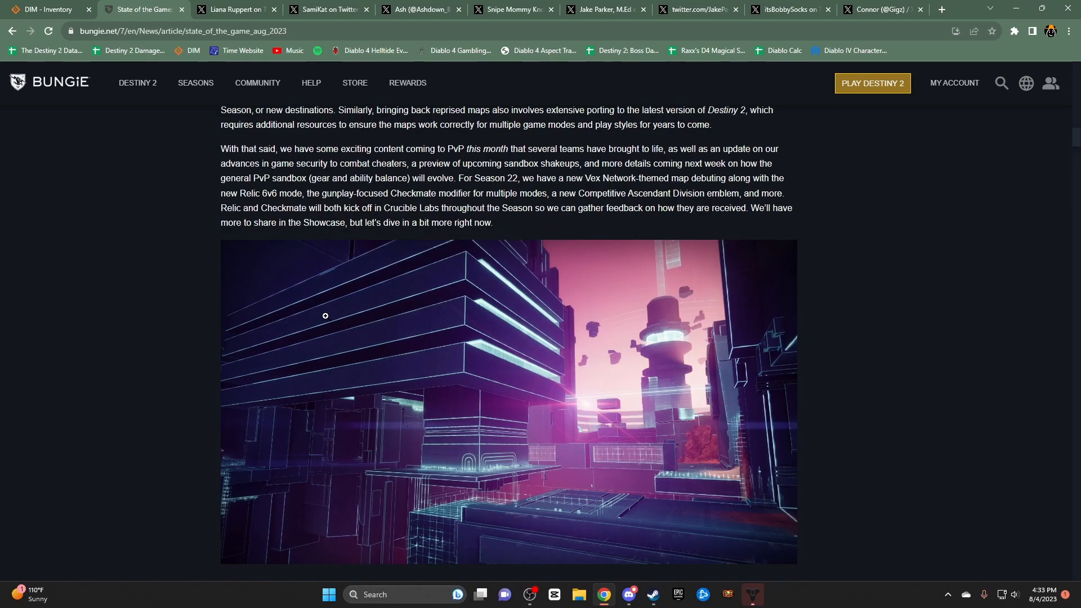
scroll("down", 3)
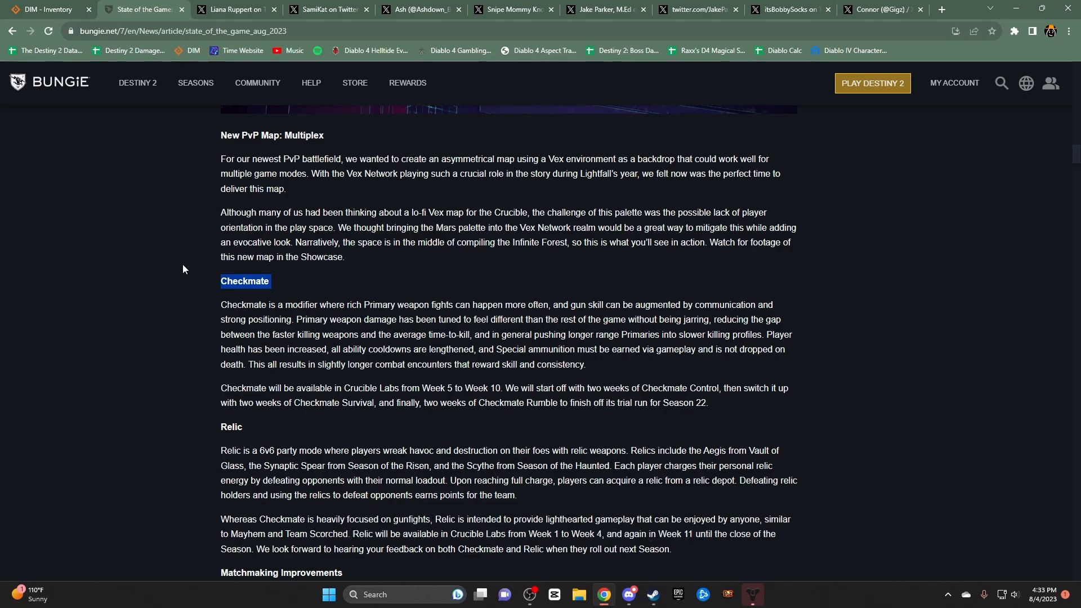
scroll("down", 3)
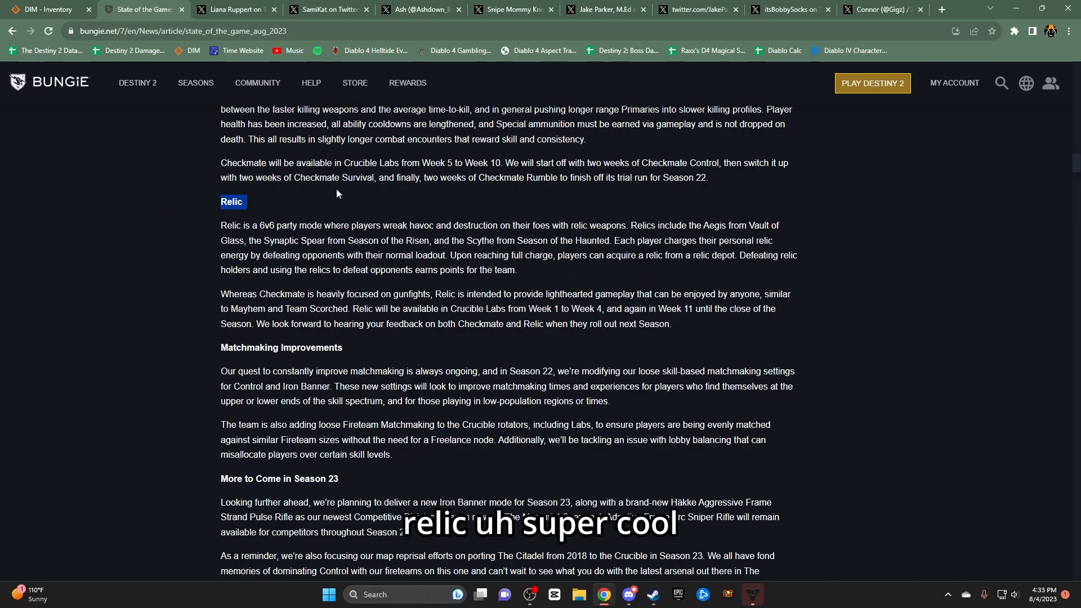
mouse_move(222, 225)
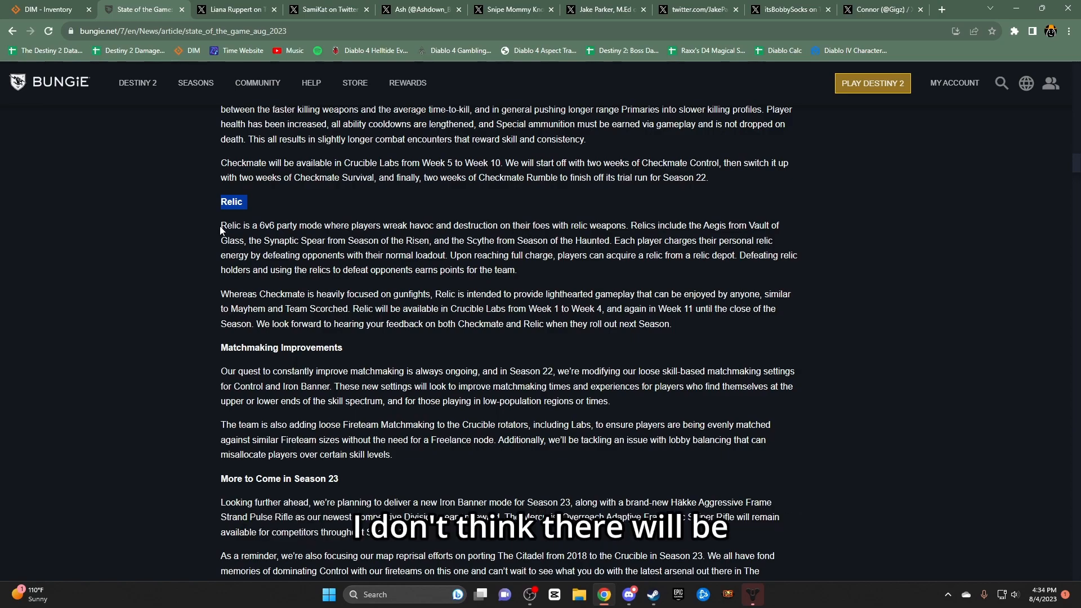
scroll("down", 3)
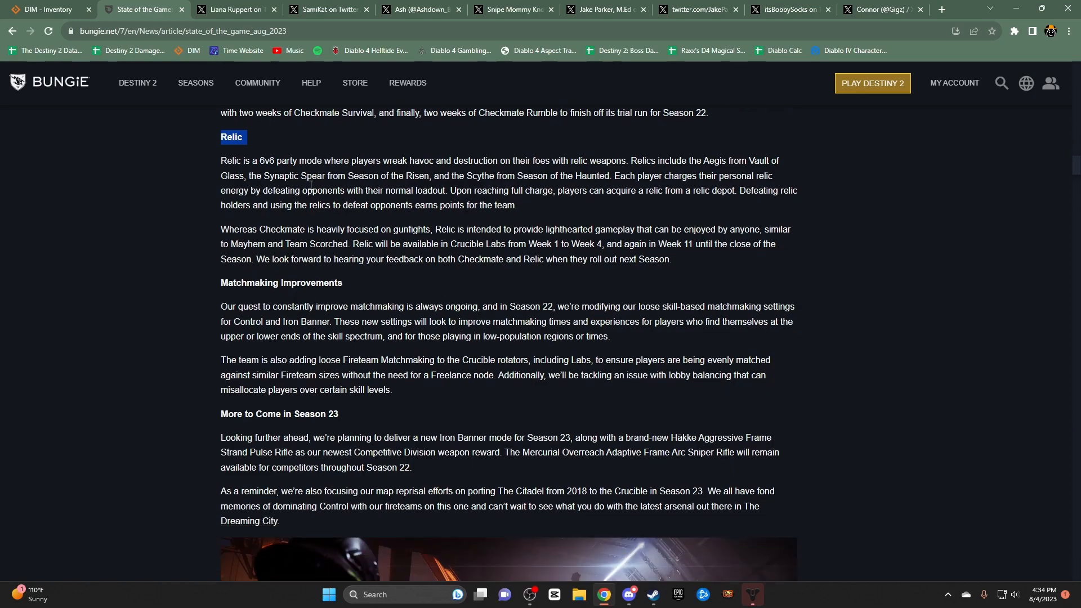
Highlight 'Fireteam Matchmaking' under Matchmaking Improvements, then clear the selection and keep reading
scroll("down", 3)
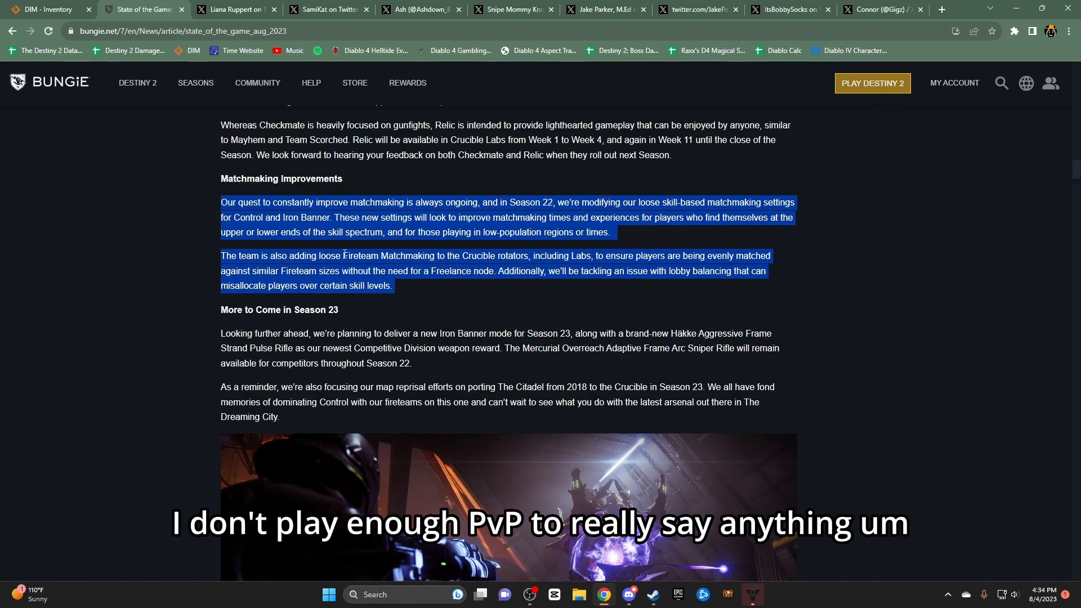
double_click(384, 256)
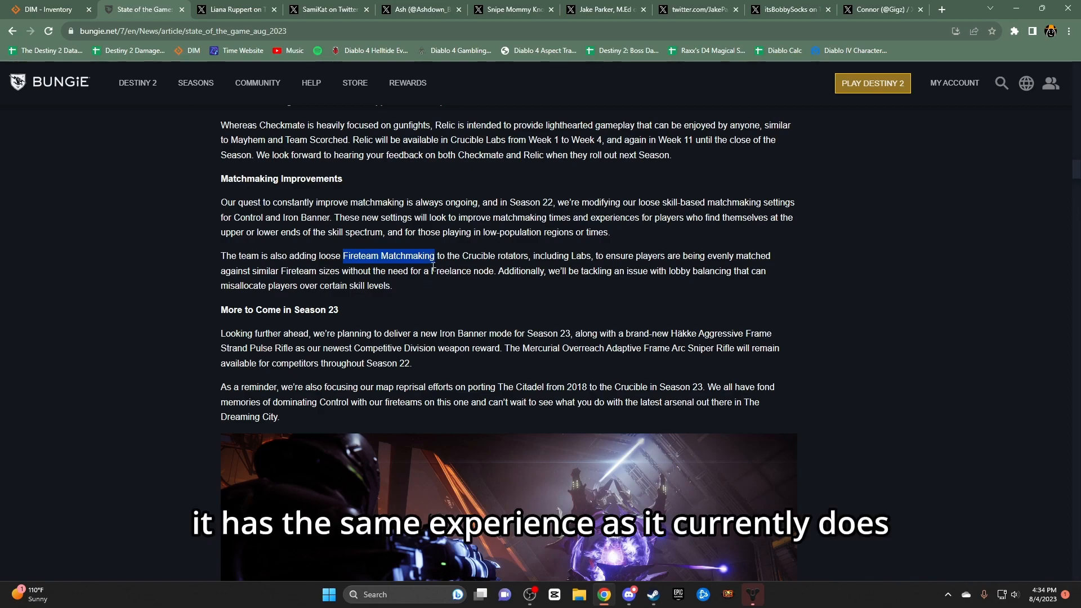
mouse_move(417, 249)
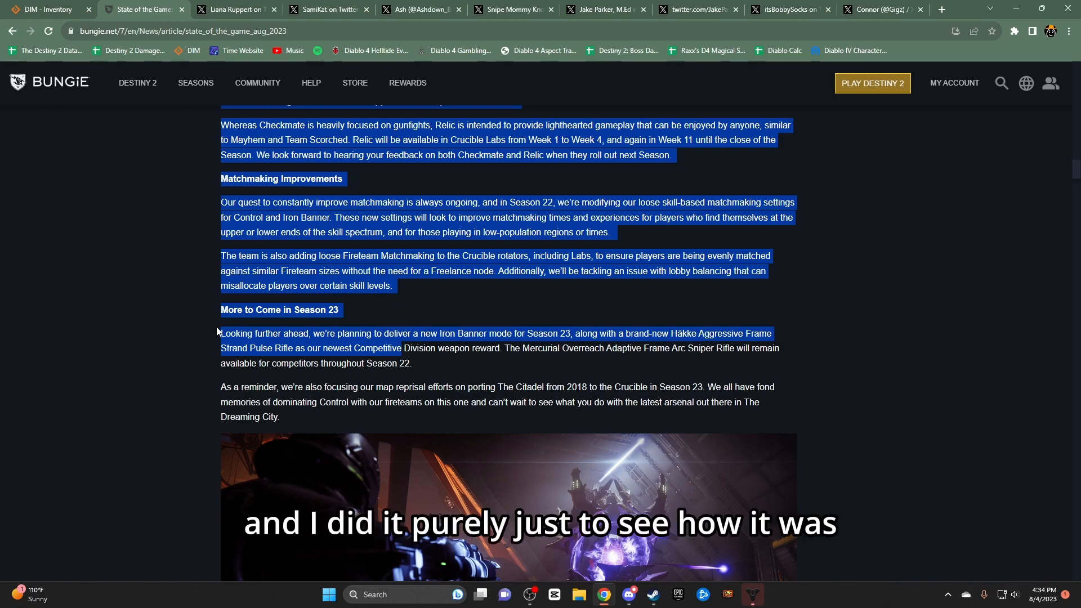
left_click(218, 331)
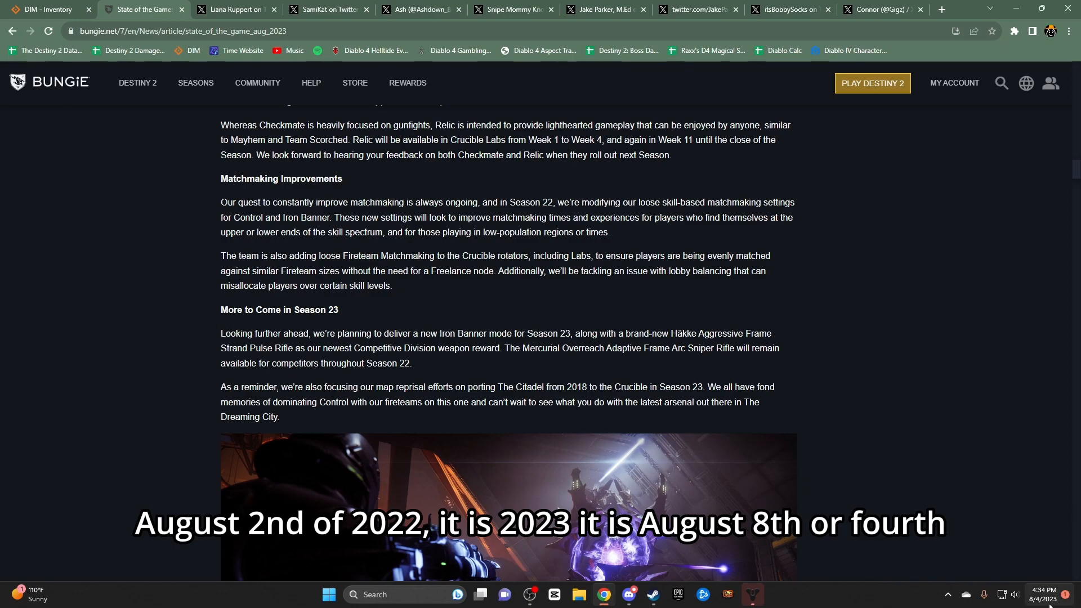
mouse_move(900, 462)
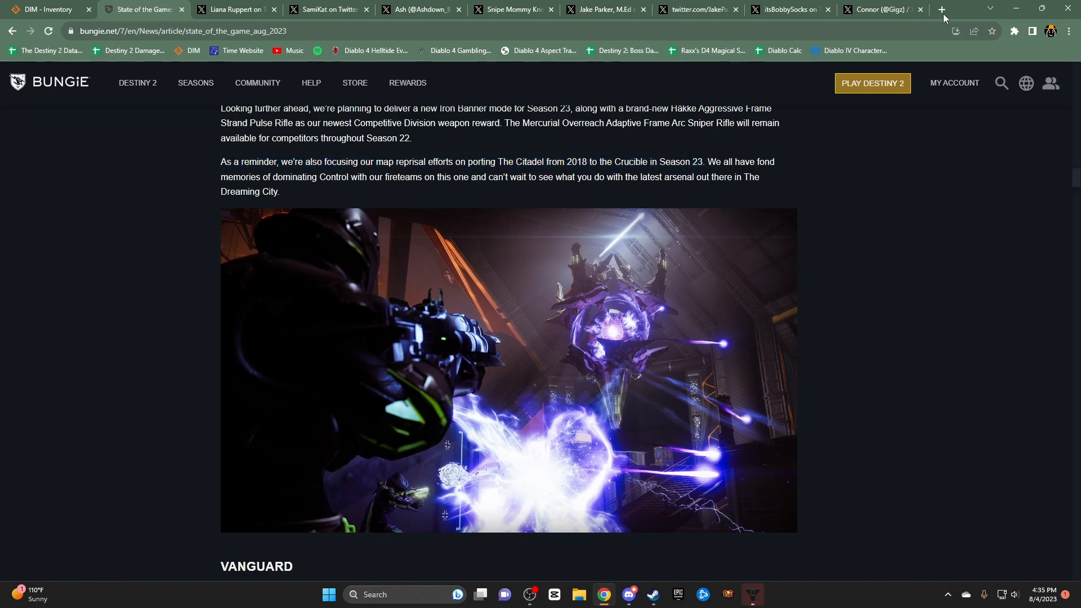
Scroll to the VANGUARD heading and highlight the Vanguard Medals paragraphs ending at The Dreaming City
left_click(940, 9)
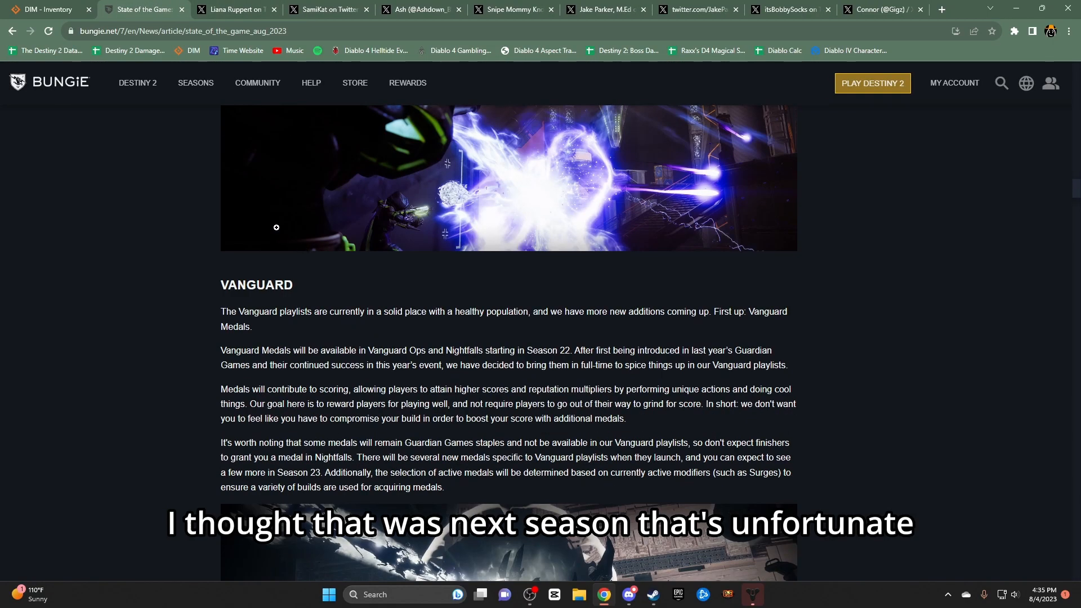
scroll("down", 3)
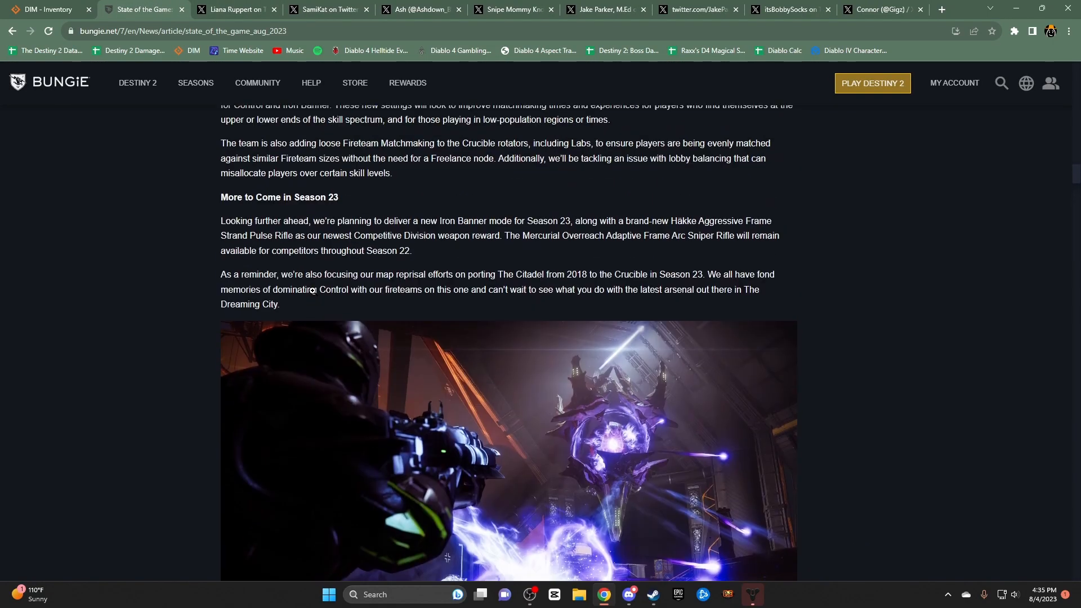
mouse_move(277, 315)
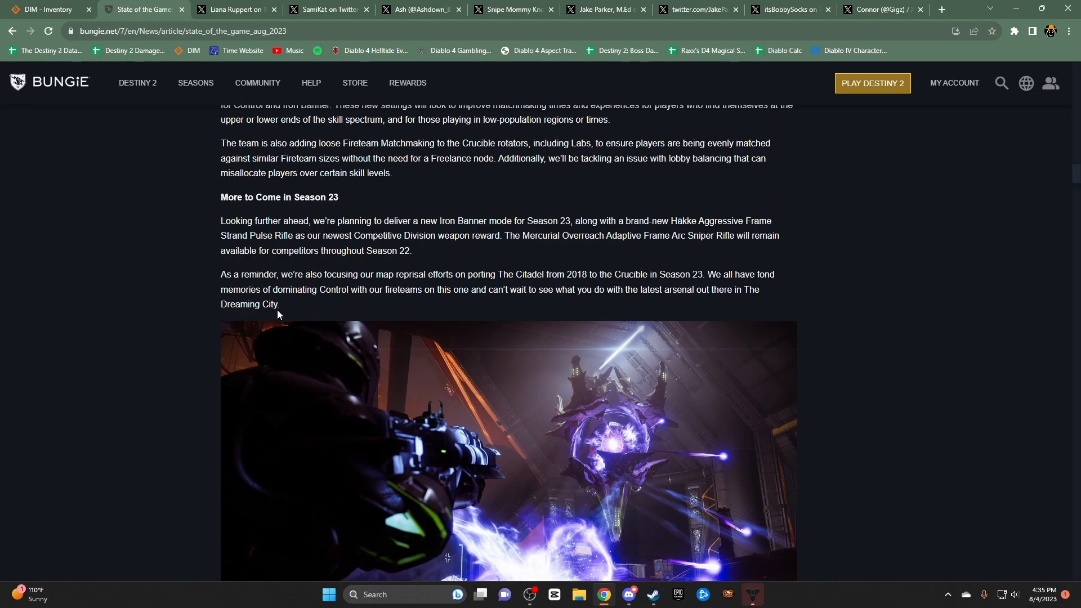
left_click_drag(220, 274, 279, 304)
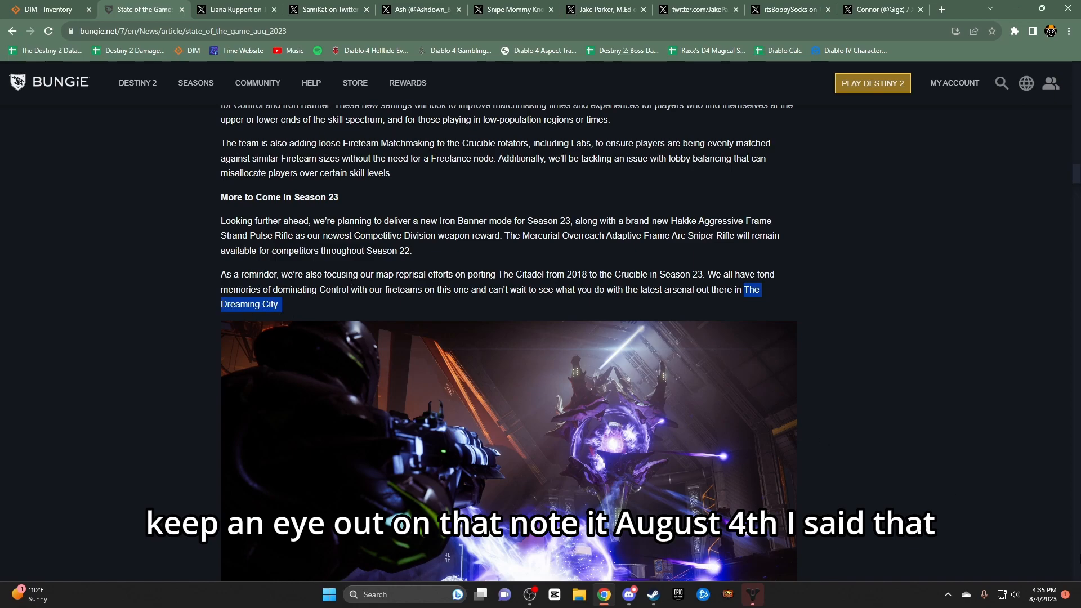
mouse_move(310, 323)
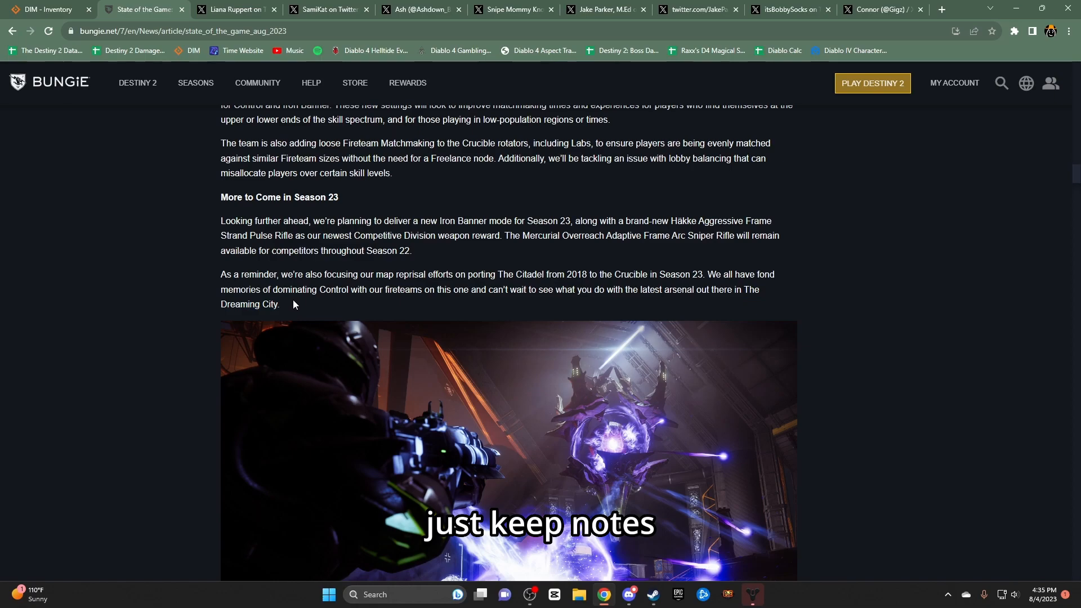
scroll("down", 3)
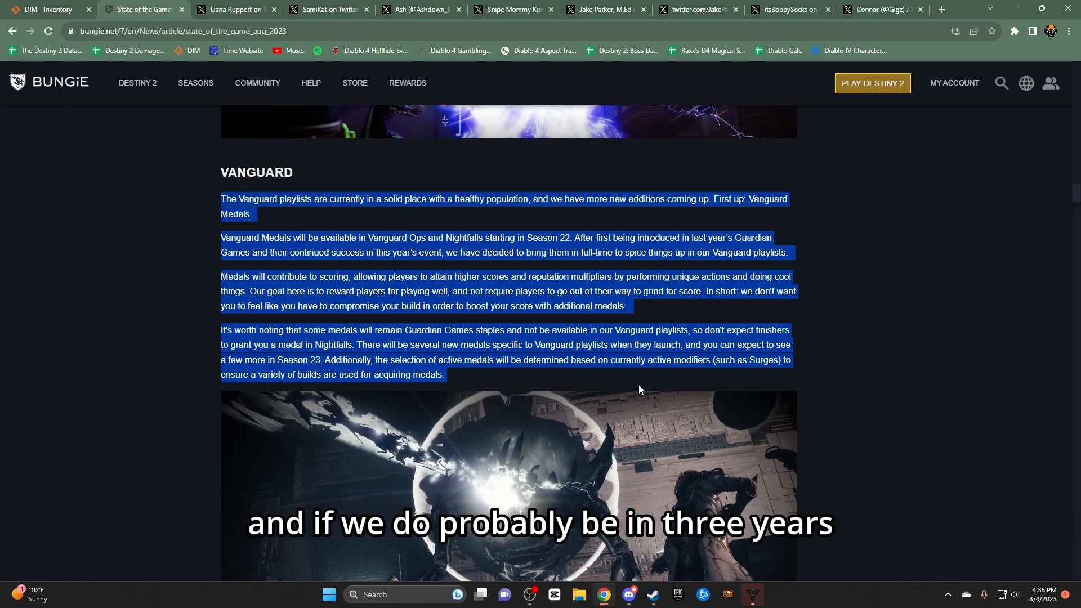
Highlight 'resources away from more popular parts of the game to shore up' under GAMBIT
left_click(313, 266)
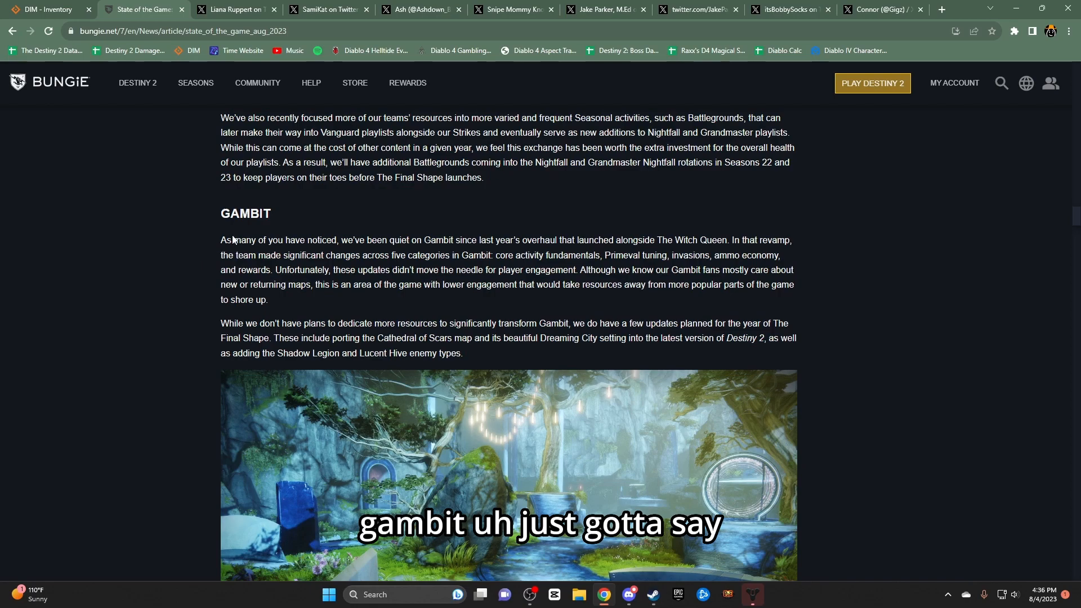
scroll("down", 3)
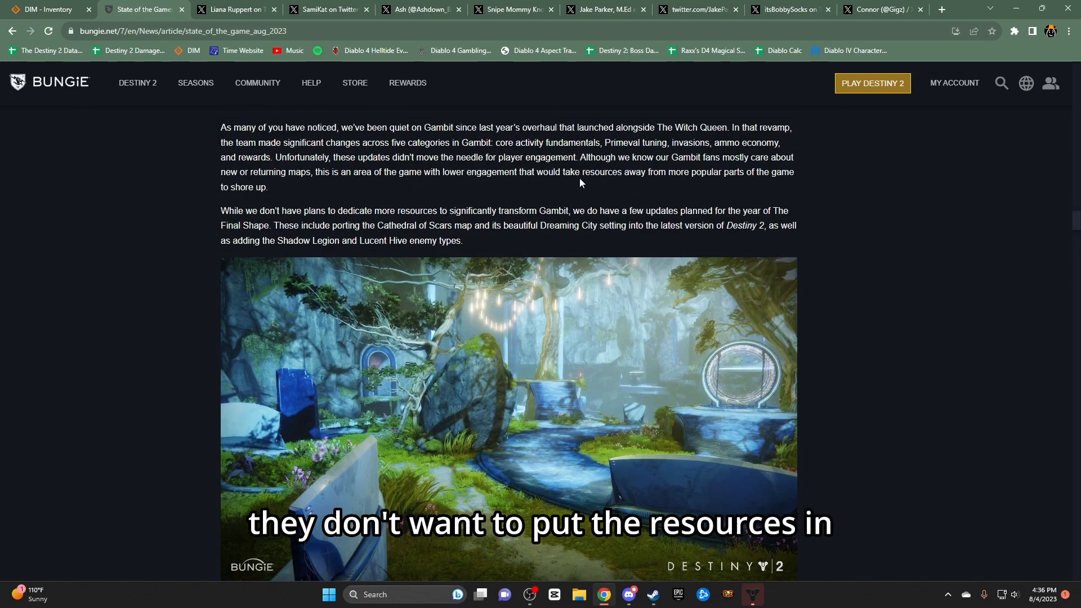
left_click_drag(584, 172, 794, 172)
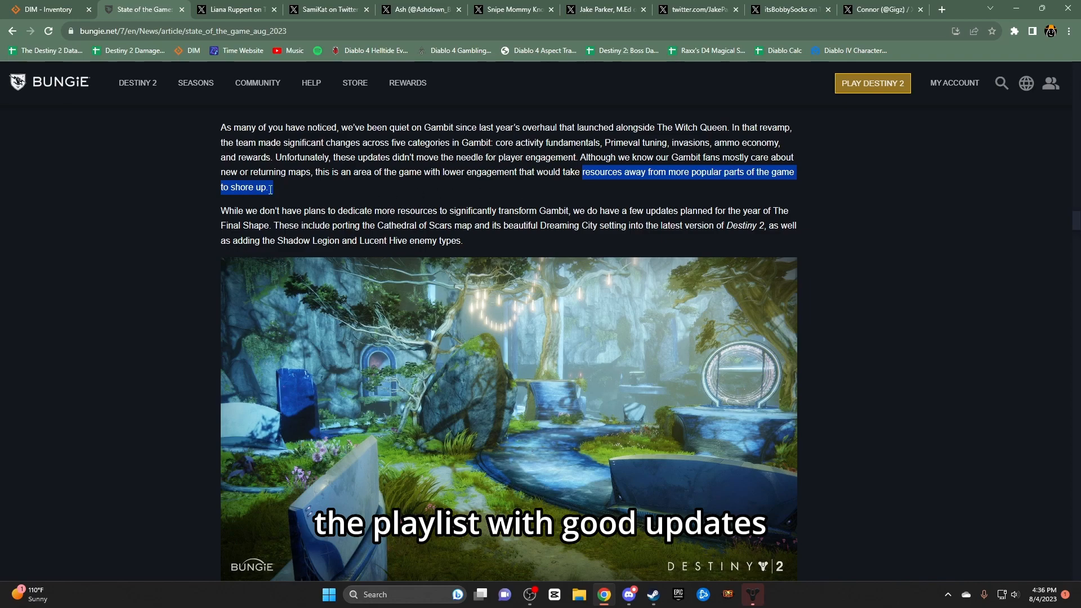
View the Snipe Mommy Knope tweet on reviving Gambit armor, then return to the article
left_click(513, 9)
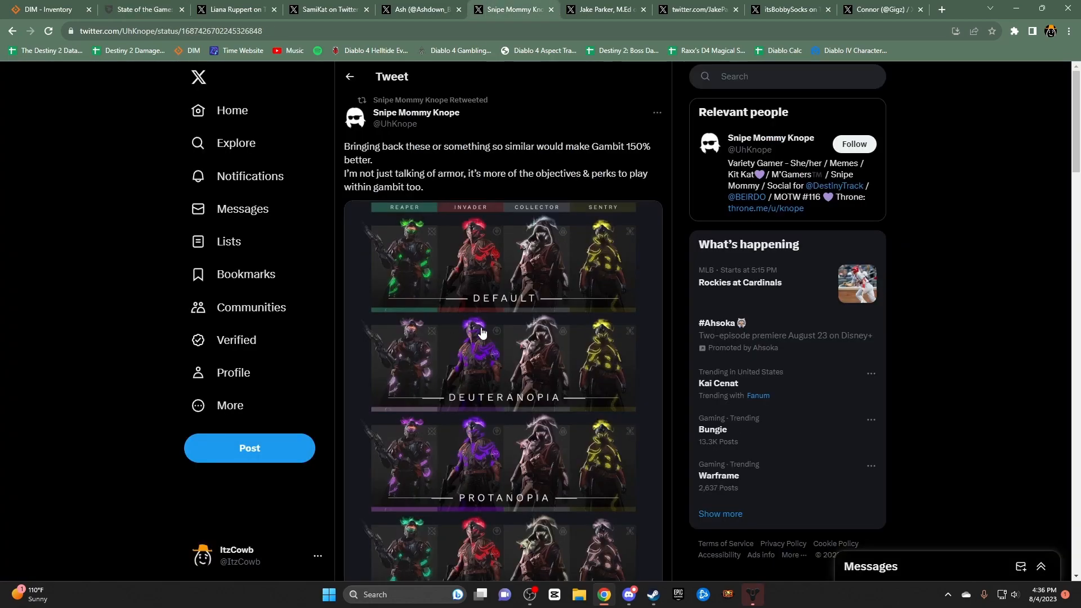
scroll("down", 3)
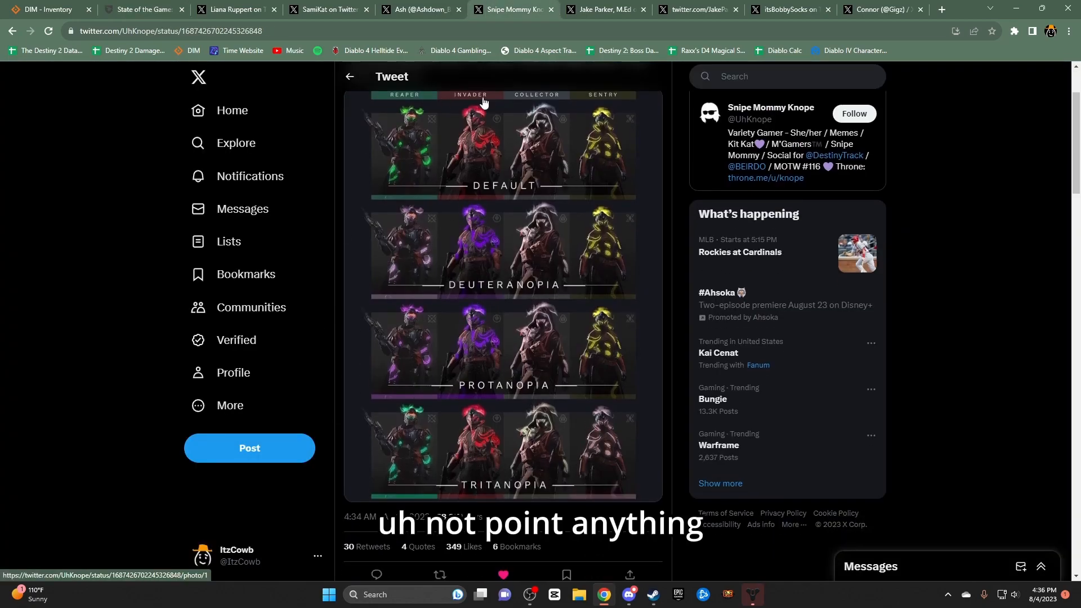
left_click(141, 9)
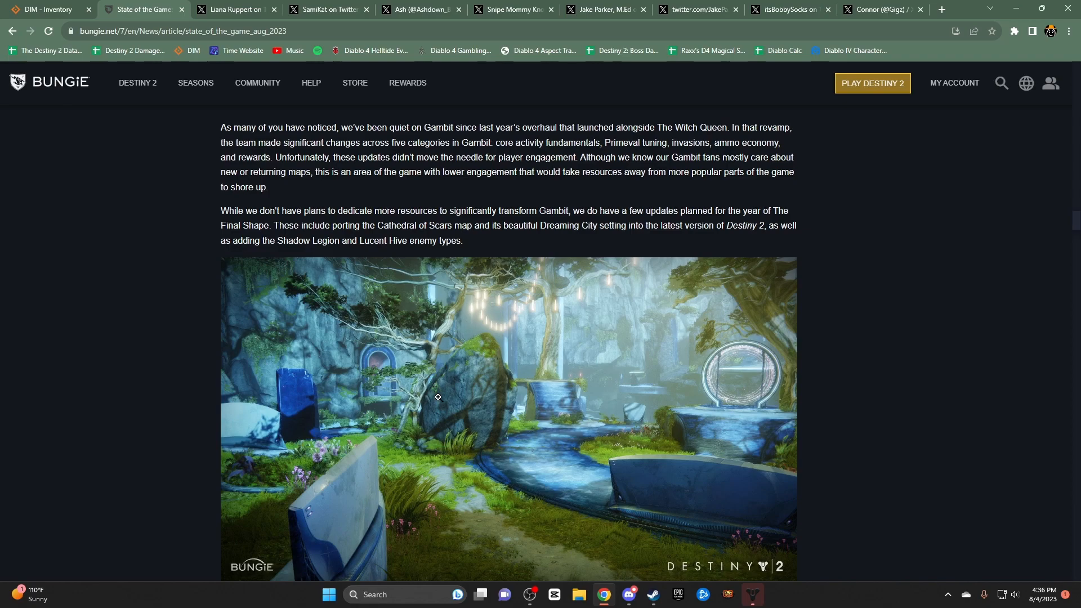
Highlight the ARMOR SET REWARDS paragraph on ritual armor sets, then scroll on to Game Security
scroll("down", 3)
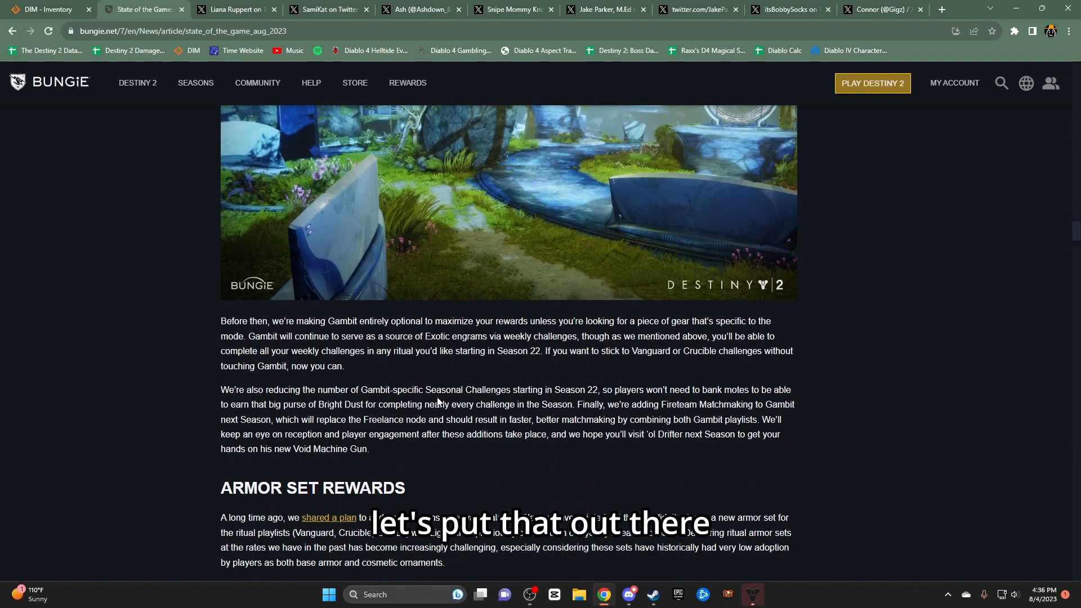
scroll("down", 3)
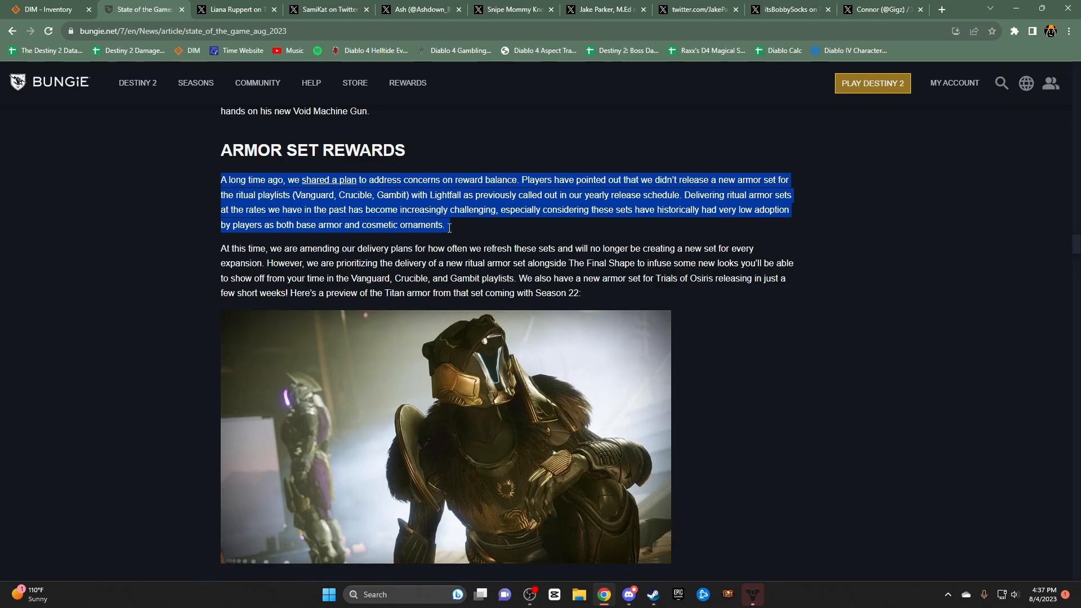
left_click(445, 230)
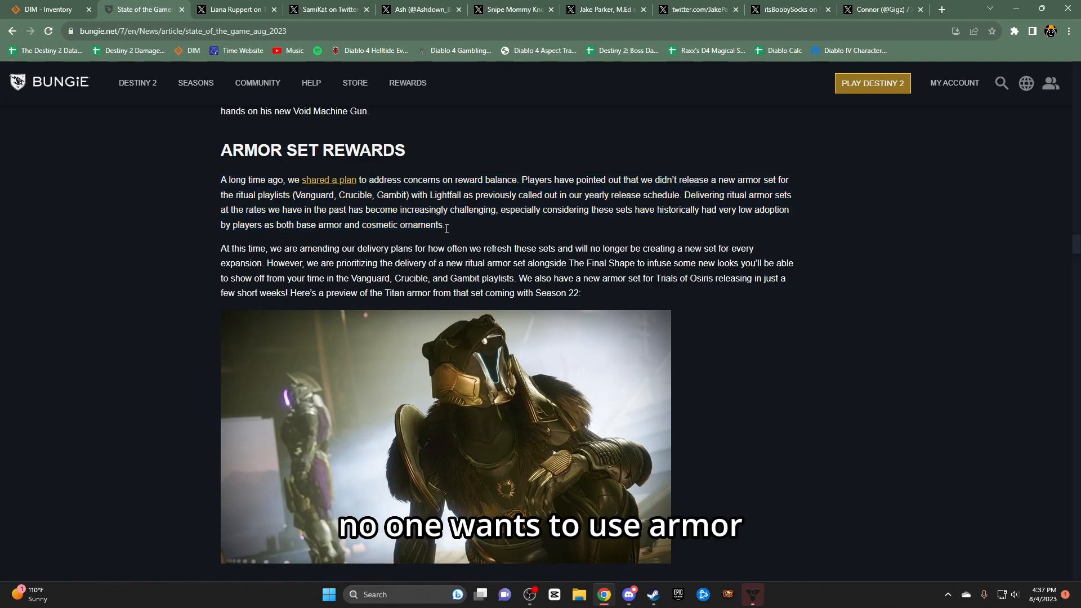
left_click_drag(221, 179, 446, 225)
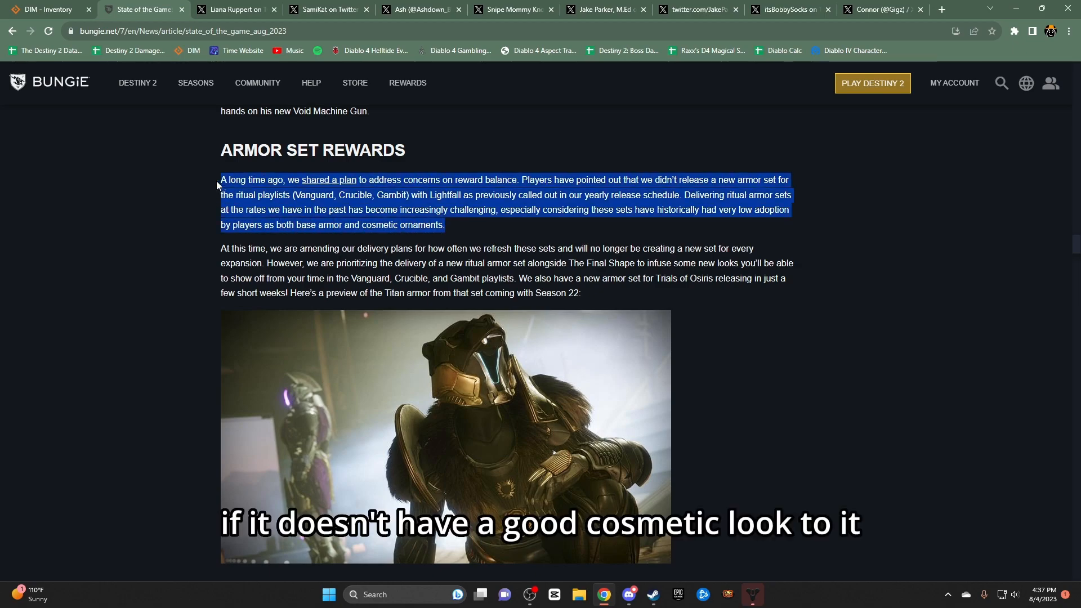
scroll("down", 3)
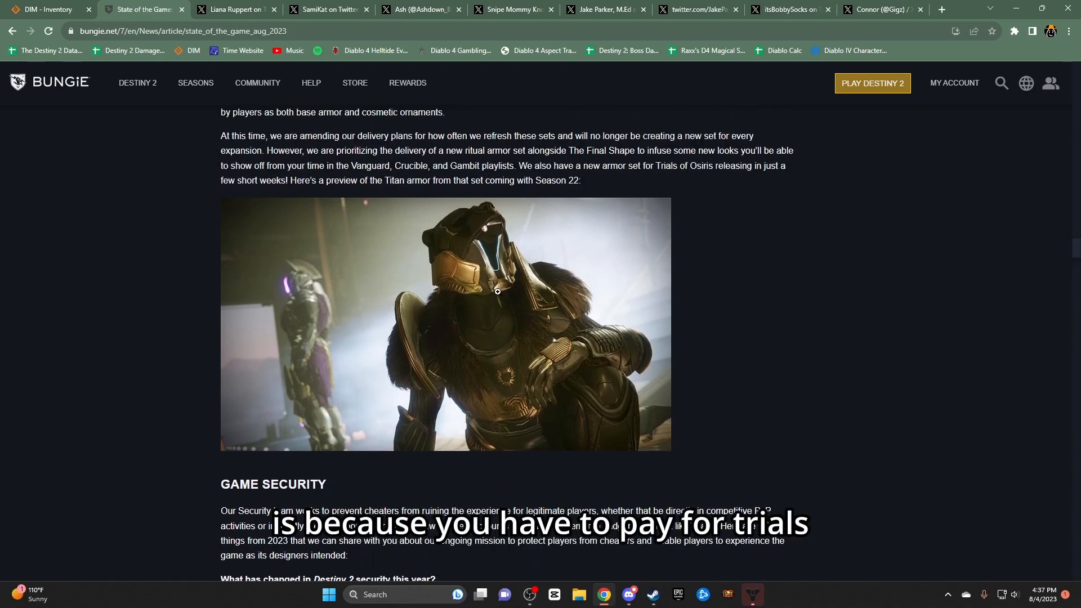
scroll("down", 3)
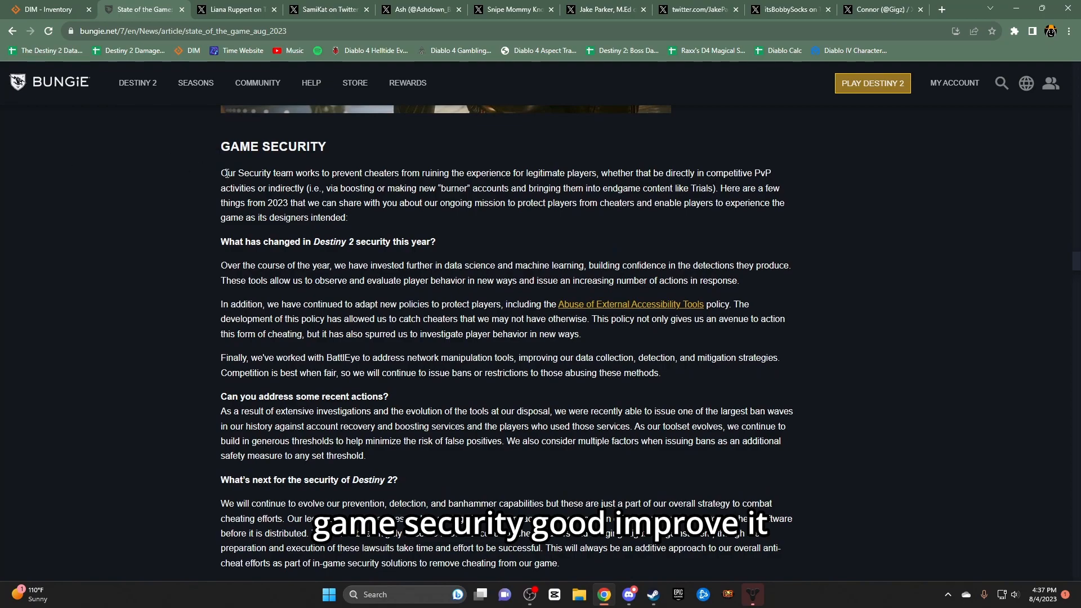
Select 'chaos testing' in the 7.2.0 stability paragraph, then continue to Seasonal Structure
scroll("down", 3)
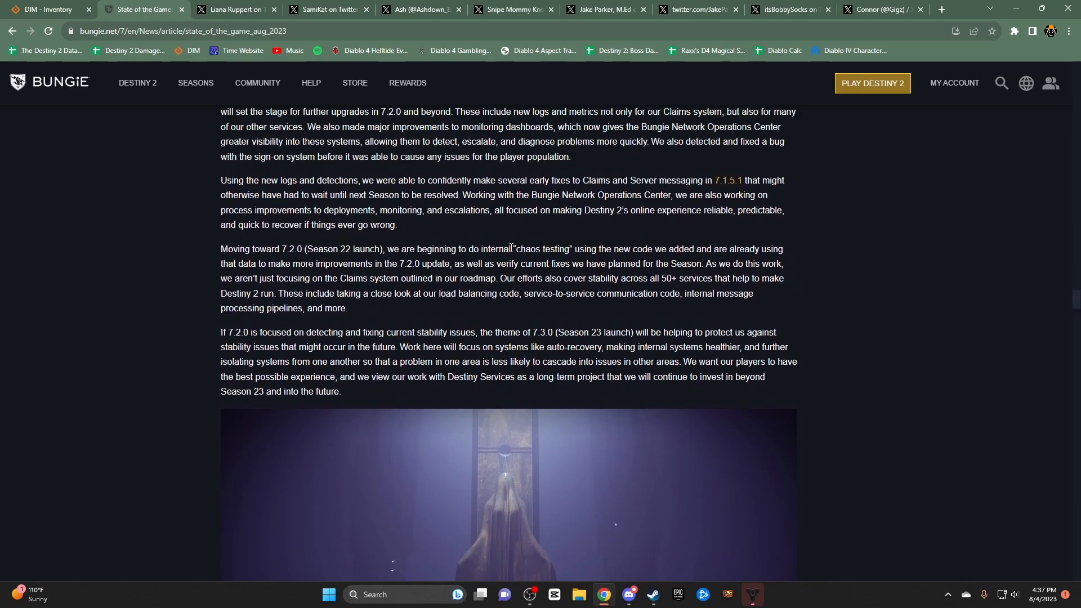
double_click(541, 249)
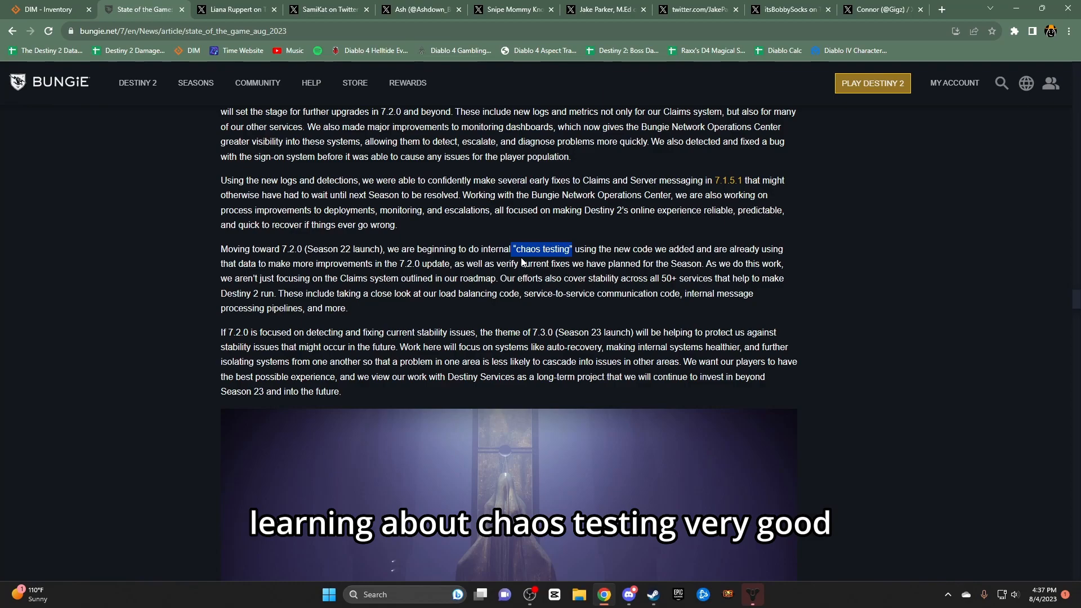
scroll("down", 3)
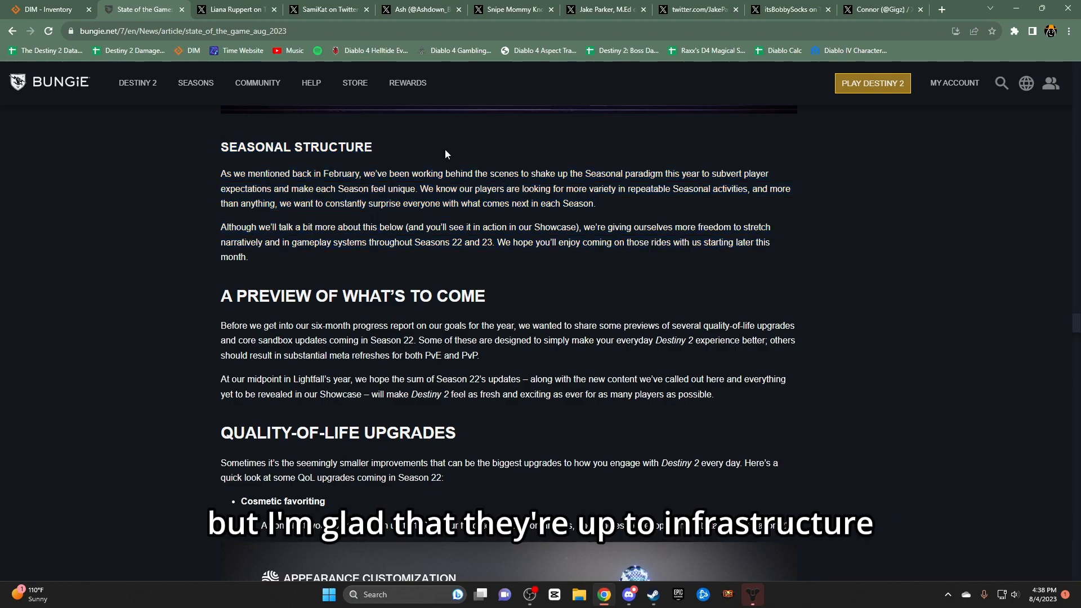
mouse_move(386, 176)
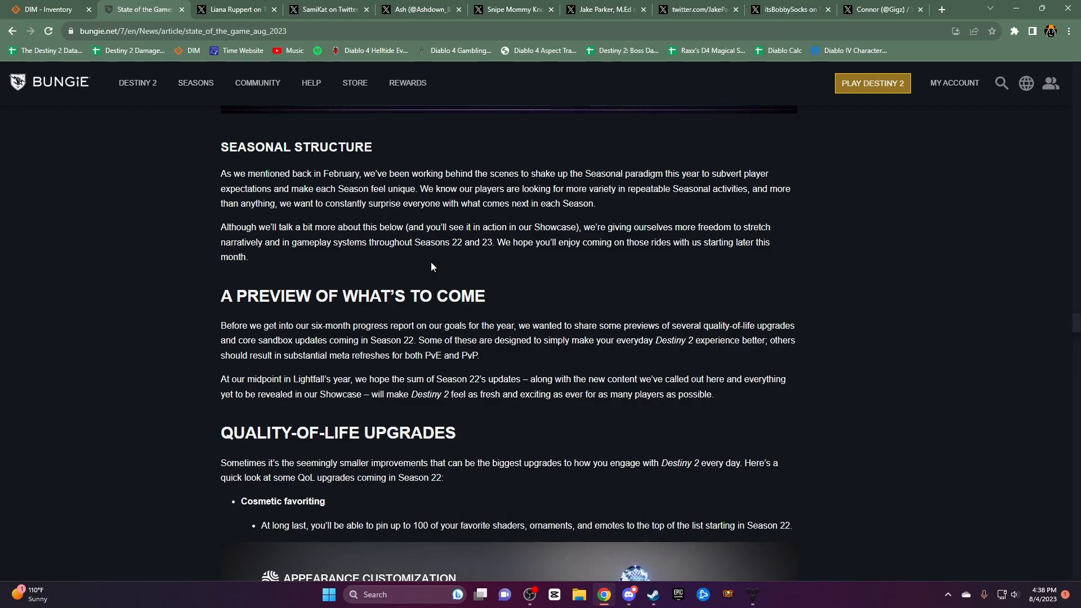
mouse_move(334, 335)
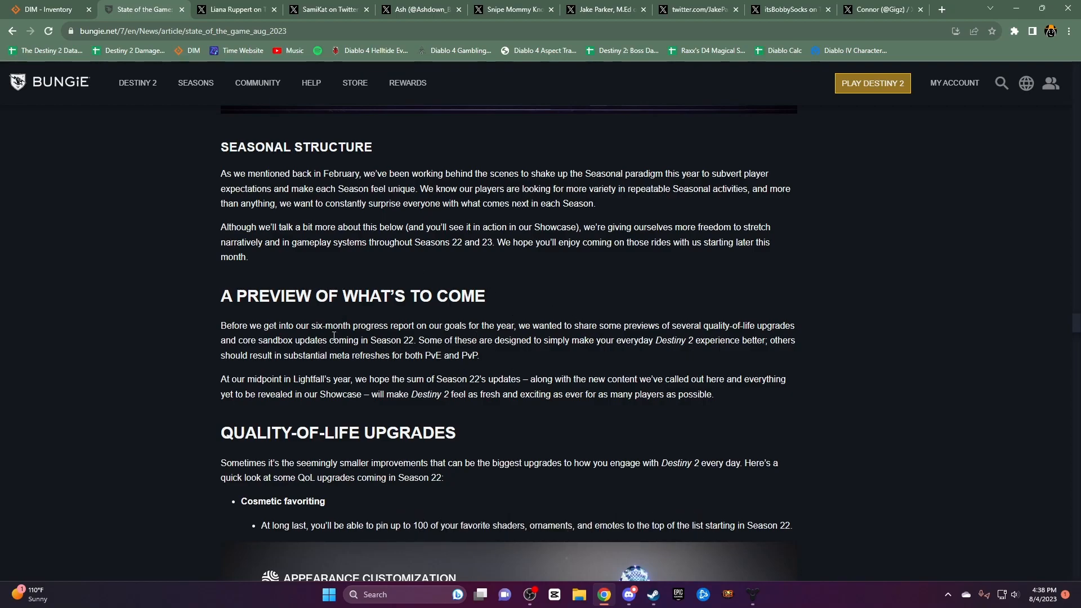
Scroll through Seasonal Structure and the preview to the Cosmetic favoriting shader customization image
scroll("down", 3)
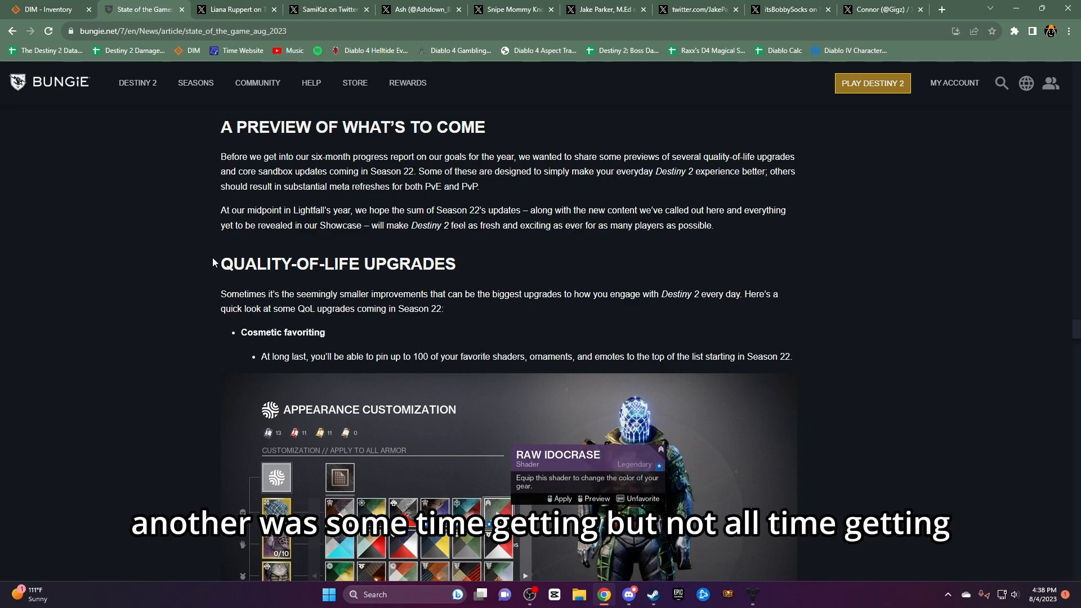
scroll("down", 3)
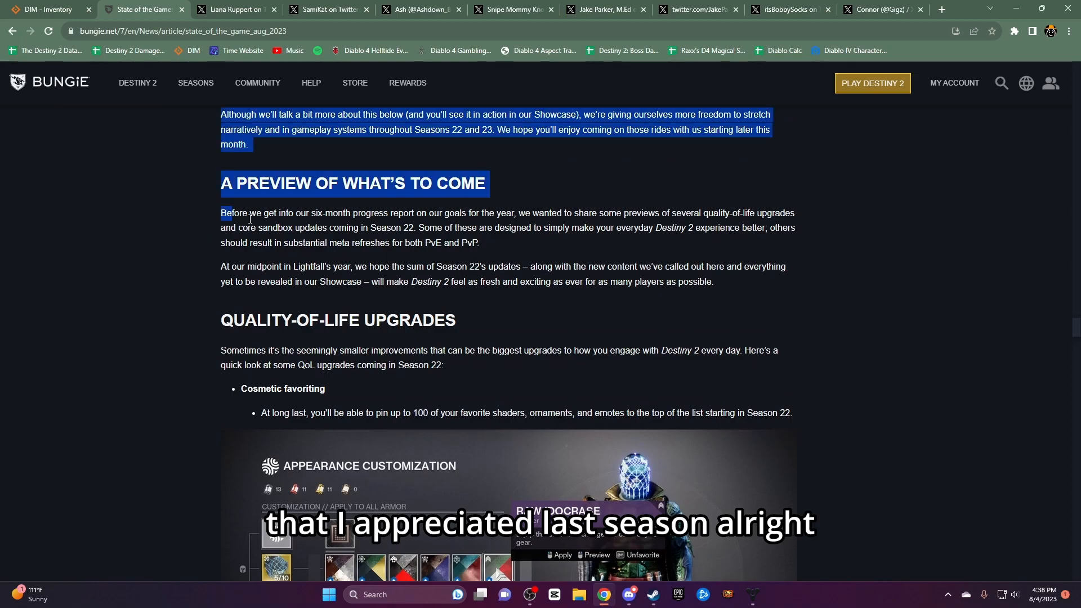
scroll("up", 3)
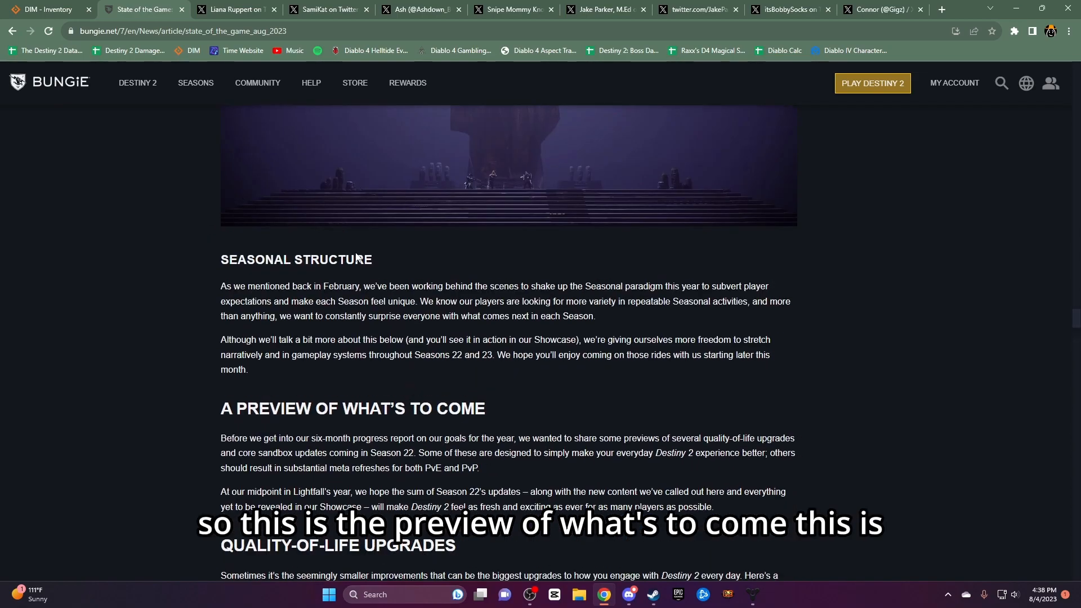
scroll("down", 3)
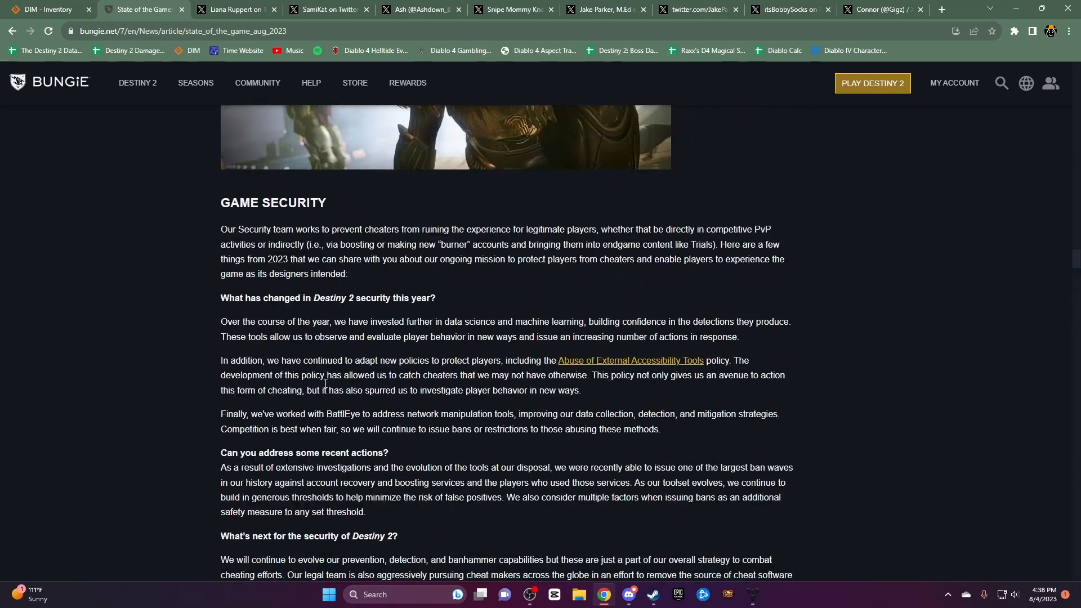
scroll("down", 3)
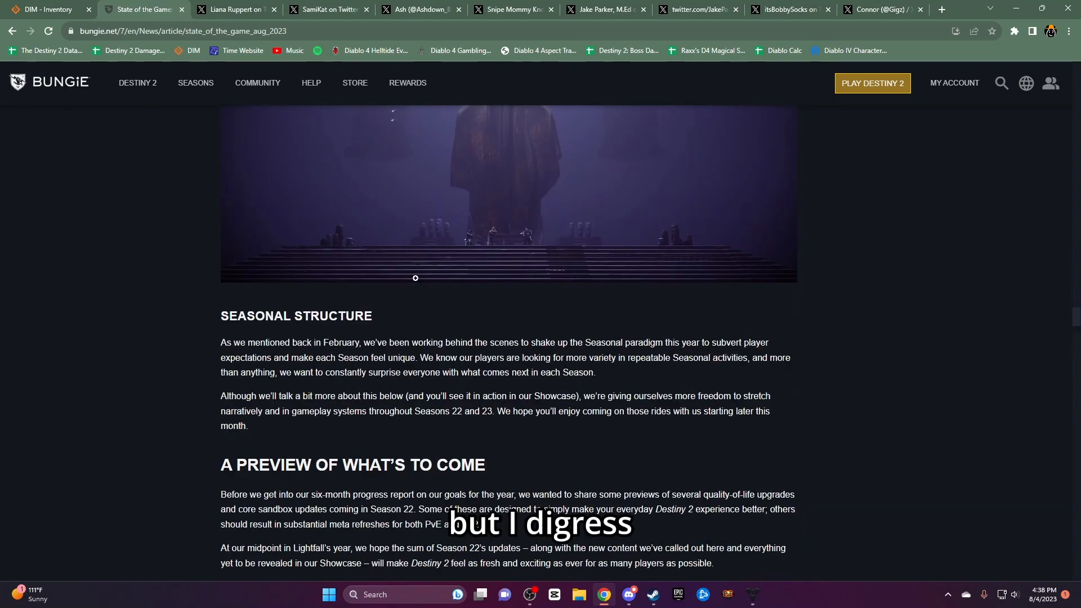
scroll("down", 3)
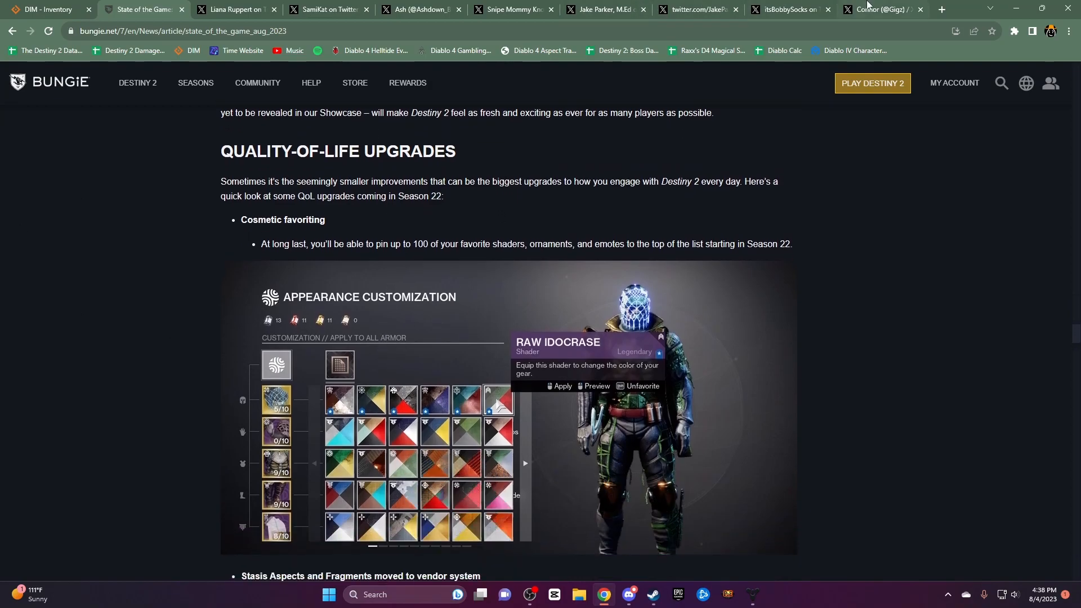
Enlarge the tweet's Quality-of-Life screenshot, then go back to the State of the Game article
left_click(419, 9)
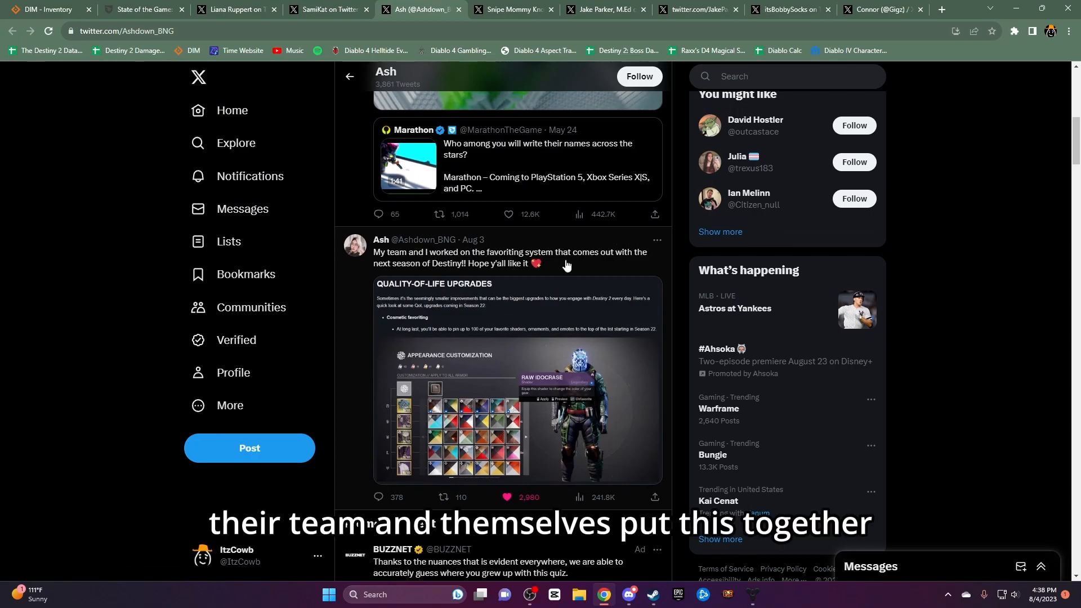
left_click(531, 320)
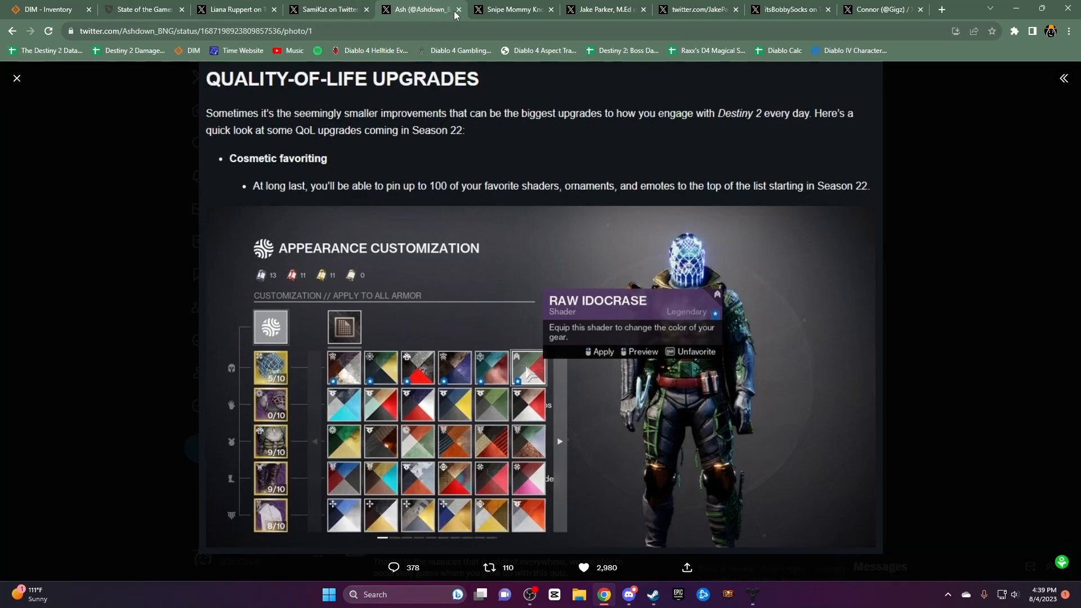
mouse_move(424, 9)
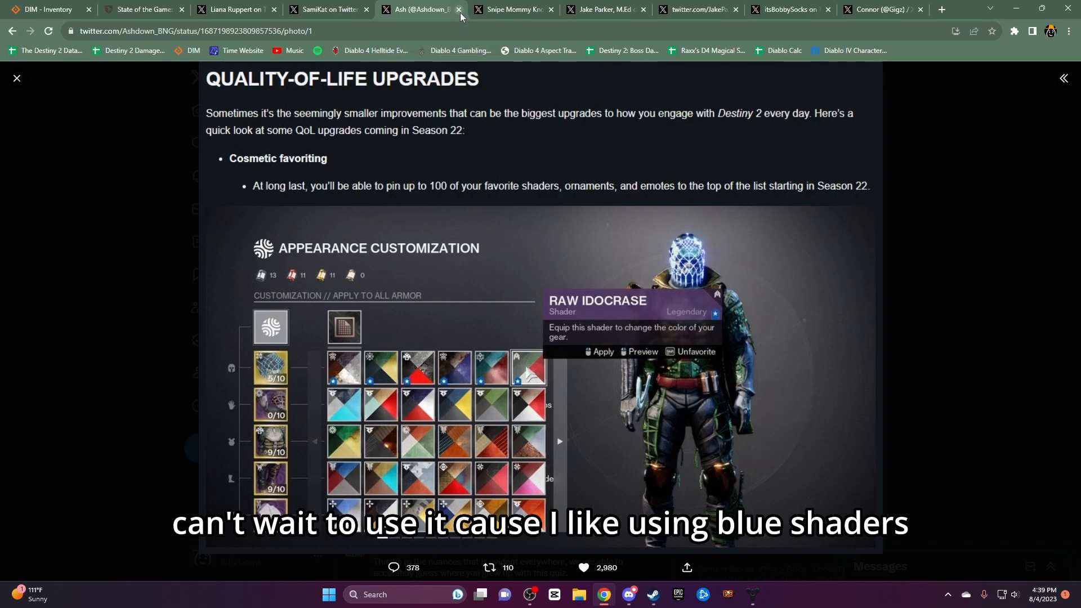
mouse_move(460, 12)
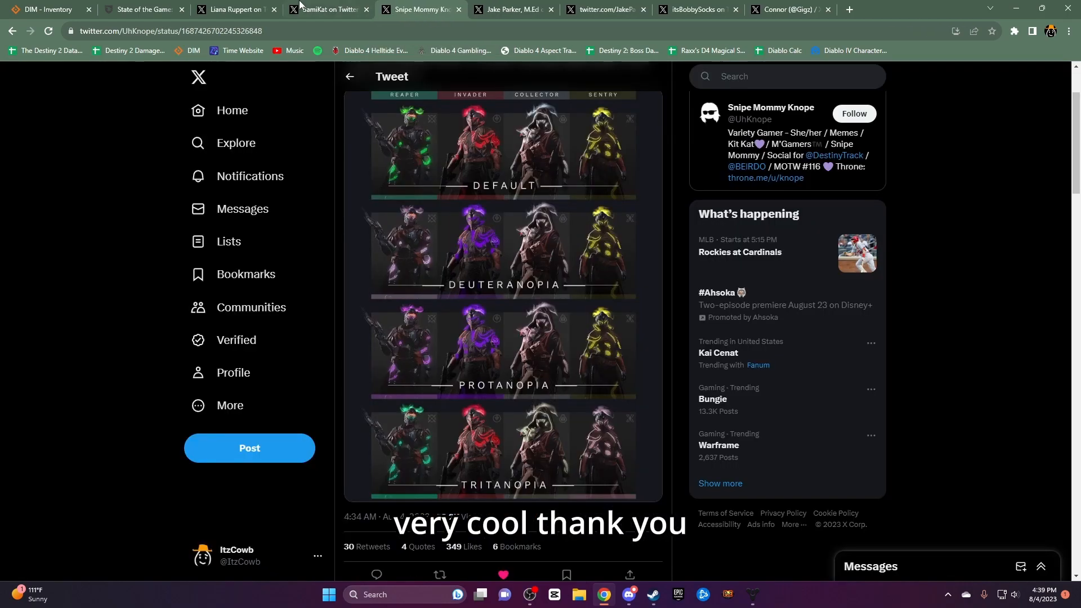
left_click(145, 9)
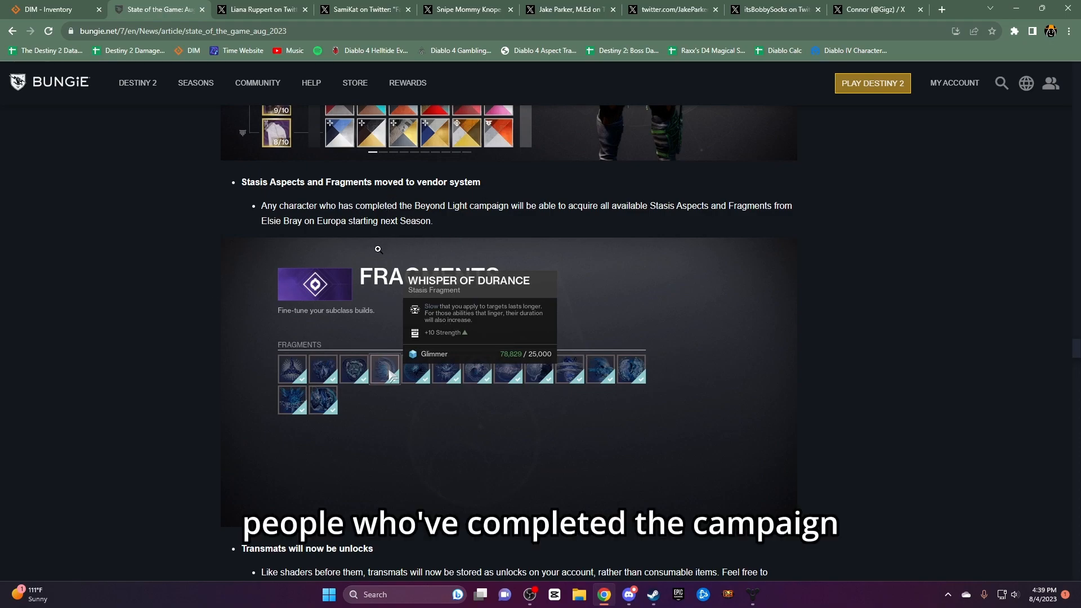
Scroll past Stasis Aspects and transmat unlocks, highlighting the Wish-Ender pursuit improvements paragraph
scroll("down", 3)
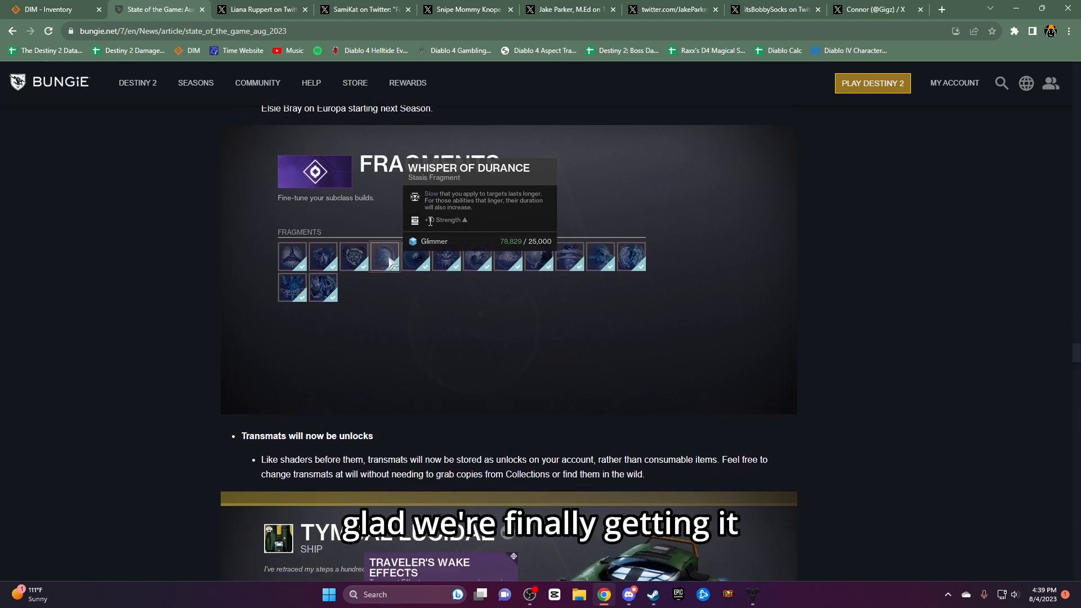
scroll("down", 3)
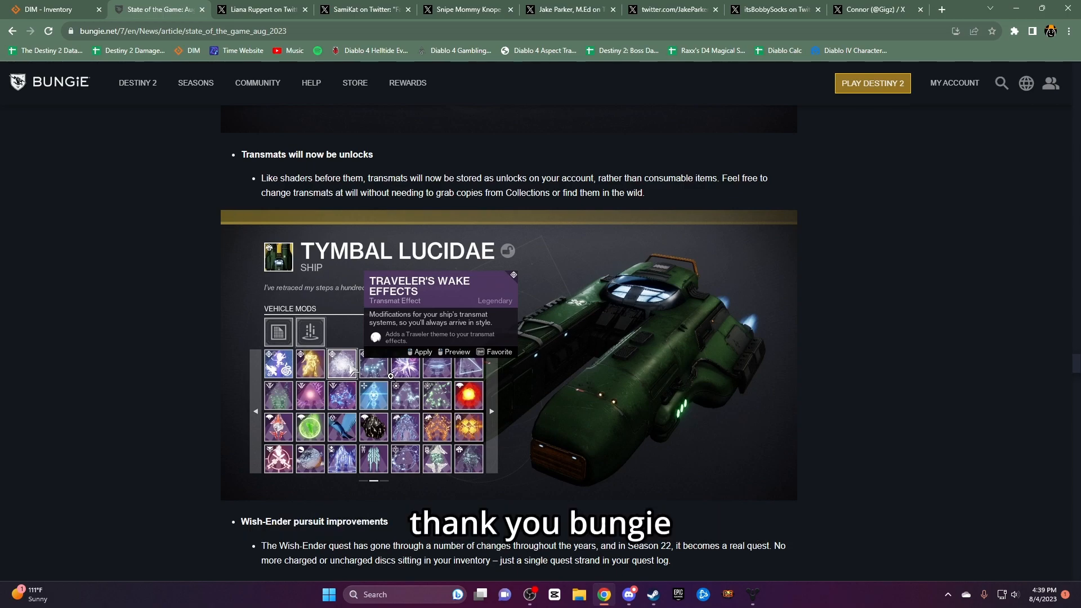
scroll("down", 3)
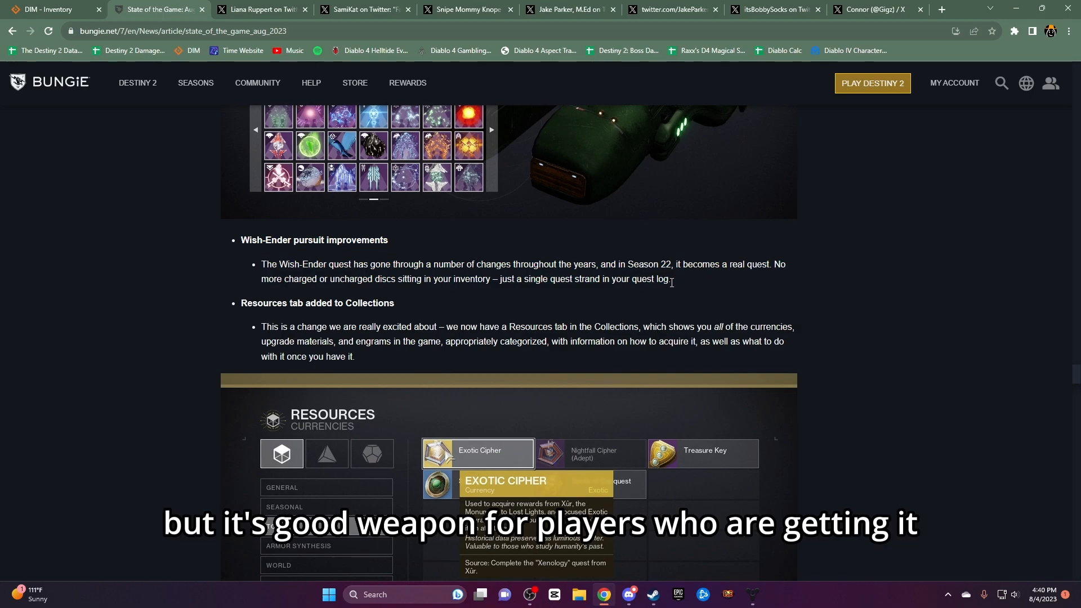
left_click_drag(262, 264, 670, 280)
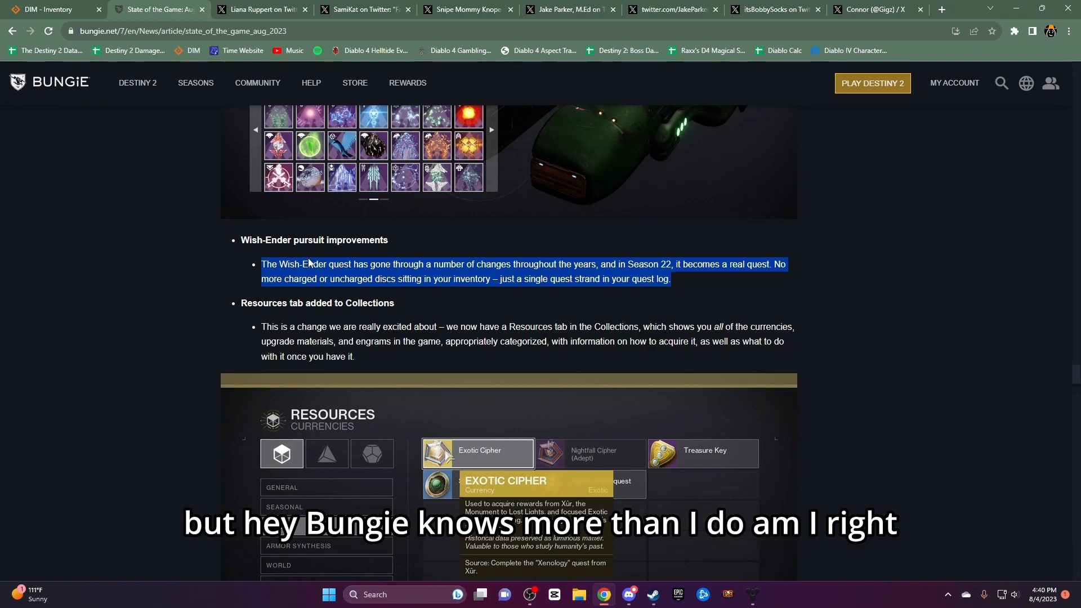
Highlight the Resources tab section, then the Iron Banner Challenges heading and opening paragraph
scroll("down", 3)
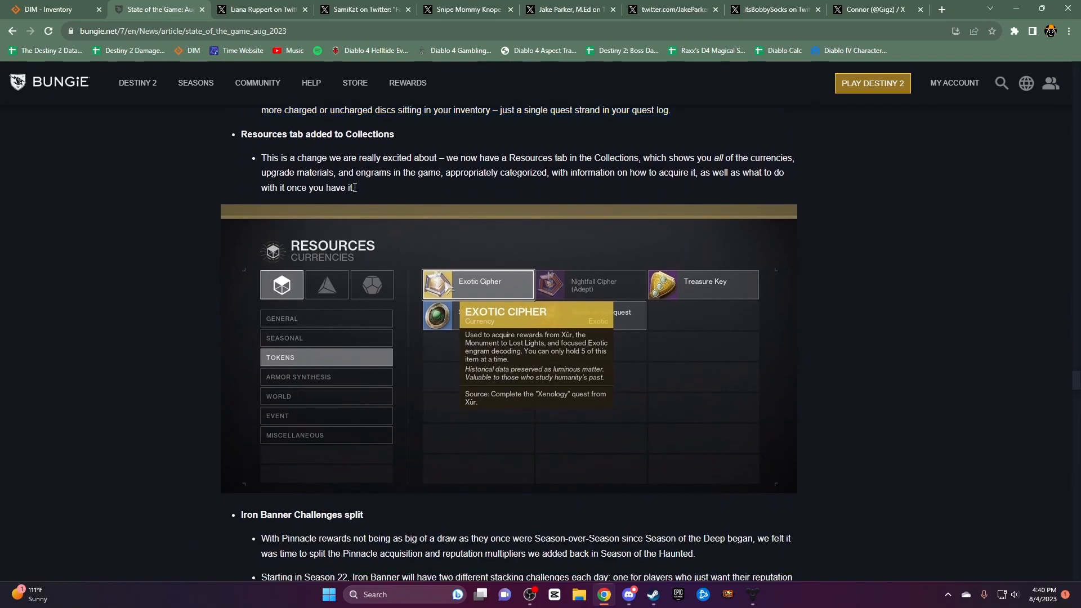
left_click_drag(242, 134, 356, 188)
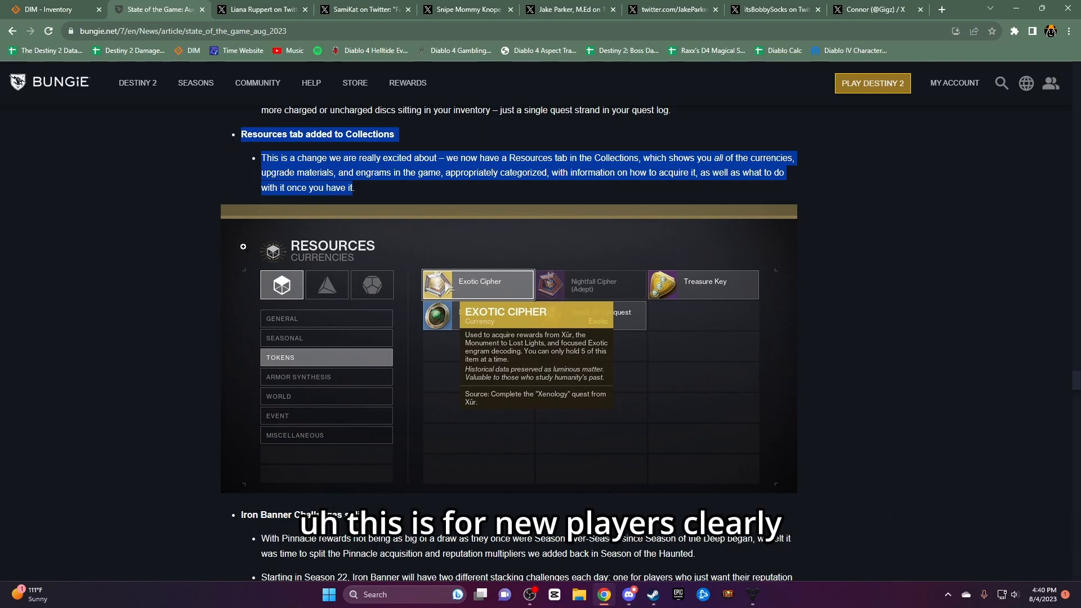
mouse_move(356, 226)
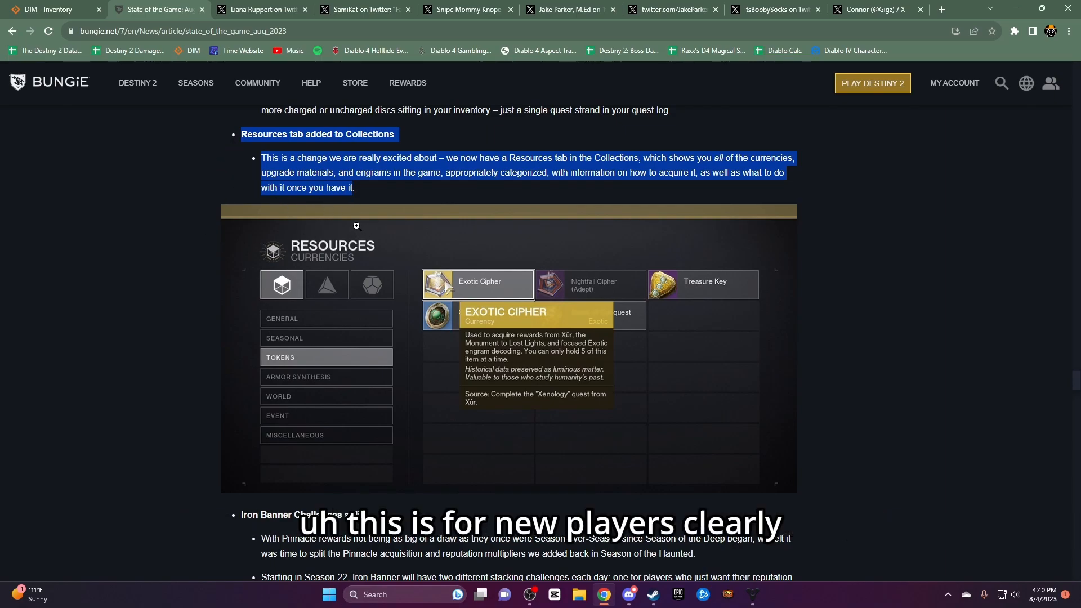
mouse_move(398, 264)
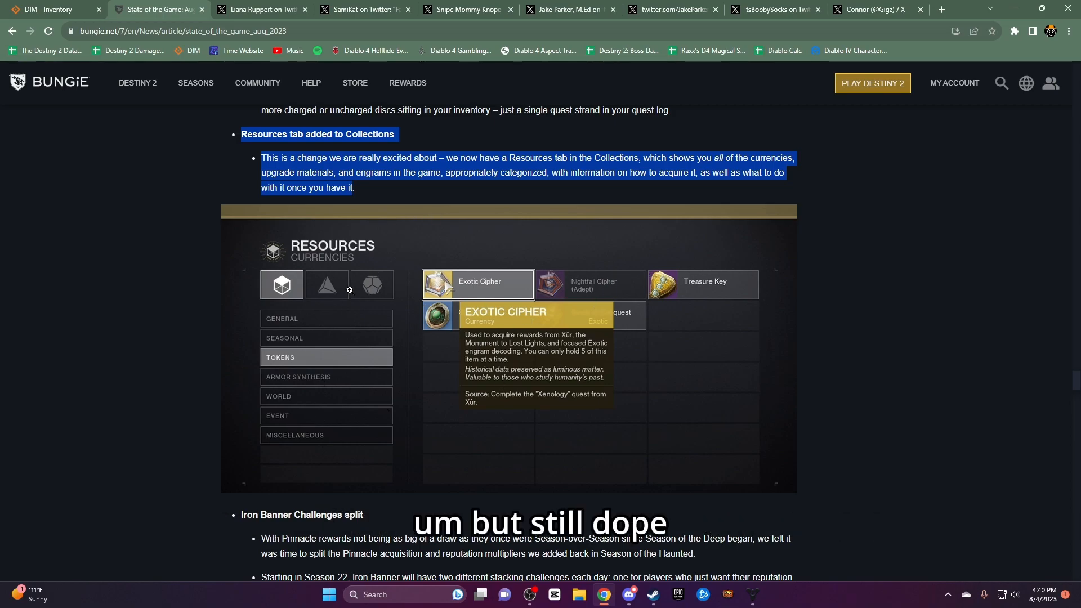
scroll("down", 3)
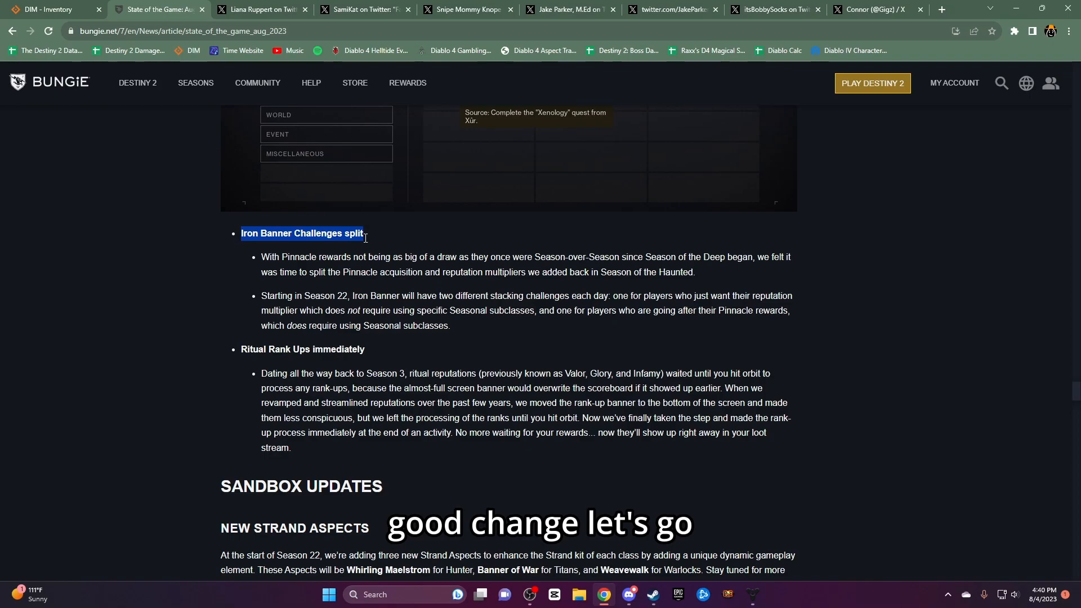
left_click_drag(242, 233, 532, 256)
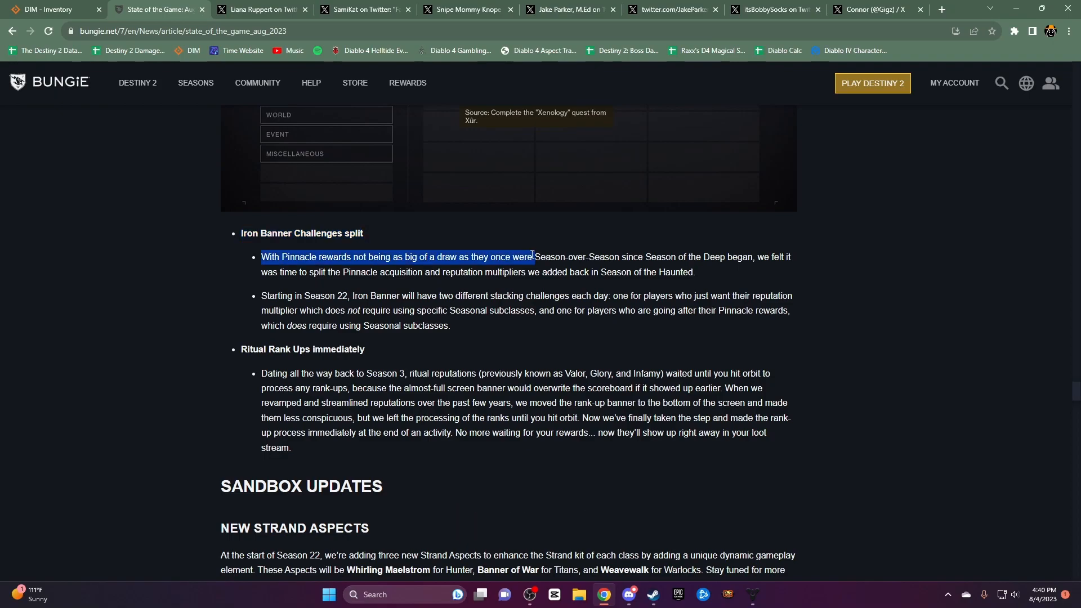
left_click_drag(533, 257, 494, 271)
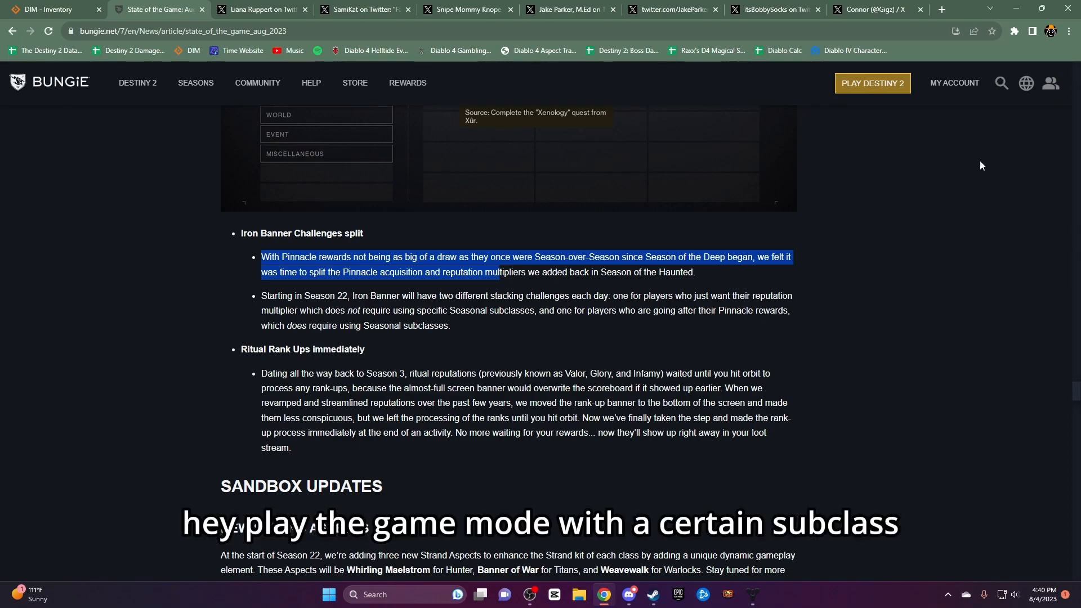
mouse_move(975, 202)
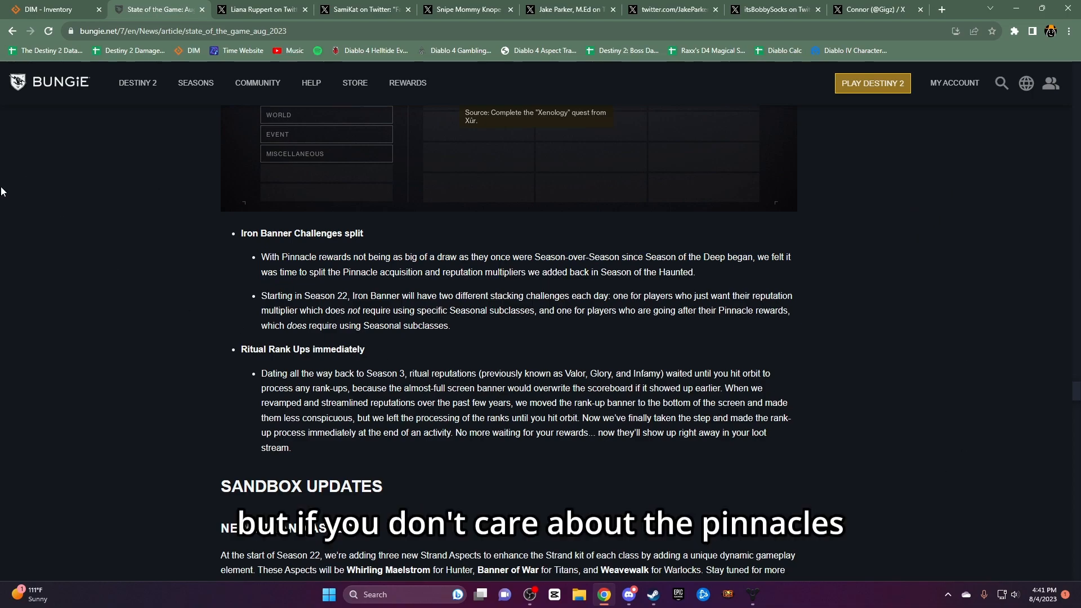
mouse_move(1004, 219)
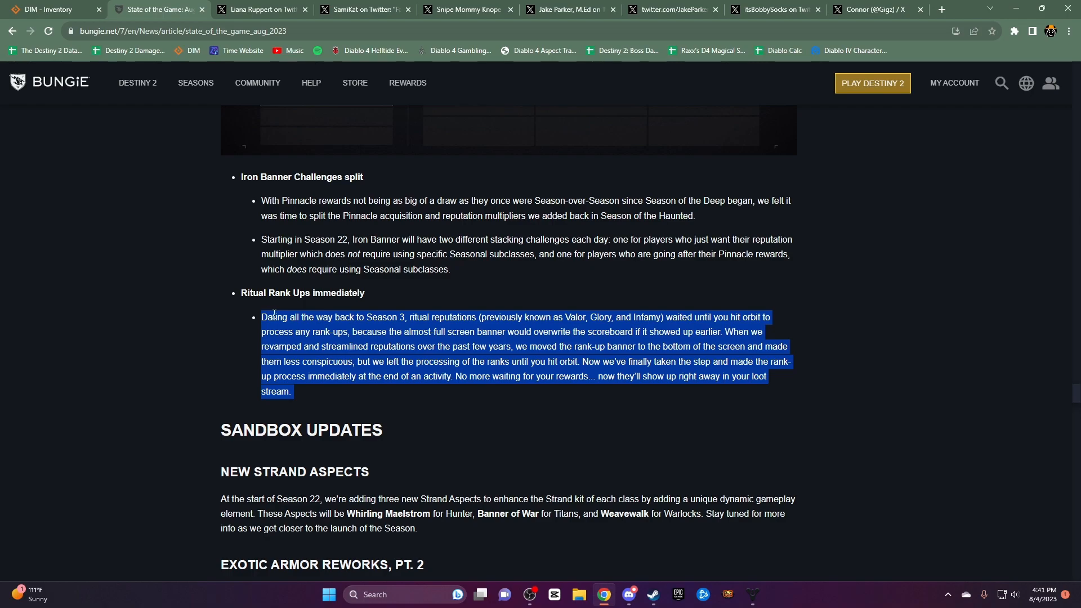
Highlight the new Strand Aspect names, then scroll down to Exotic Armor Reworks, Pt. 2
scroll("down", 3)
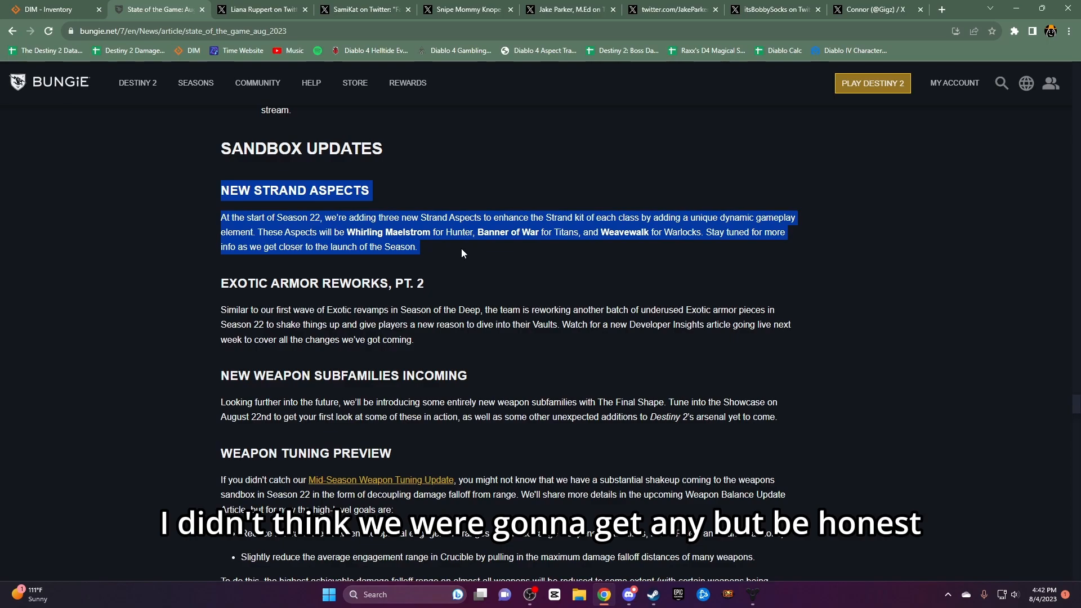
mouse_move(424, 261)
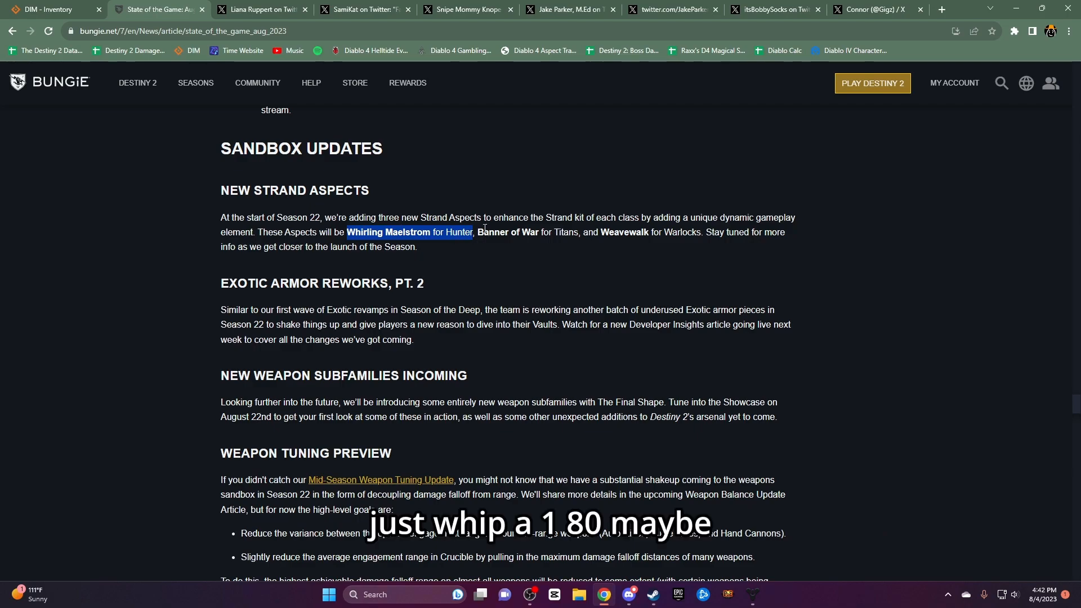
left_click_drag(479, 232, 580, 231)
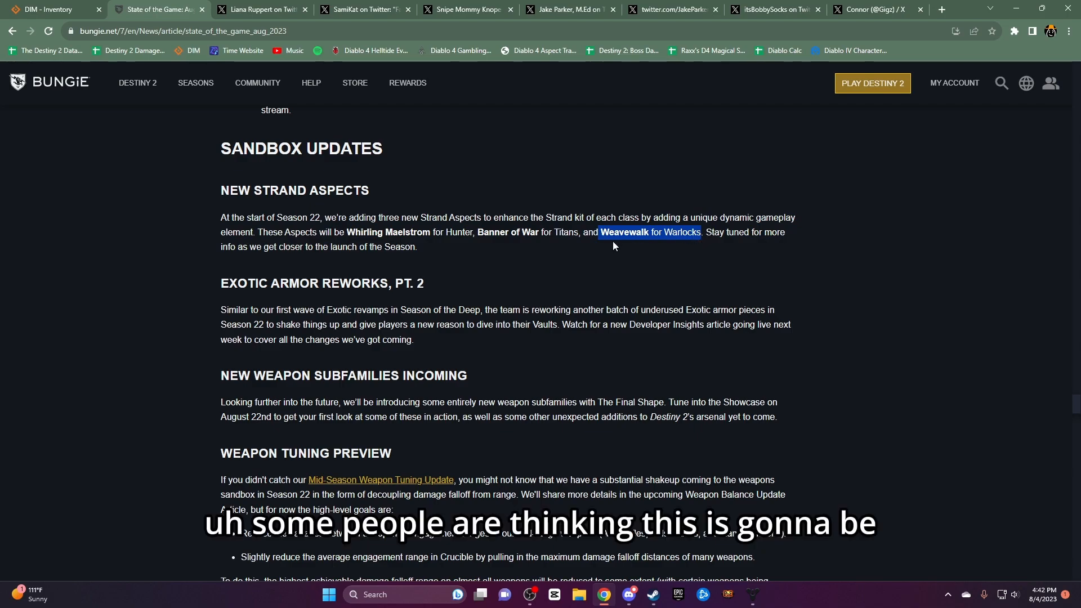
mouse_move(630, 242)
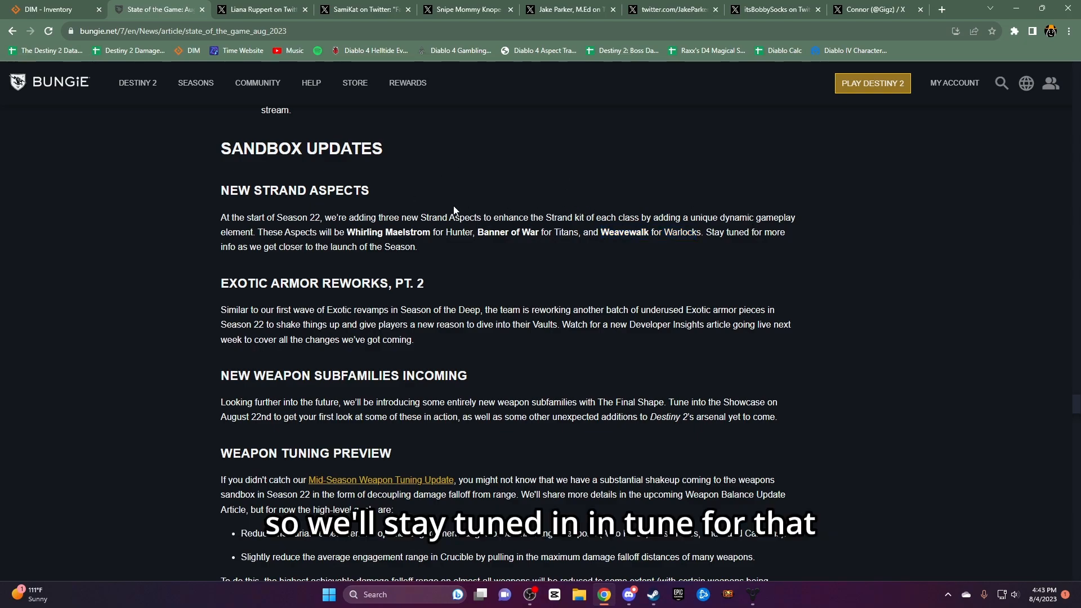
scroll("down", 3)
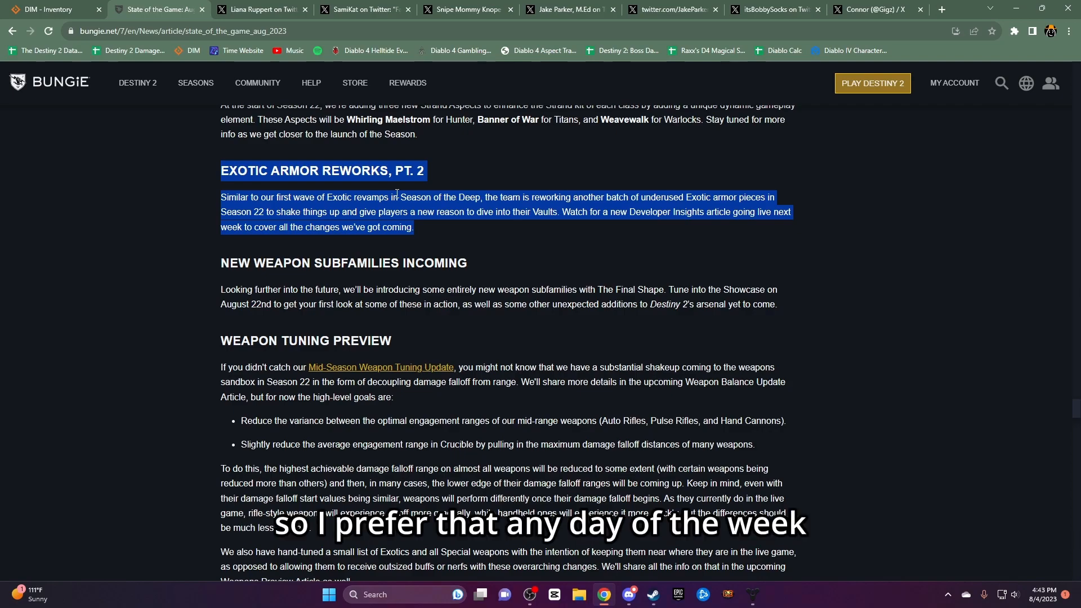
Scroll past New Weapon Subfamilies Incoming to the Weapon Tuning Preview section
scroll("down", 3)
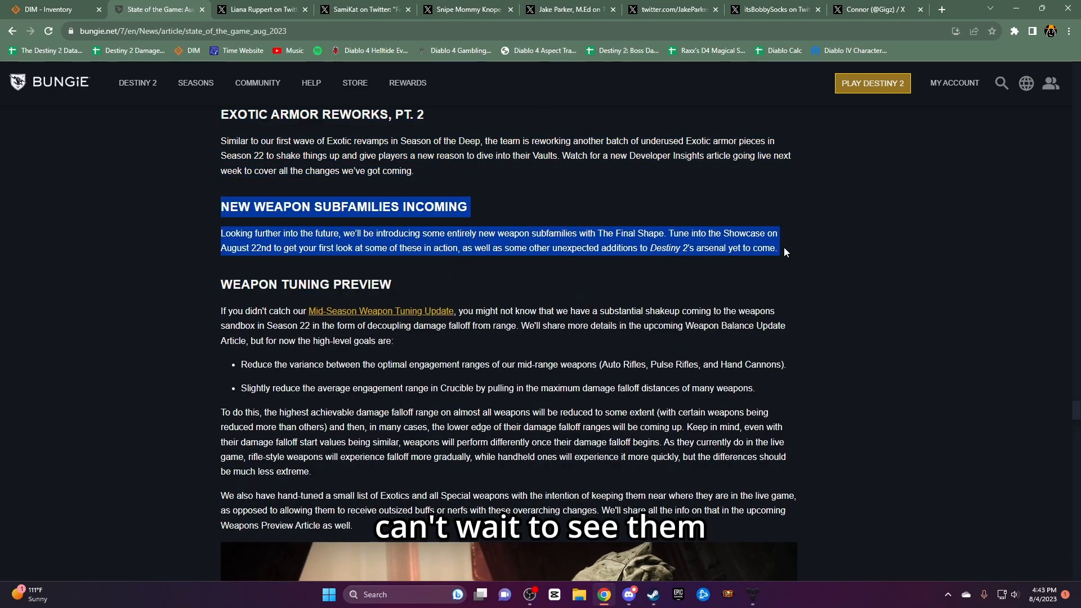
scroll("down", 3)
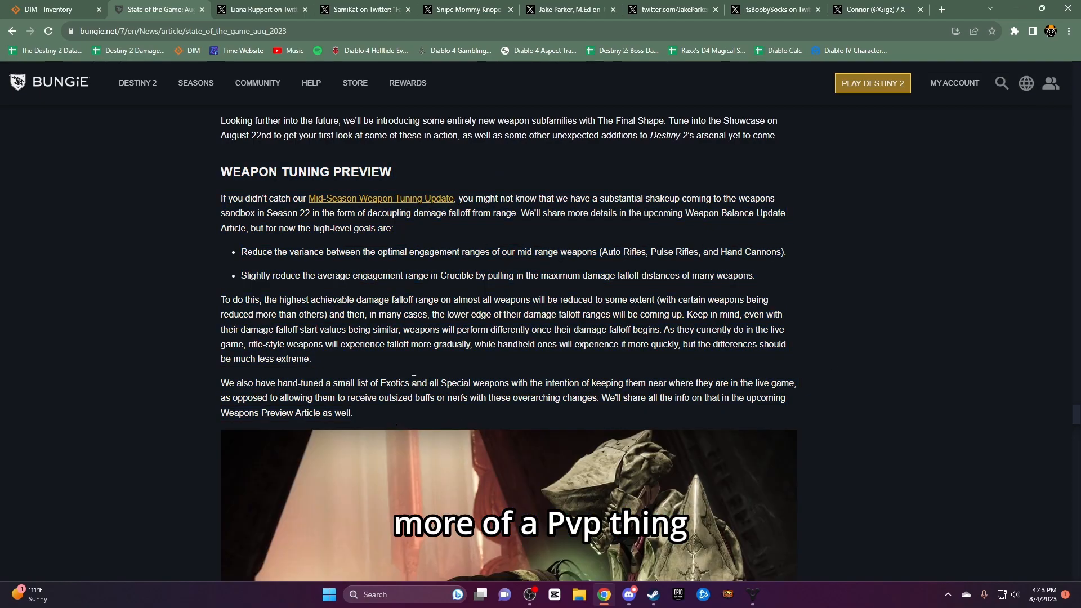
mouse_move(384, 203)
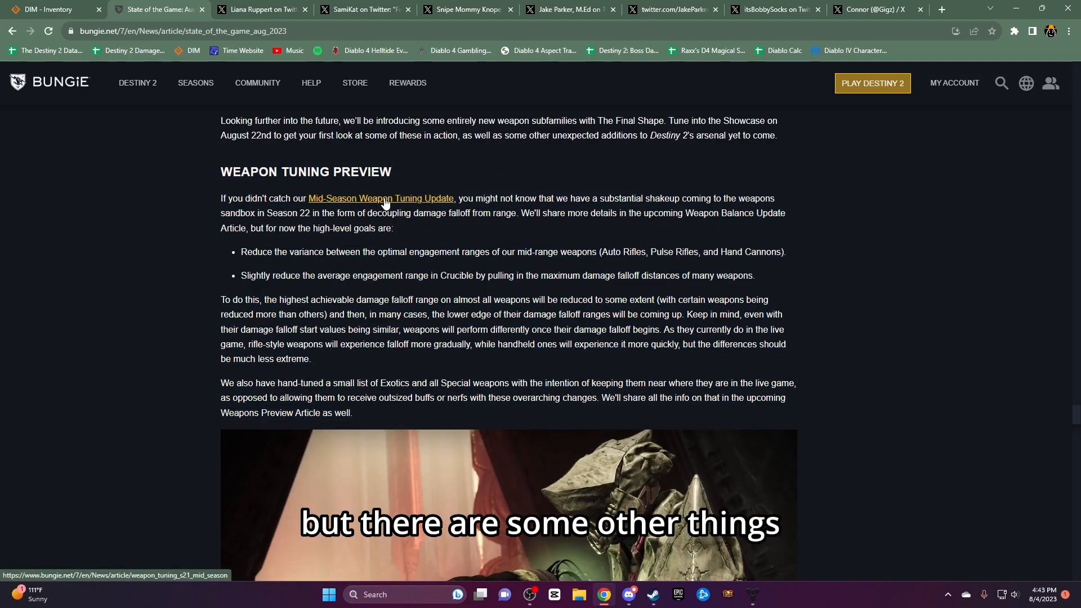
Open the linked mid-season weapon tuning article and read it through to the end
left_click(380, 199)
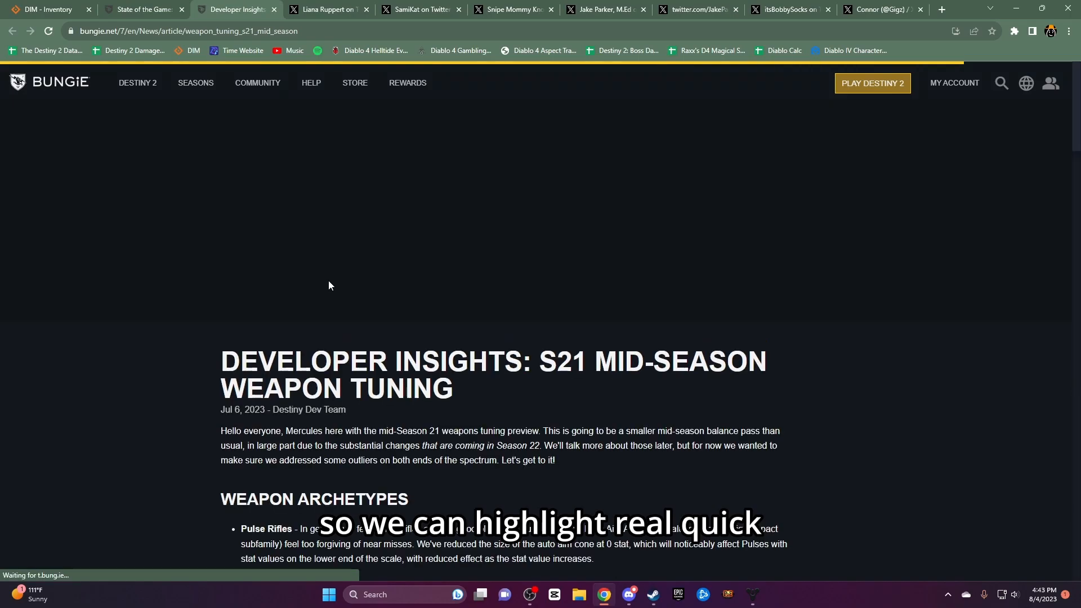
scroll("down", 3)
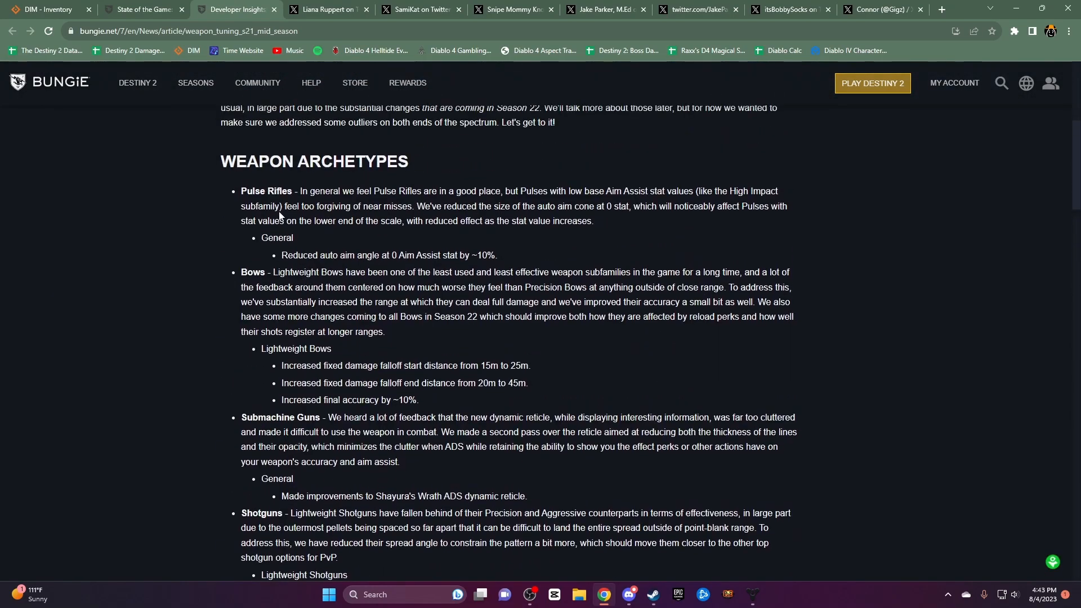
scroll("down", 3)
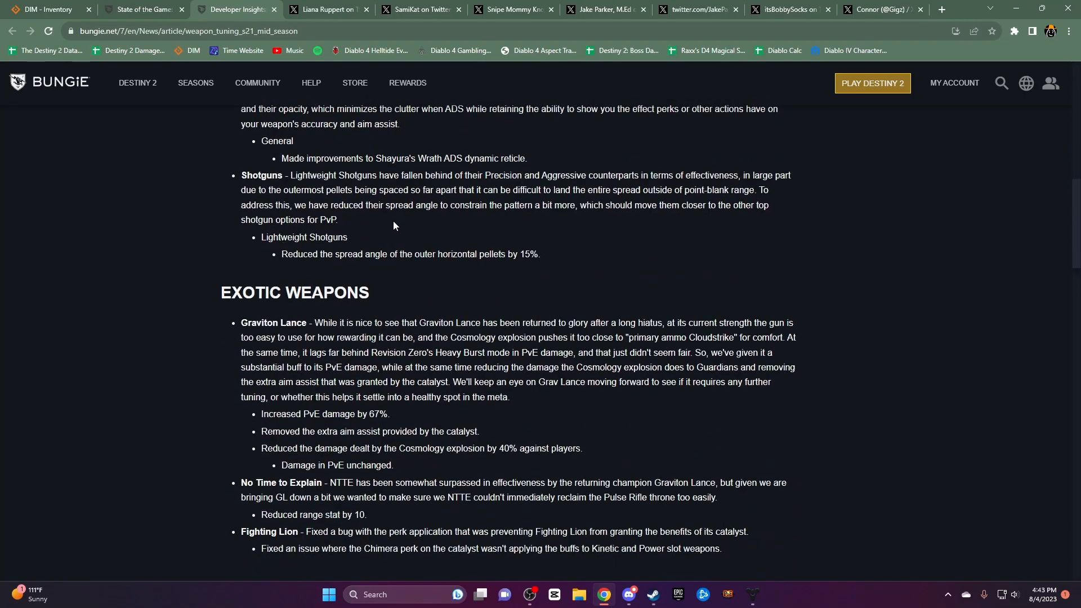
scroll("down", 3)
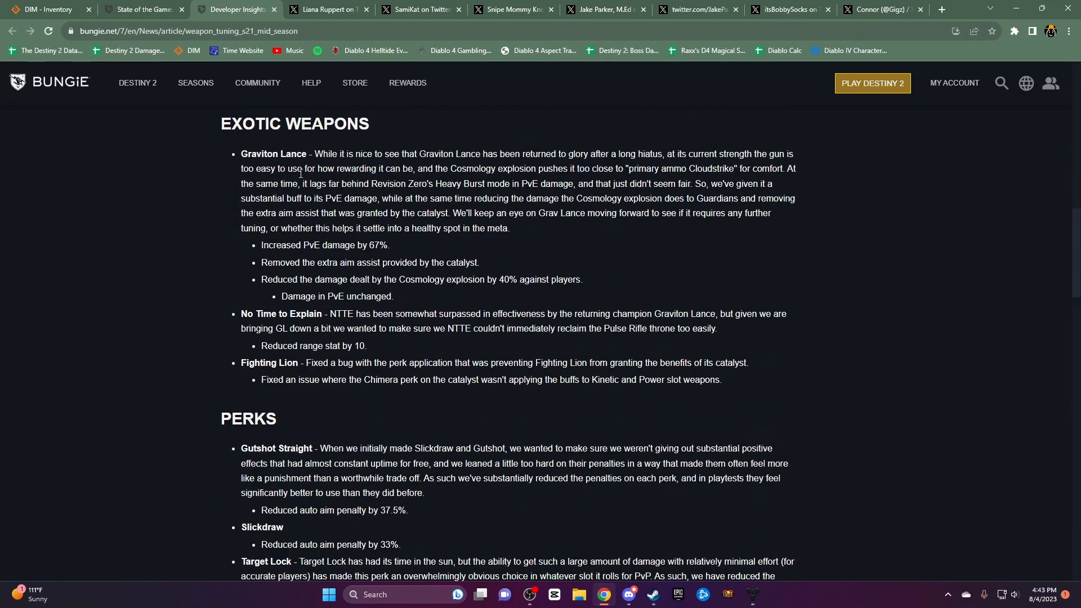
scroll("down", 3)
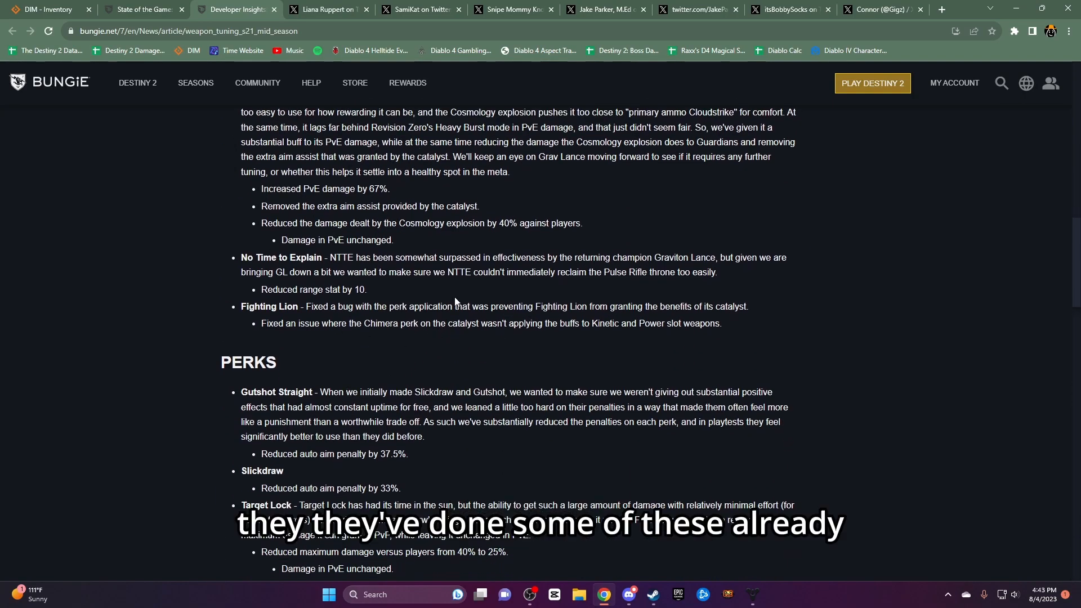
scroll("down", 3)
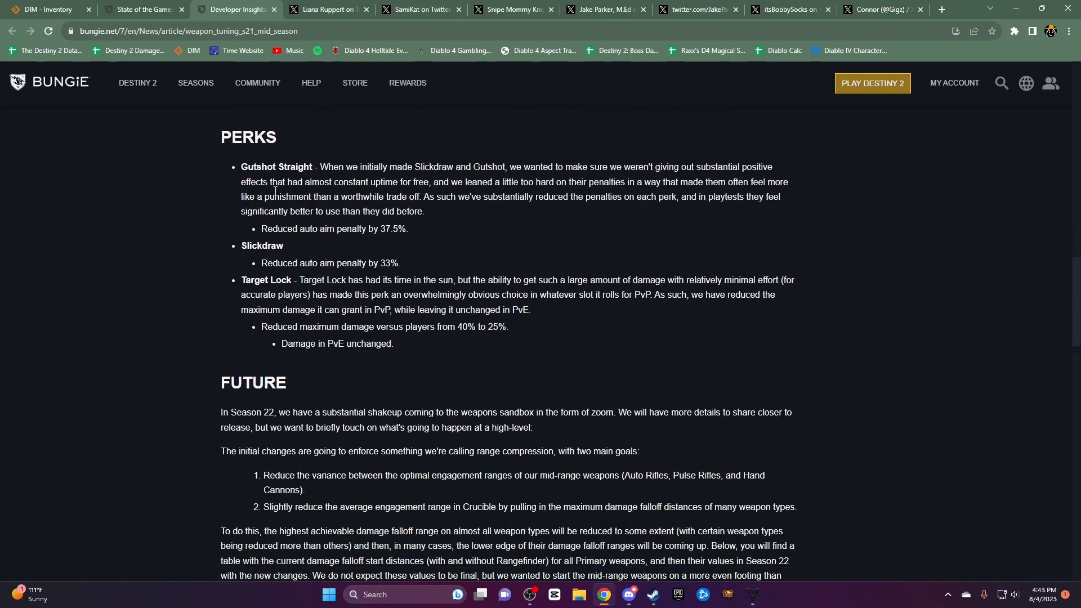
scroll("up", 3)
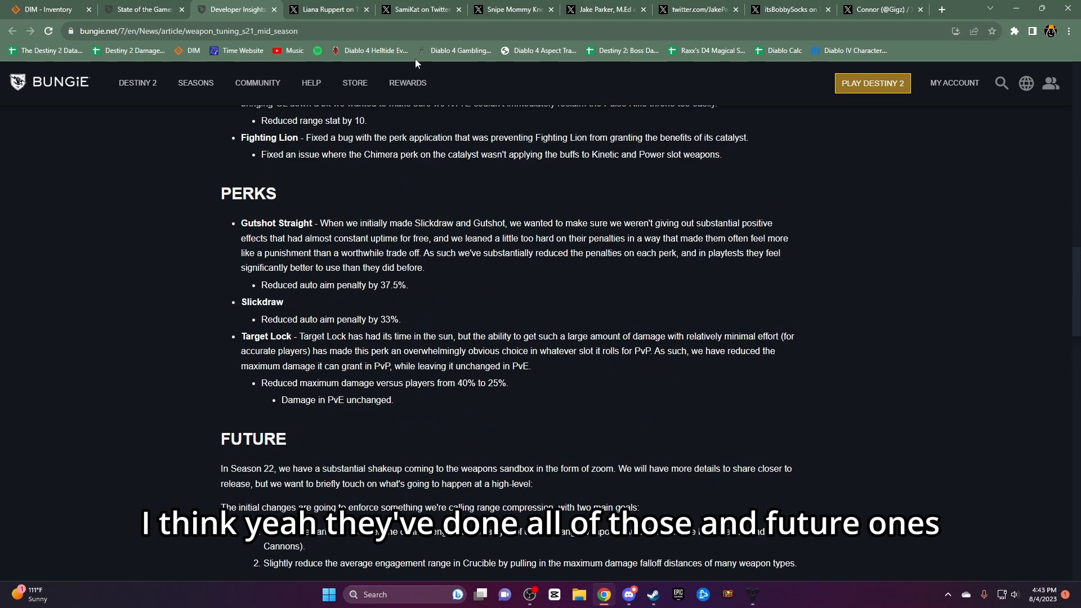
scroll("down", 3)
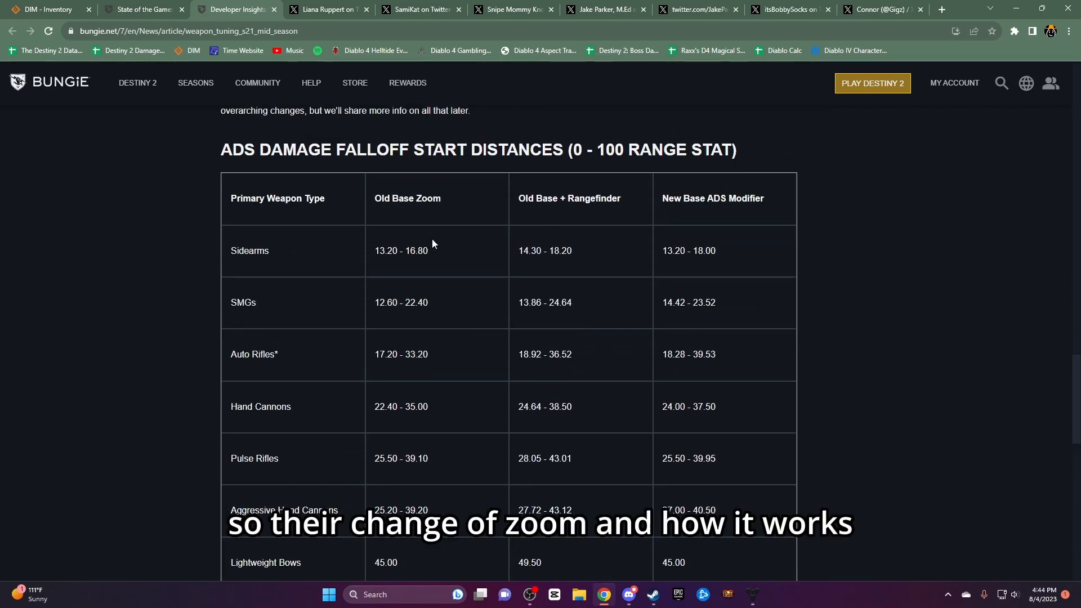
mouse_move(494, 206)
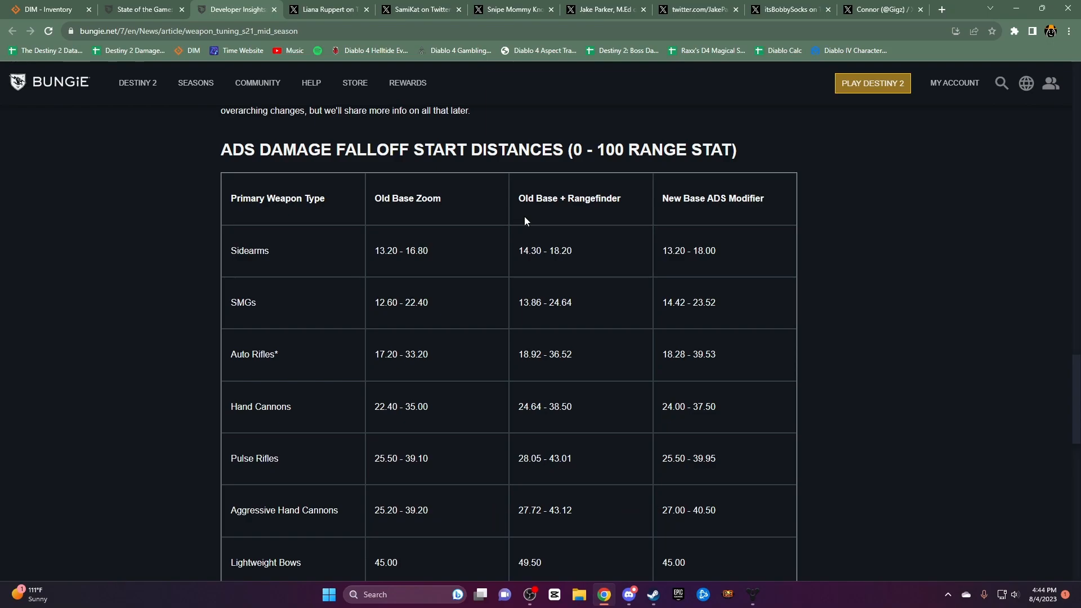
scroll("down", 3)
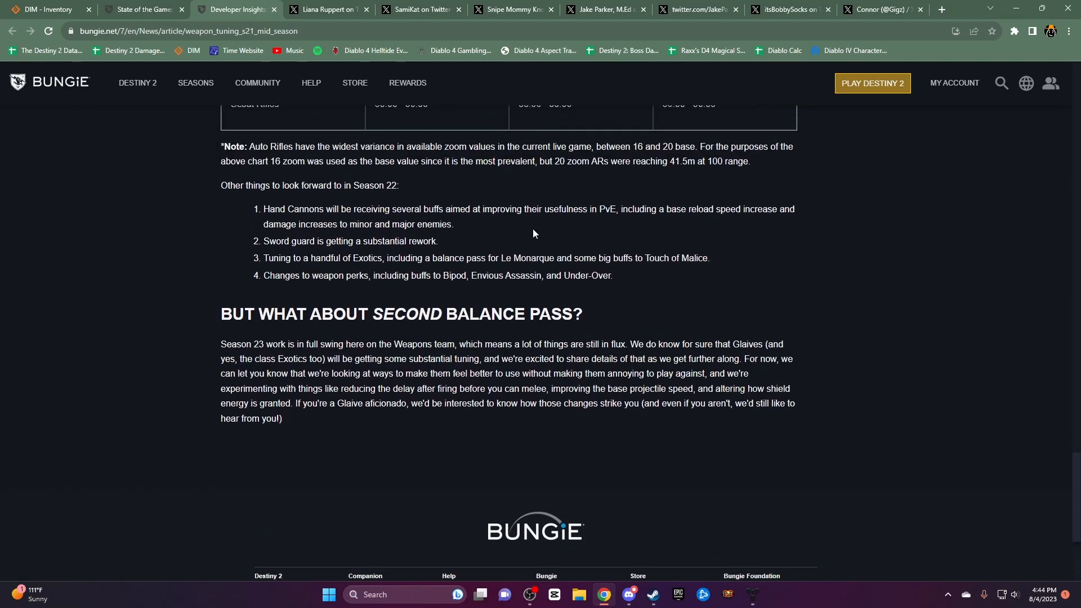
left_click_drag(264, 209, 452, 224)
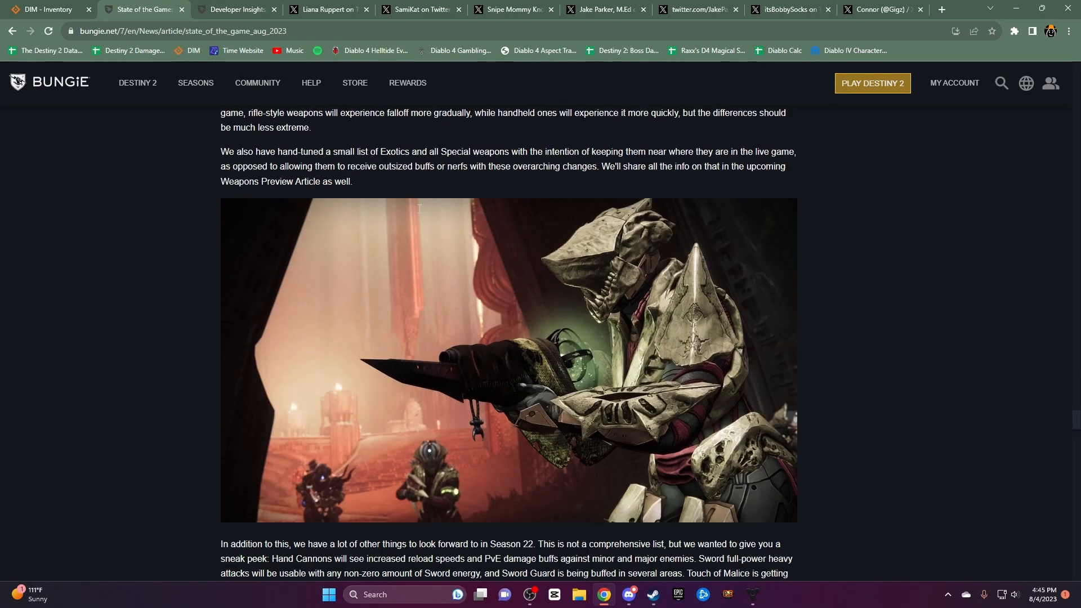
Scroll the goals section, highlighting lines on next Season's creative territories and Deep Dives
scroll("down", 3)
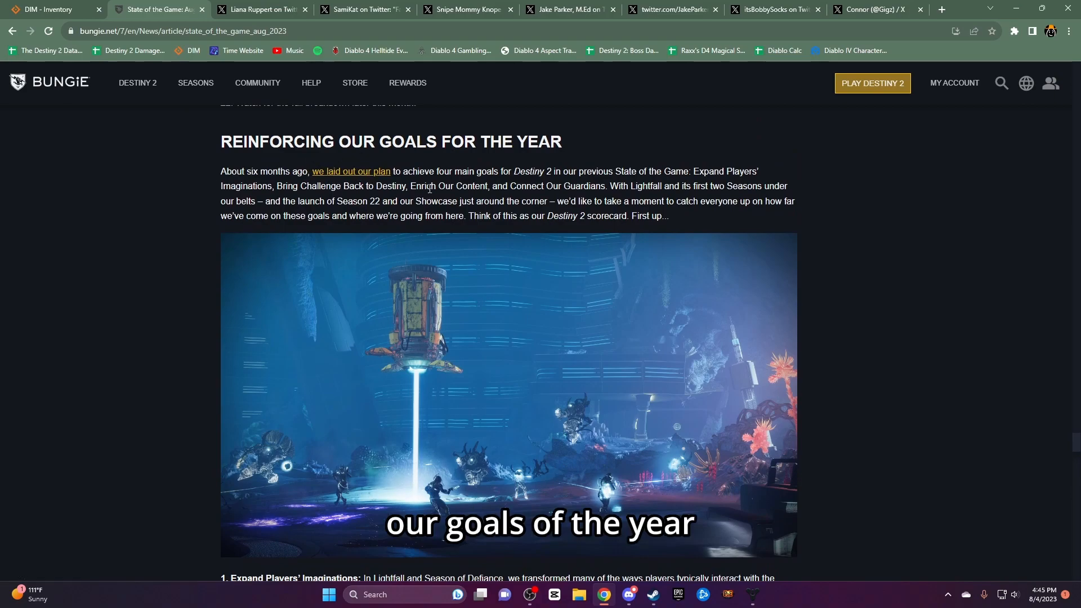
scroll("down", 3)
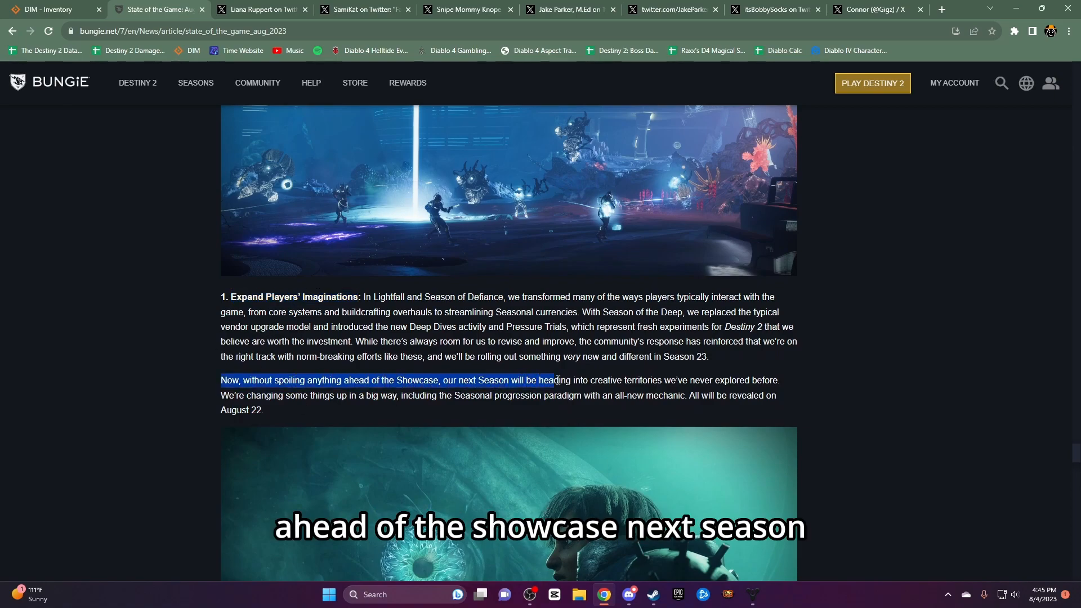
left_click_drag(556, 380, 772, 380)
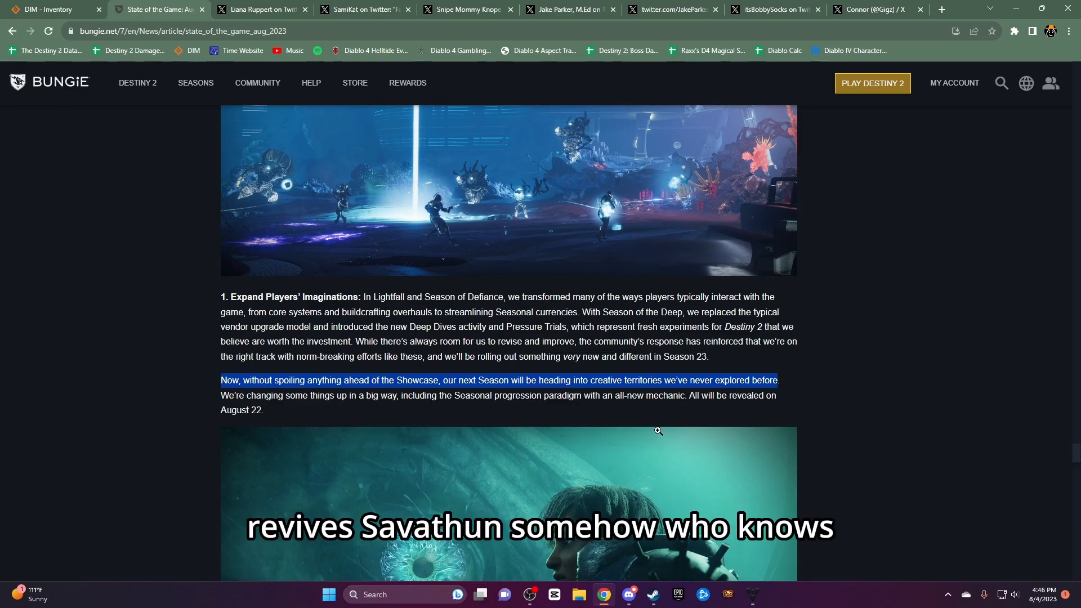
scroll("down", 3)
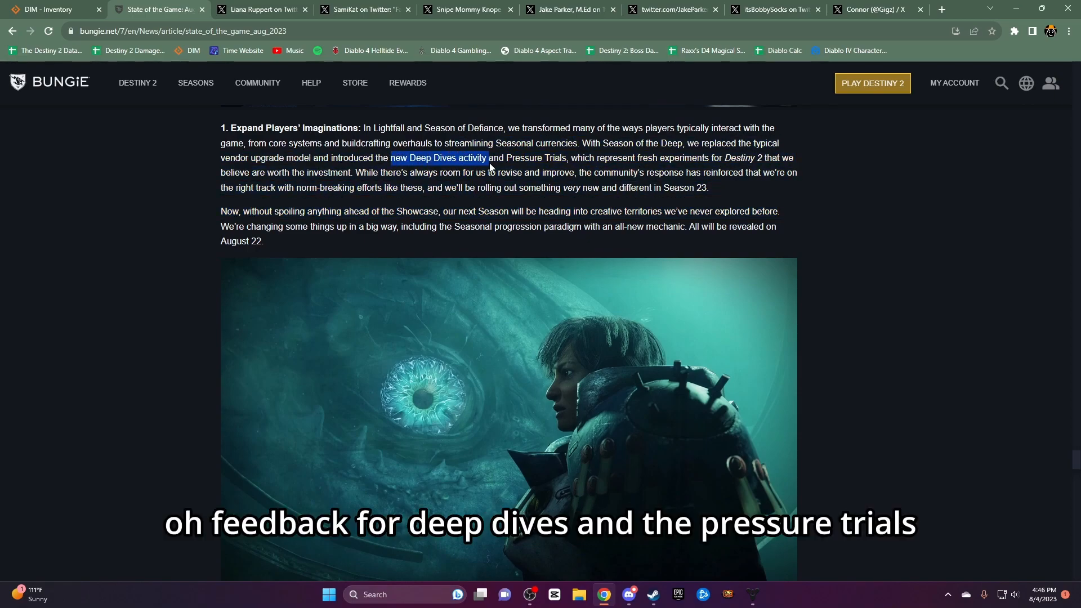
left_click_drag(486, 157, 568, 158)
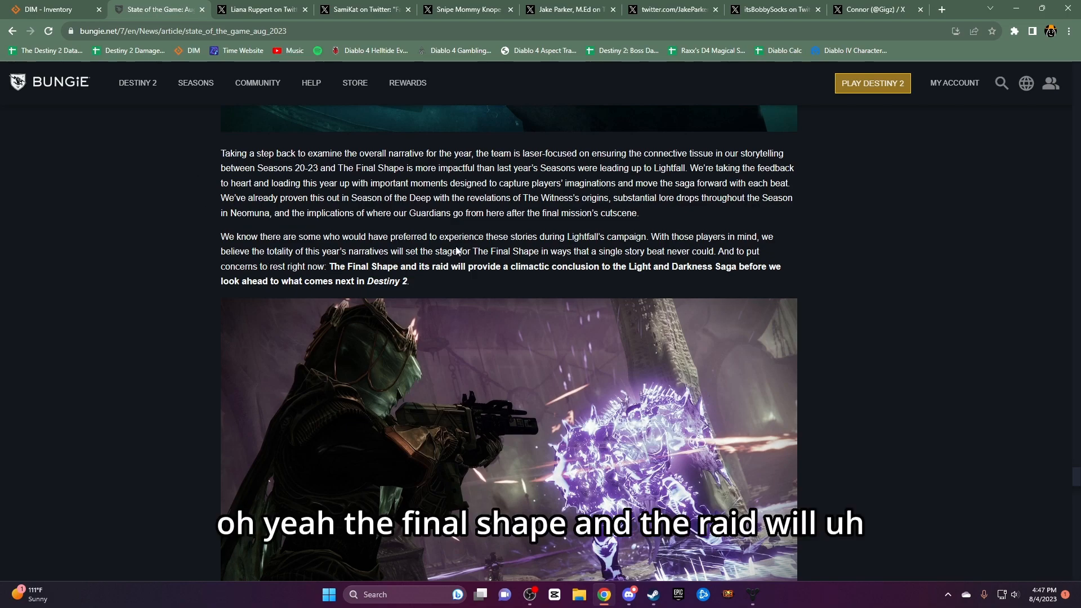
Highlight the Final Shape saga-conclusion sentence, then scroll to goal 2, Bring Challenge Back
left_click_drag(329, 267, 448, 267)
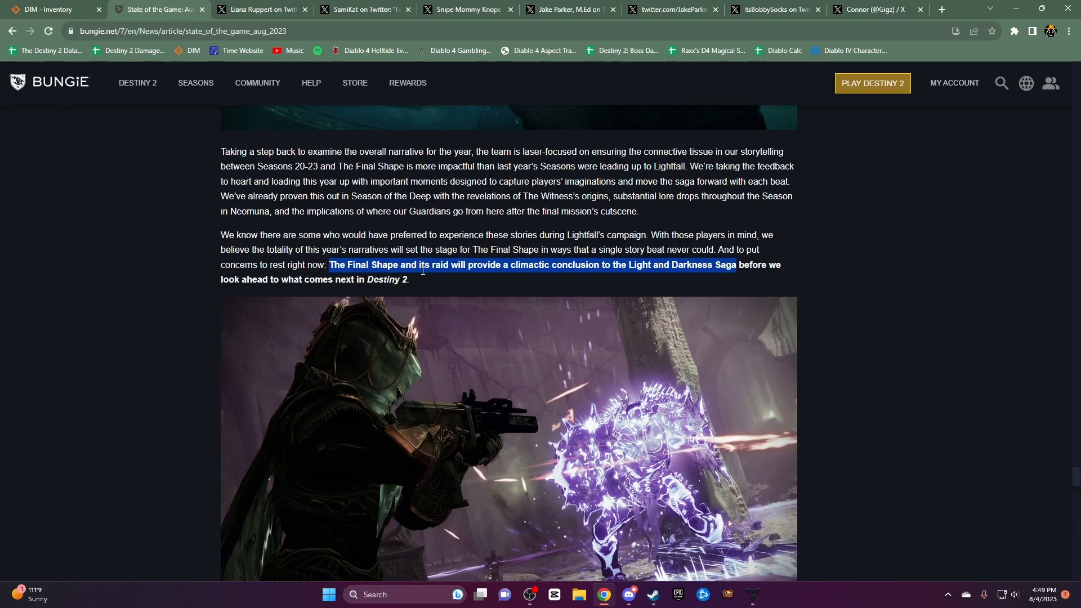
scroll("down", 3)
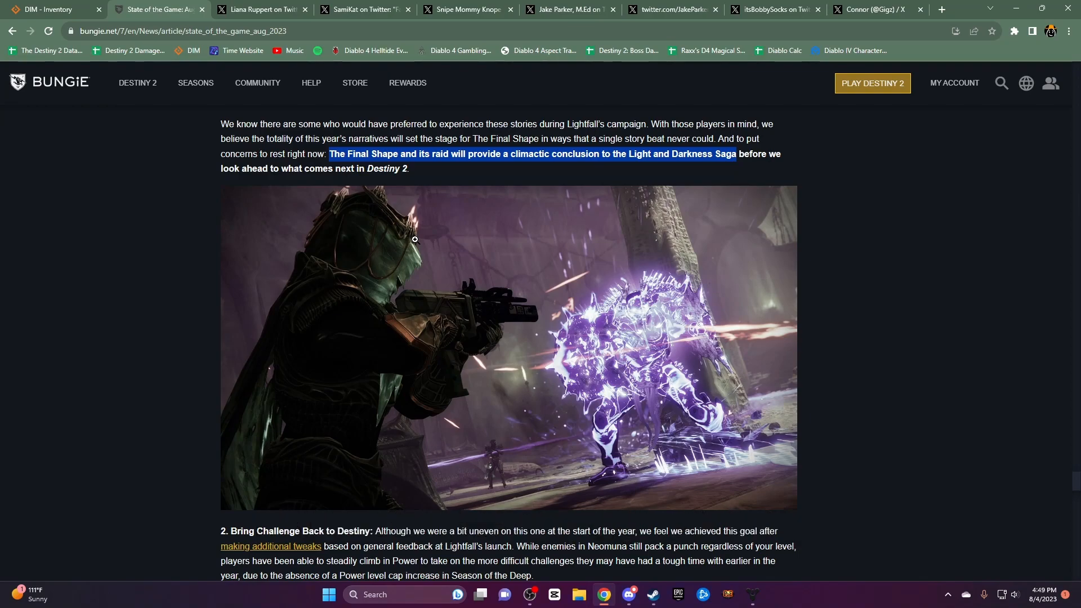
Scroll down to goal 3, Enrich Our Content, and its Exotic Mission Rotator paragraph
scroll("down", 3)
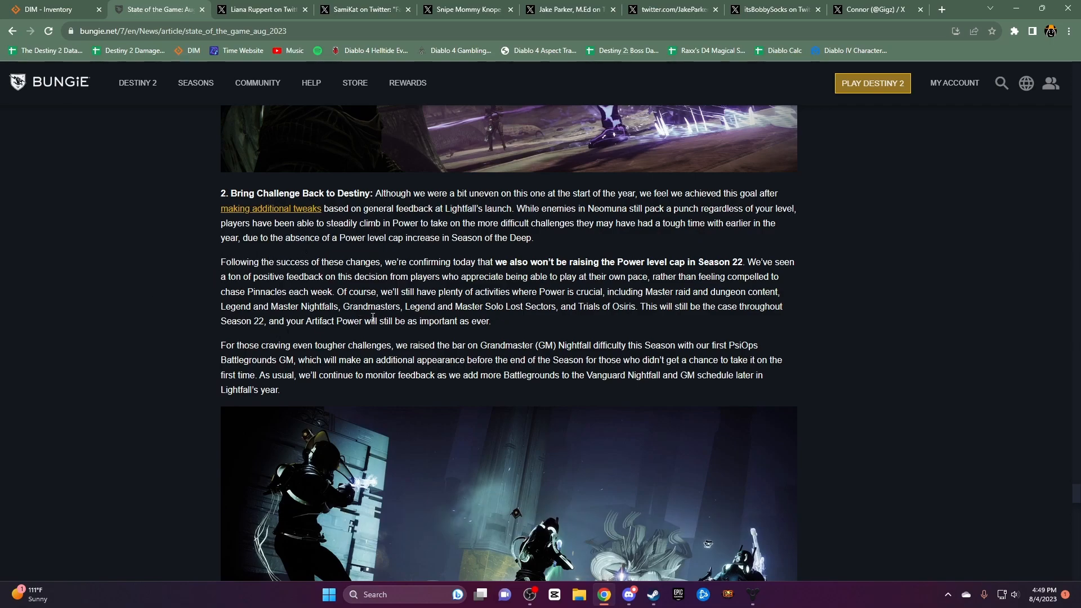
mouse_move(366, 292)
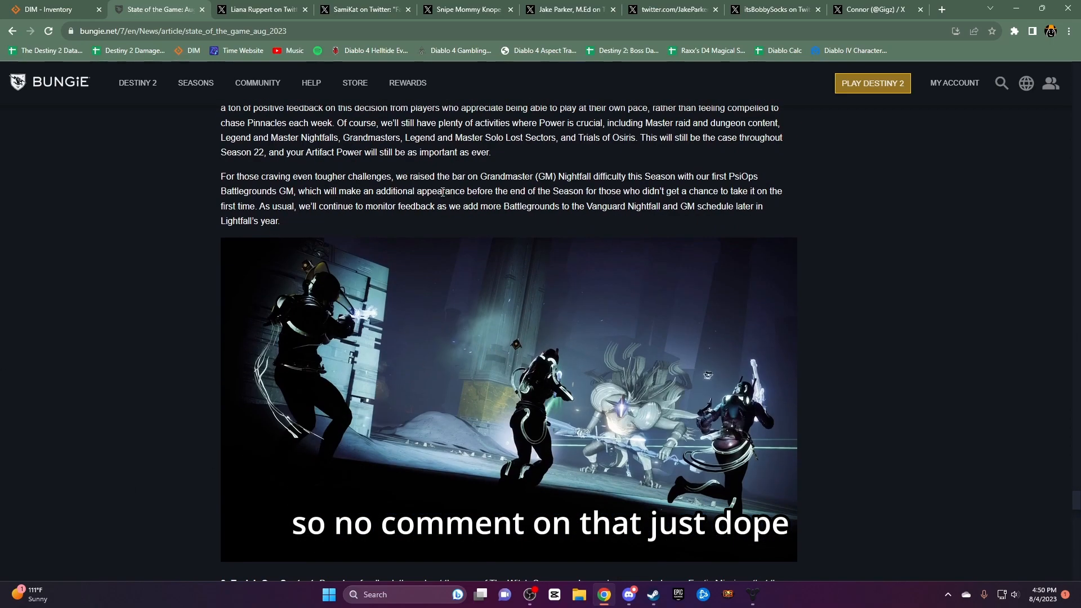
scroll("down", 3)
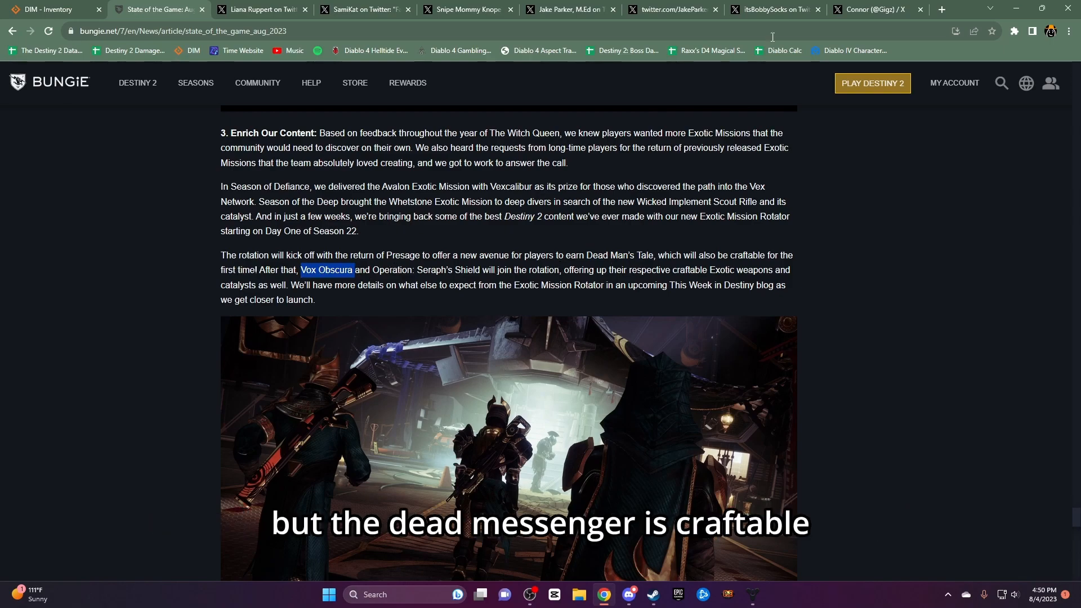
Search X for 'bungie' and open the Bungie account's profile
left_click(940, 9)
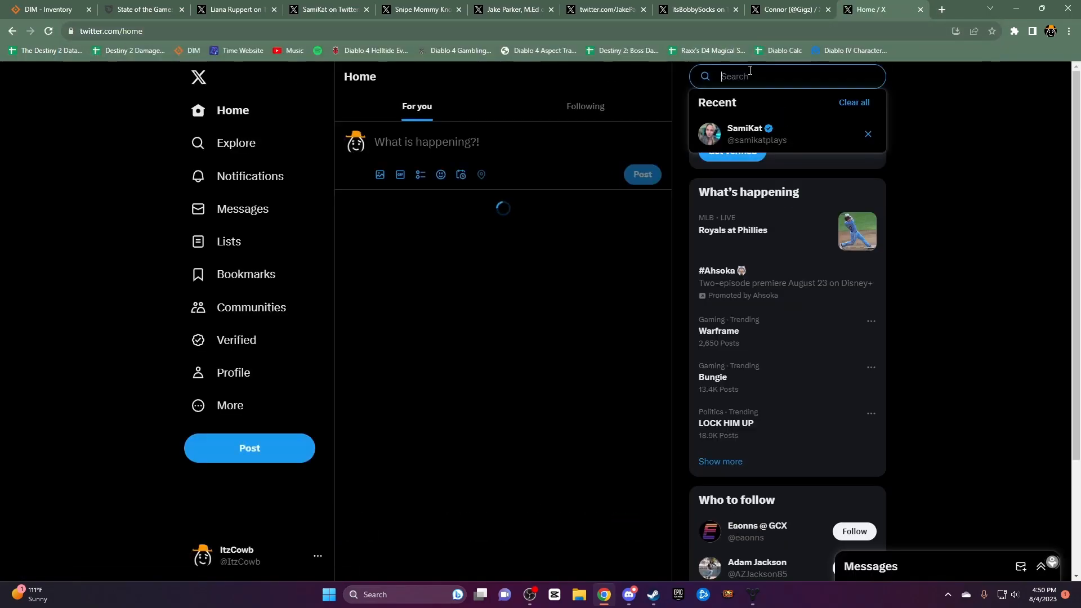
type("bungie")
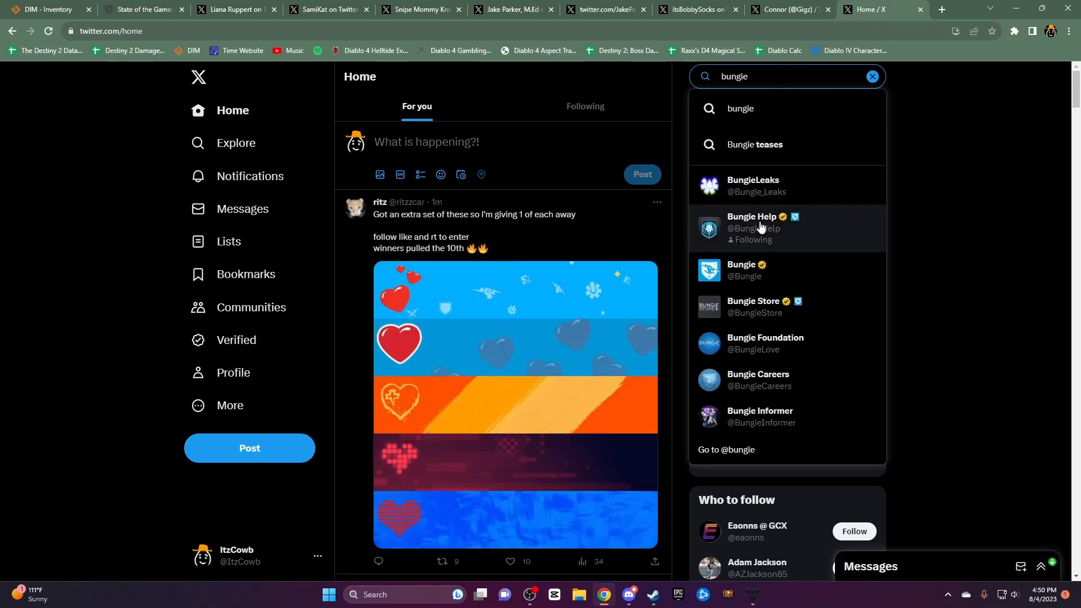
left_click(744, 269)
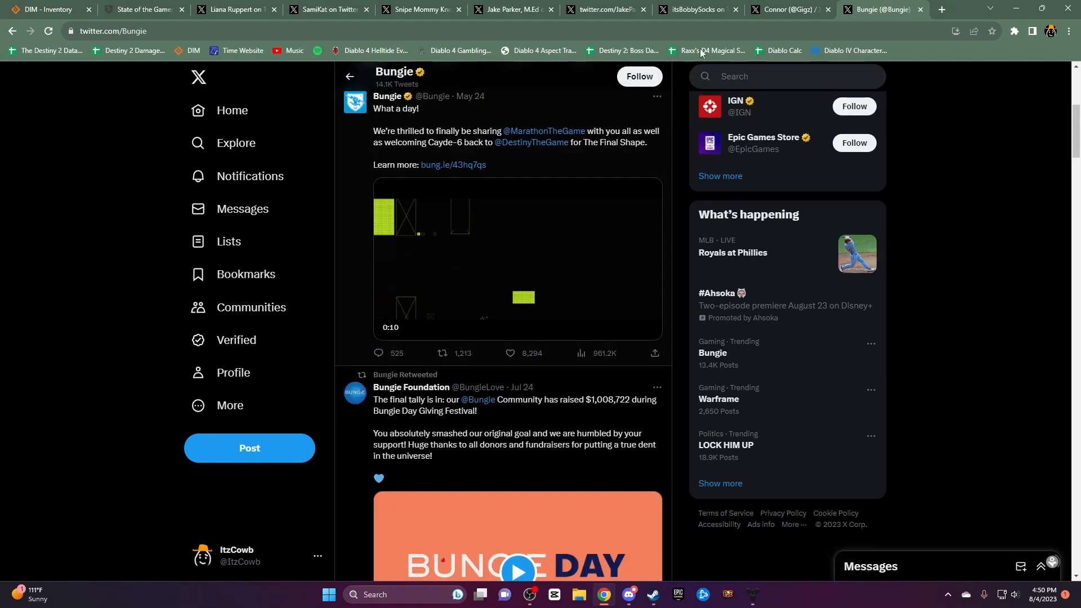
Search 'dest' and scroll through the Destiny 2 account's posts
type("dest")
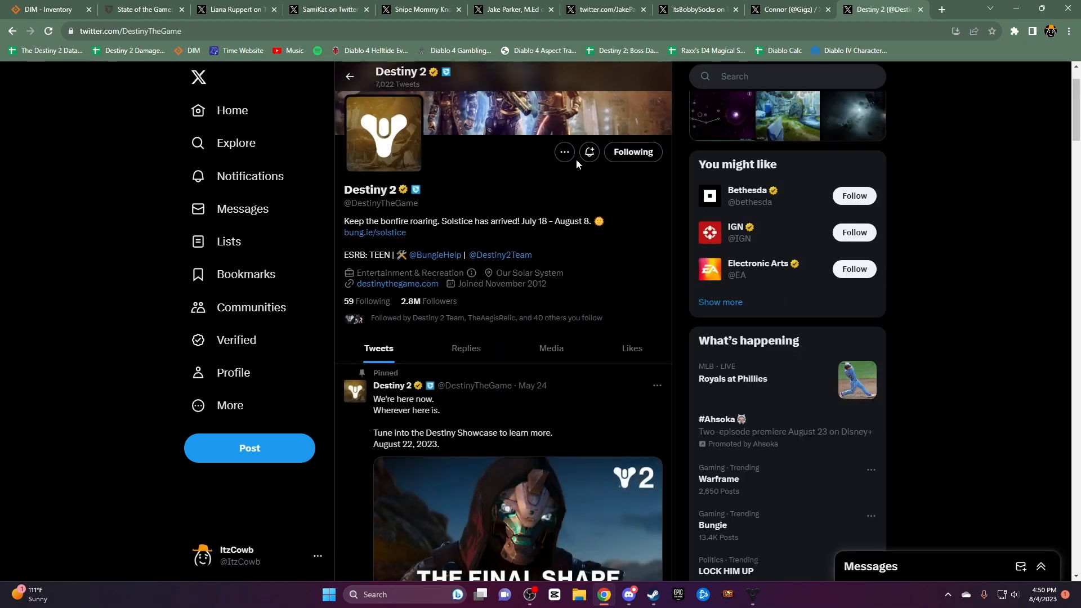
scroll("down", 3)
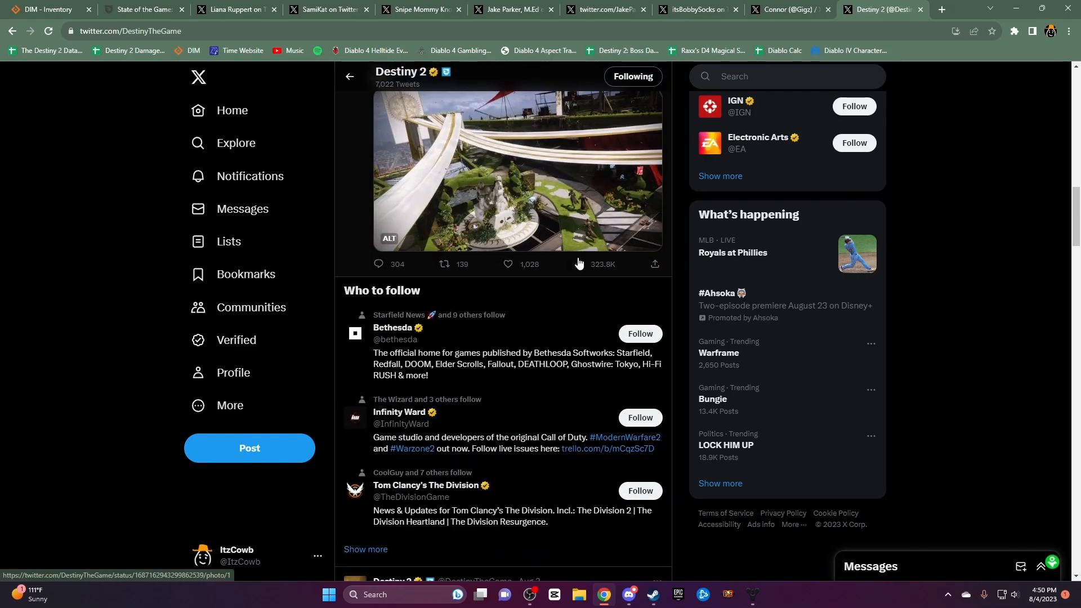
scroll("down", 3)
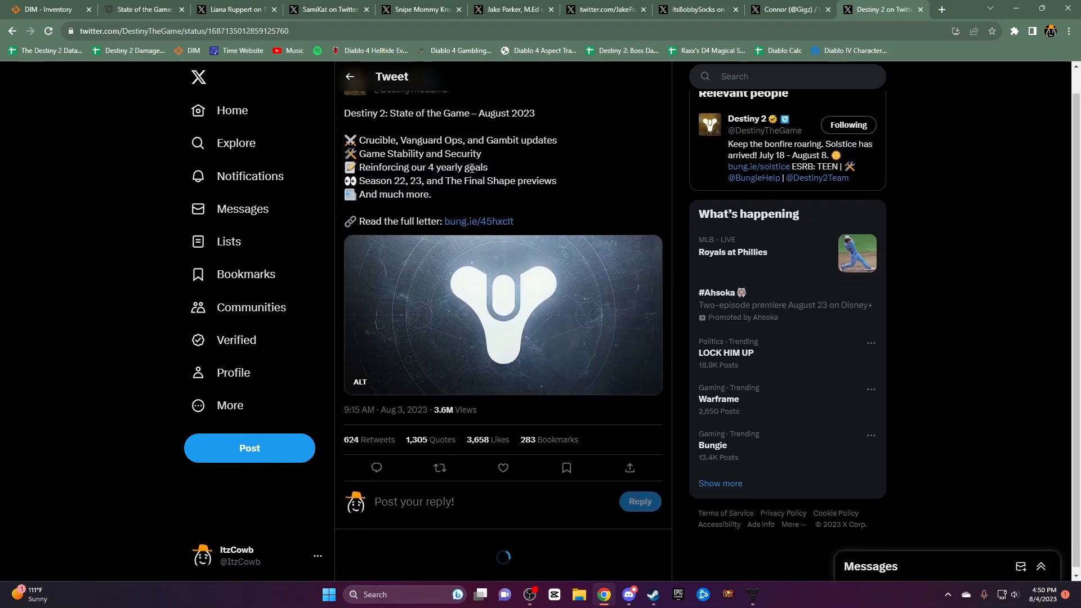
Scroll the thread to the Exotic Mission Rotator tweet, then return to the State of the Game article
scroll("down", 3)
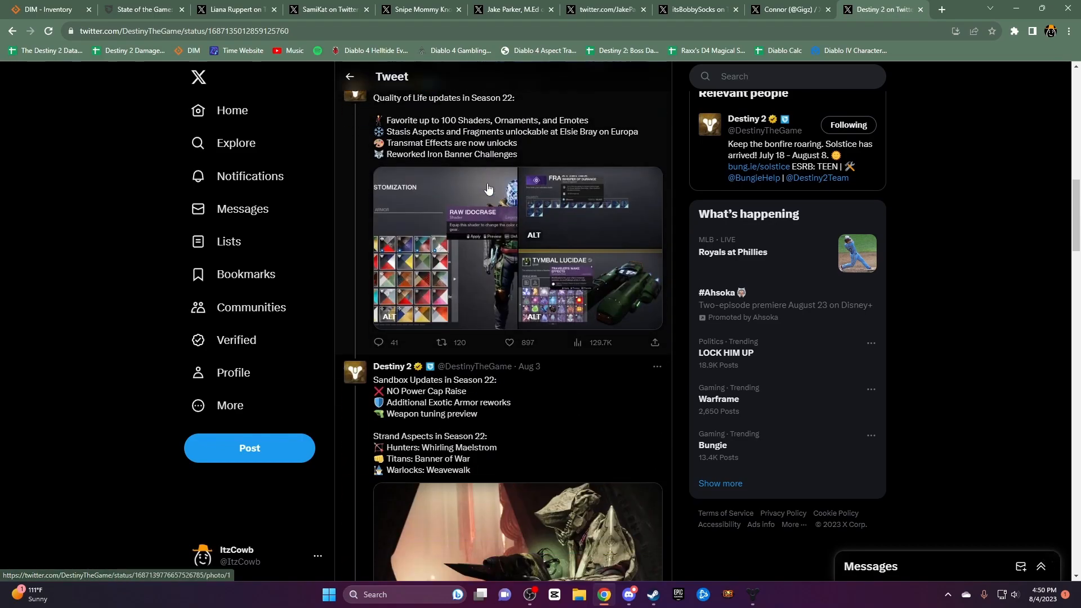
scroll("down", 3)
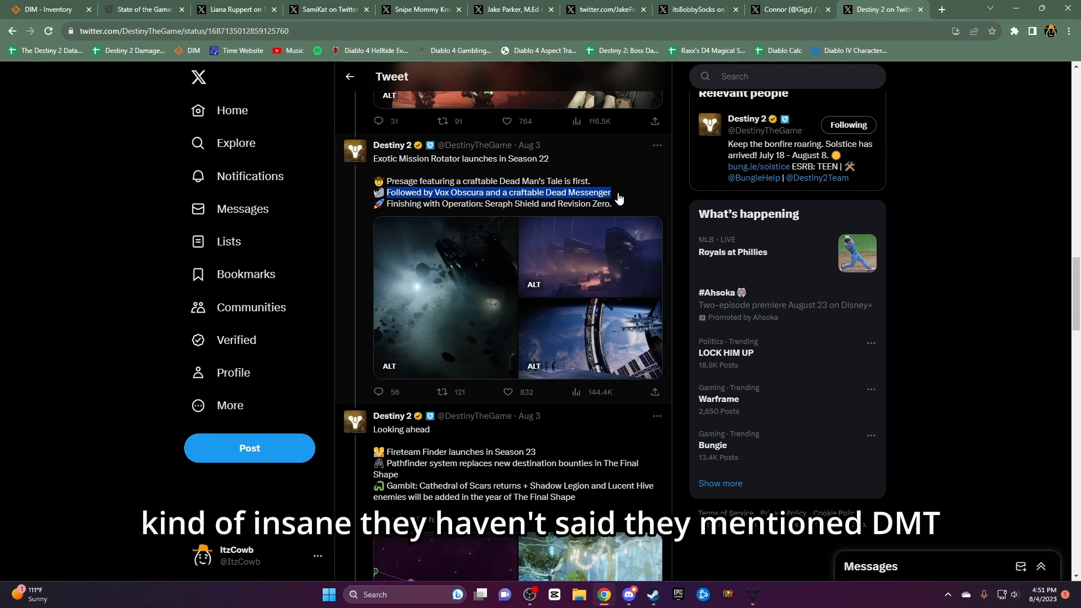
mouse_move(614, 205)
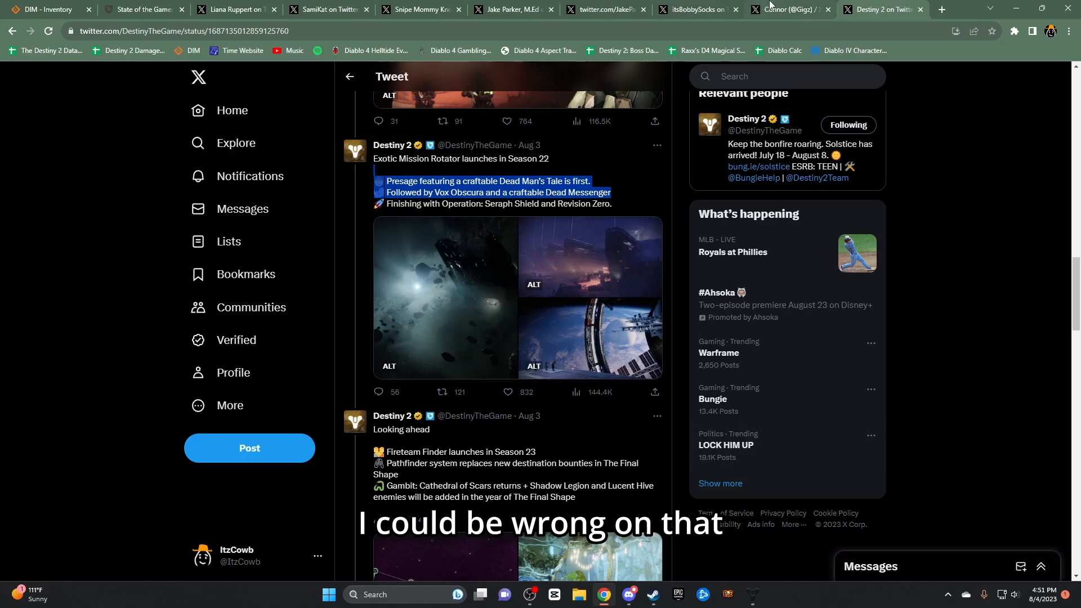
left_click(142, 9)
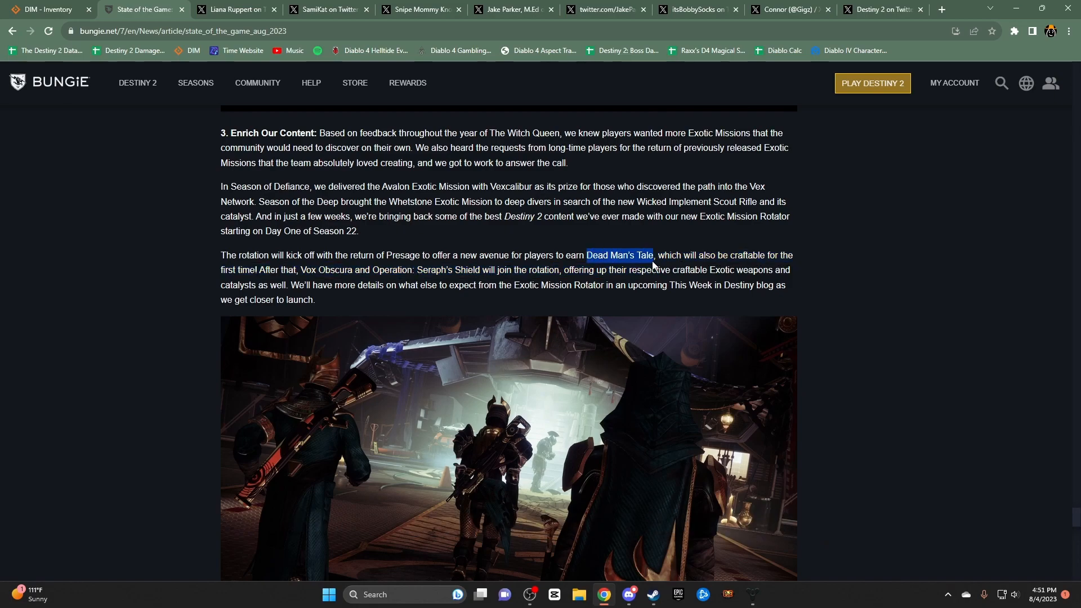
Scroll past Pathfinder and Connect Our Guardians to Joe's closing sign-off
scroll("down", 3)
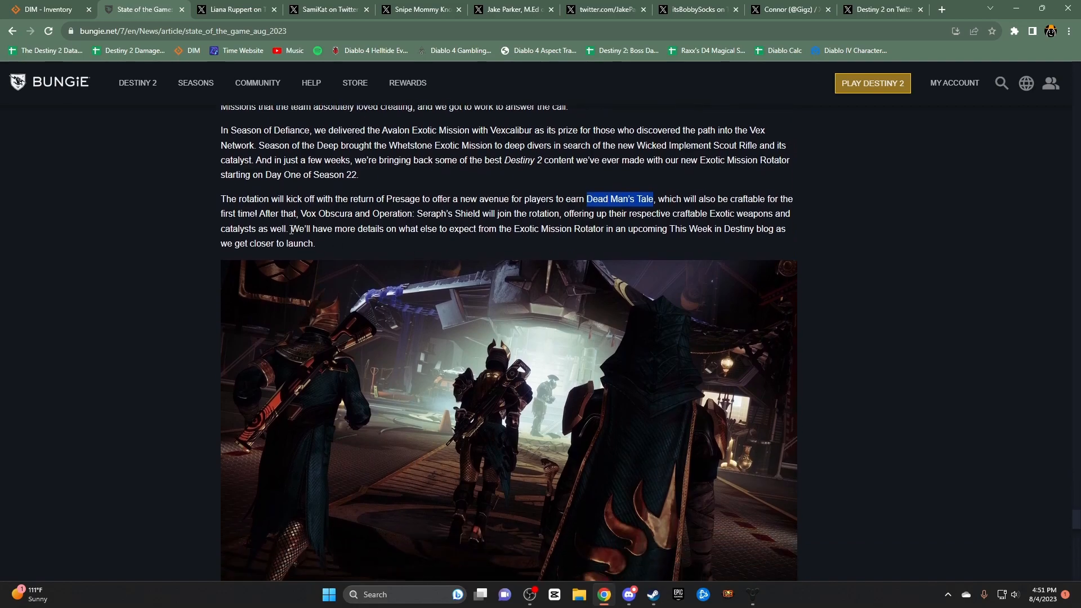
scroll("down", 3)
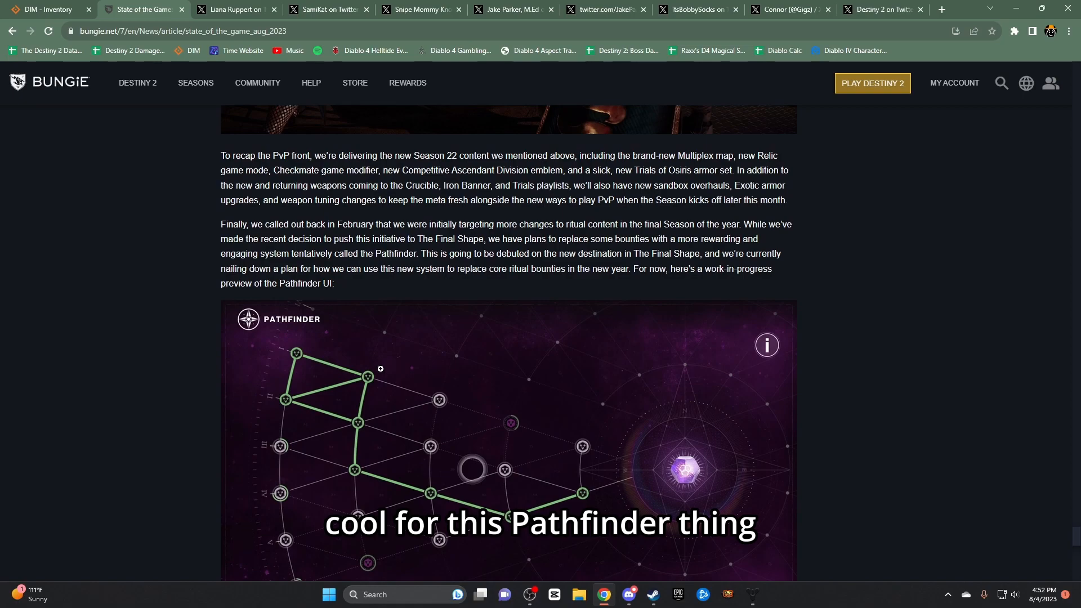
scroll("down", 3)
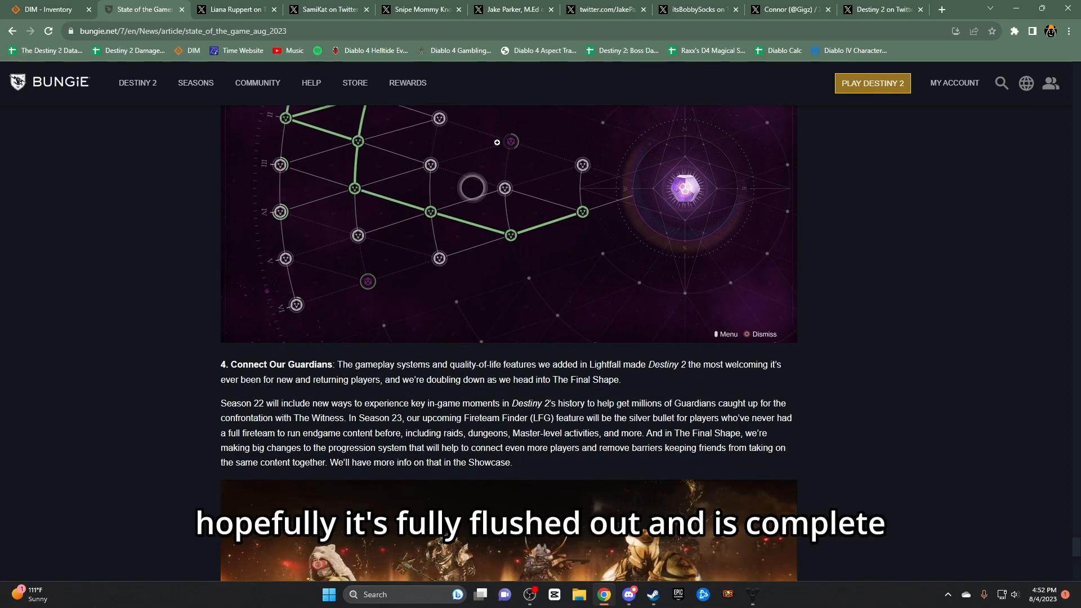
mouse_move(544, 264)
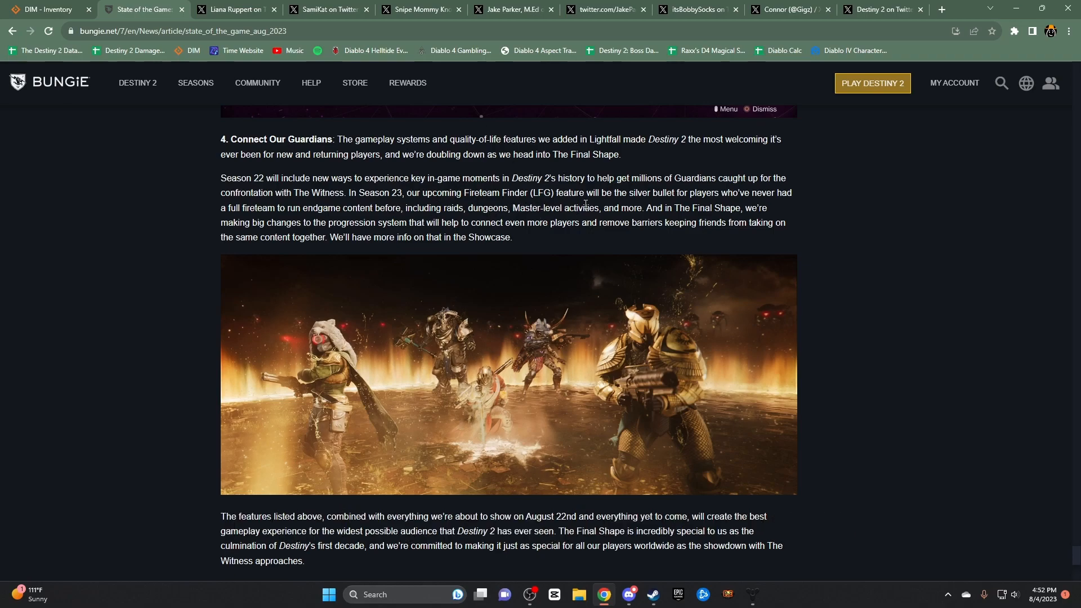
scroll("down", 3)
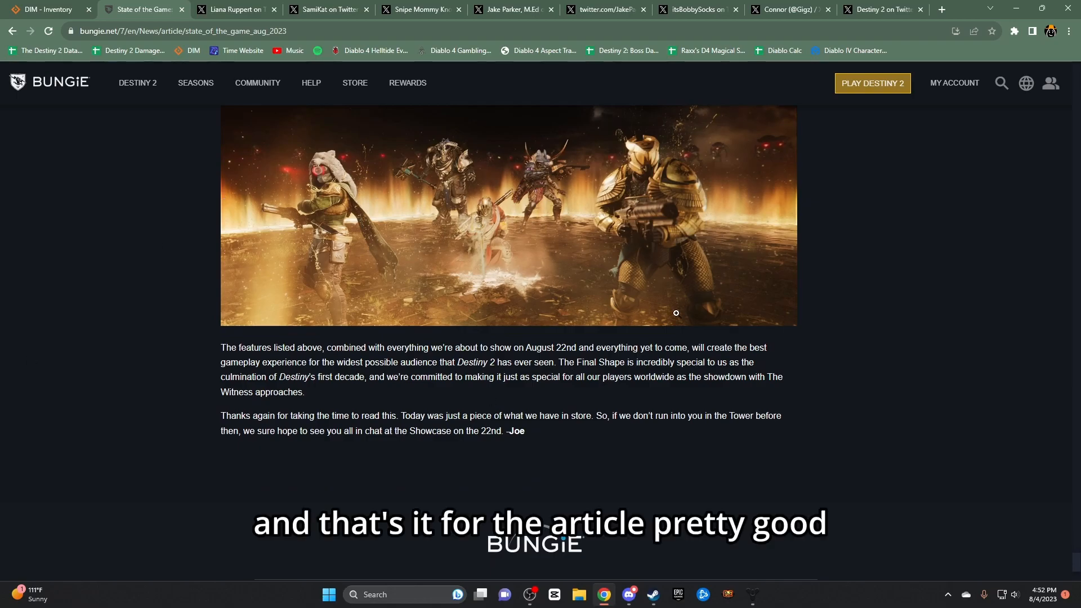
scroll("down", 3)
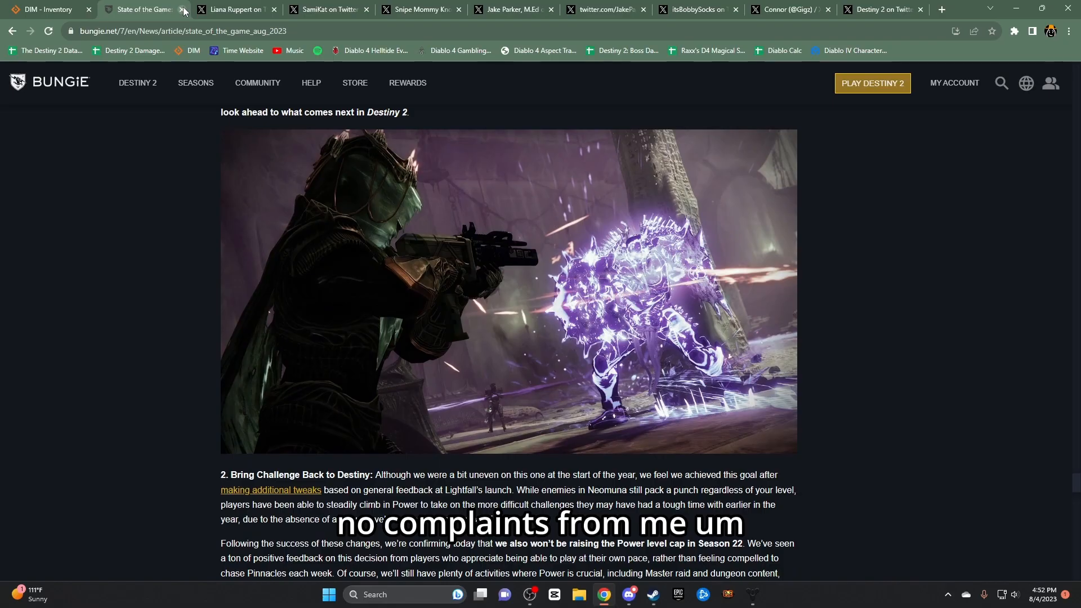
Highlight and clear the Guardians vs. Guardians passage on Crucible map costs, then close the article
scroll("down", 3)
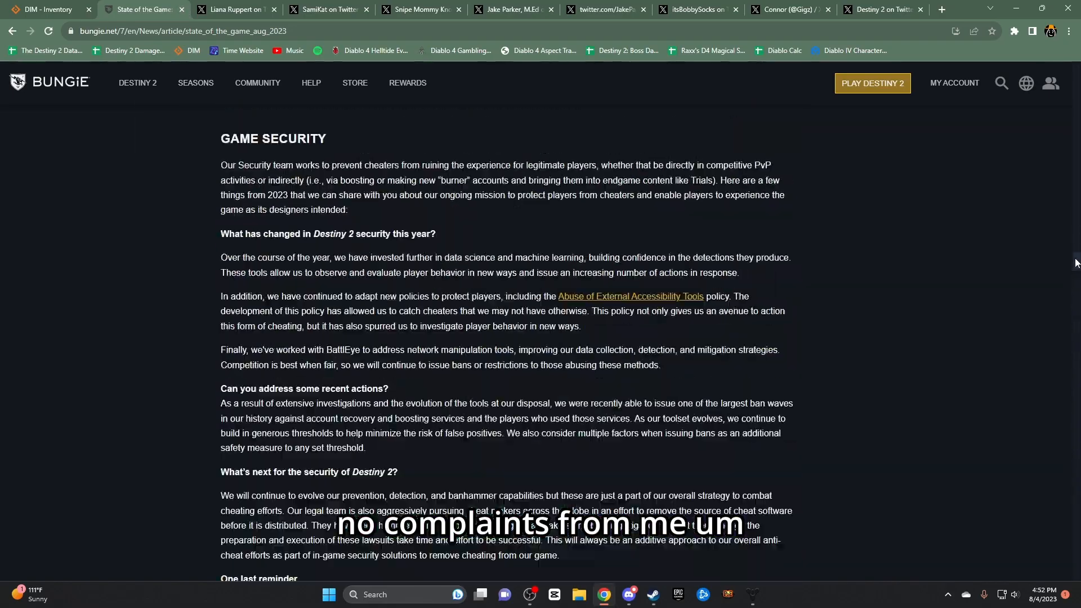
scroll("down", 3)
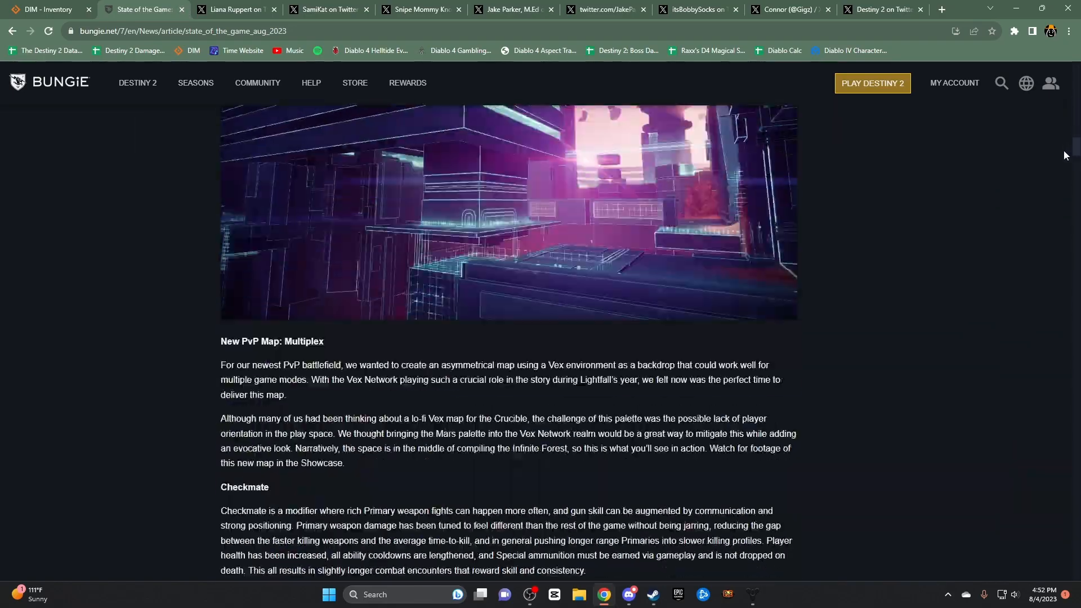
scroll("down", 3)
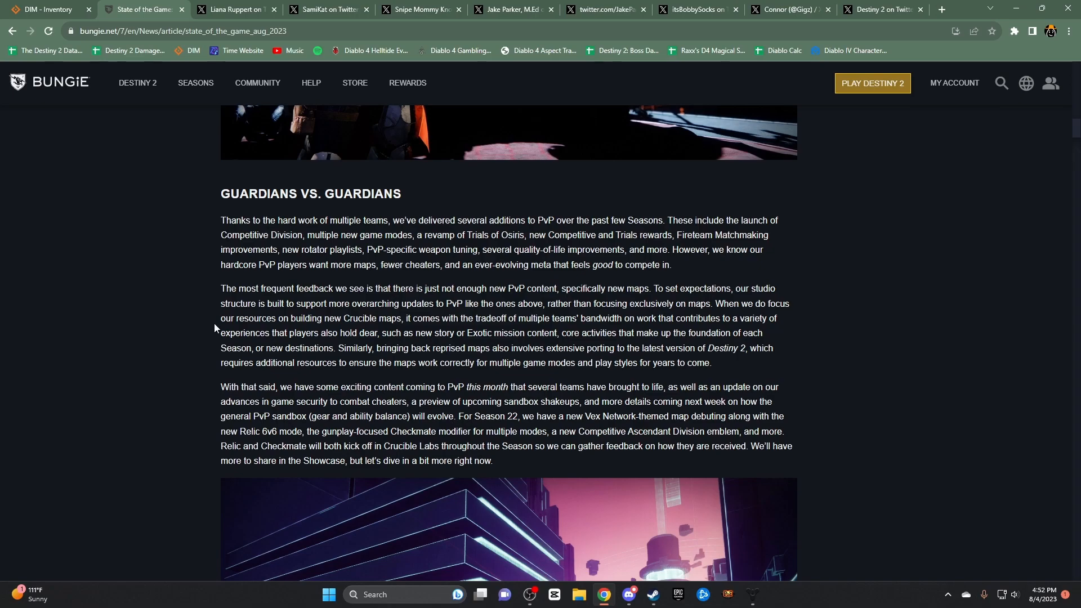
left_click_drag(220, 317, 490, 317)
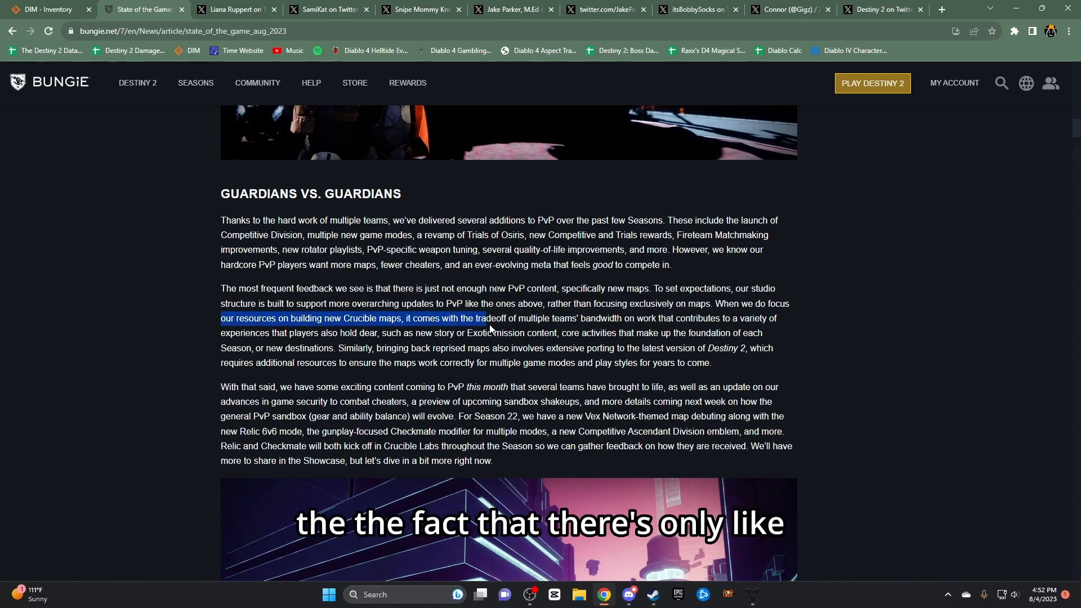
left_click_drag(484, 317, 557, 332)
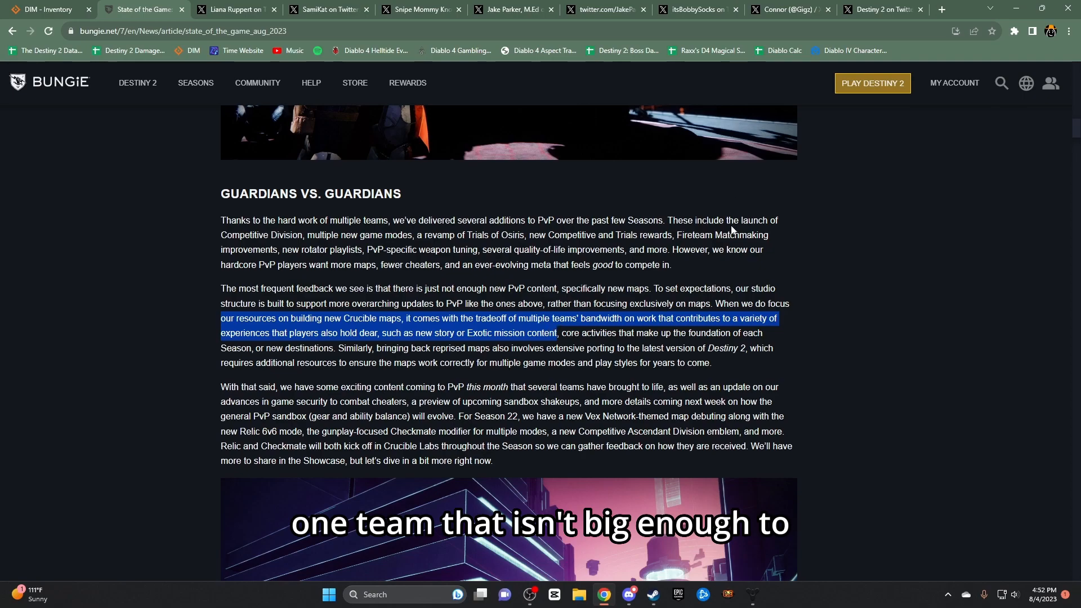
mouse_move(493, 319)
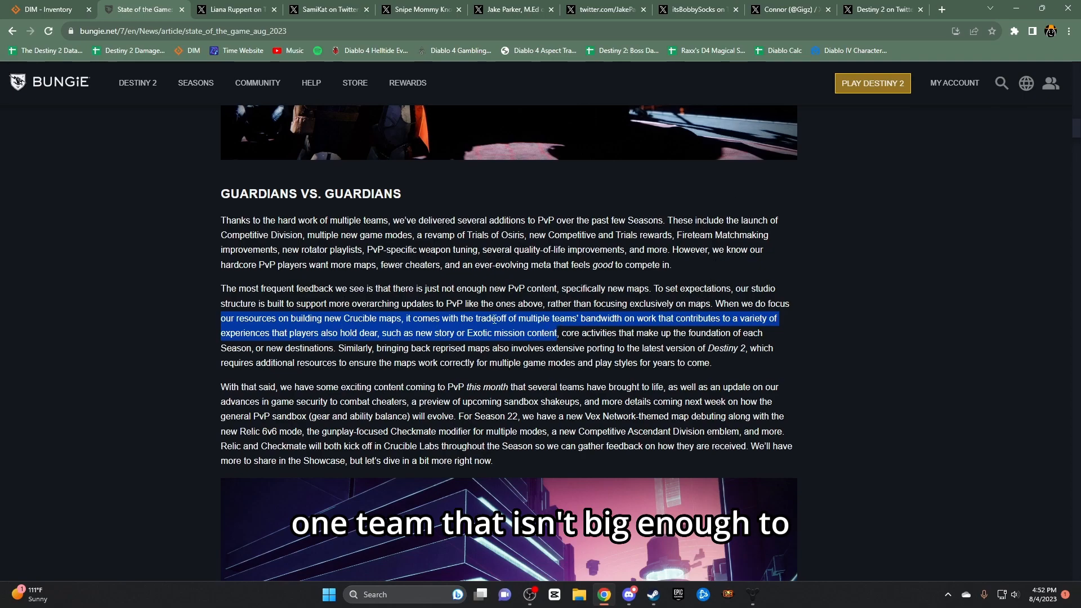
mouse_move(173, 310)
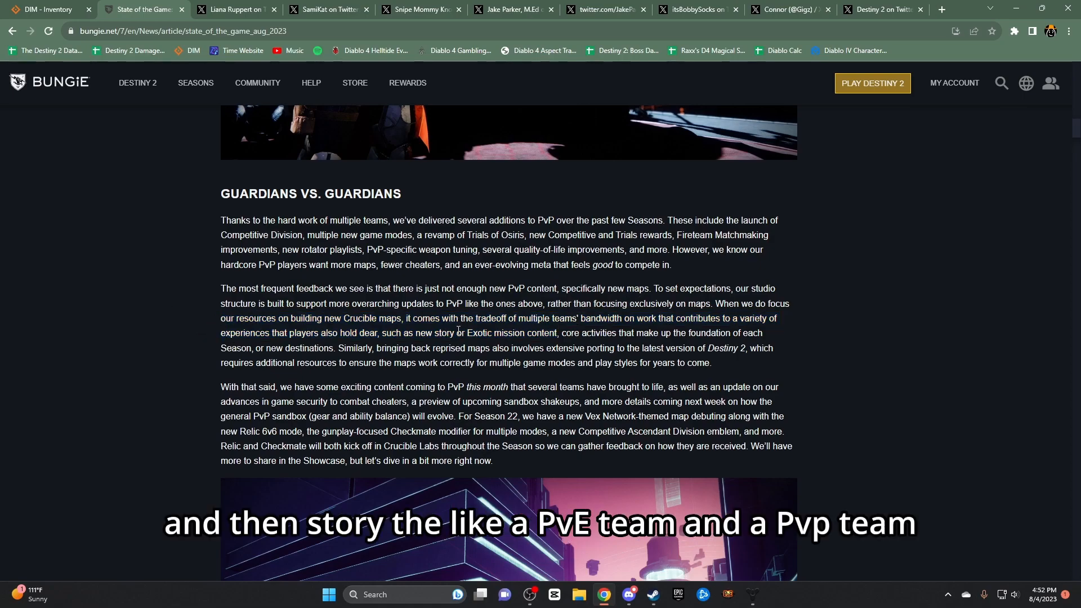
left_click_drag(417, 332, 557, 333)
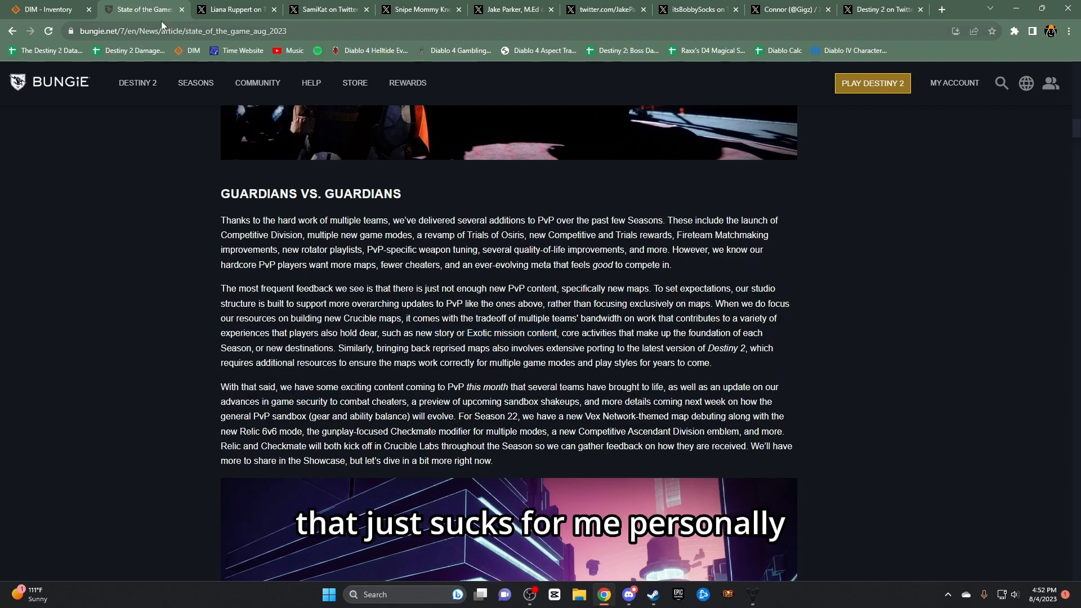
mouse_move(159, 10)
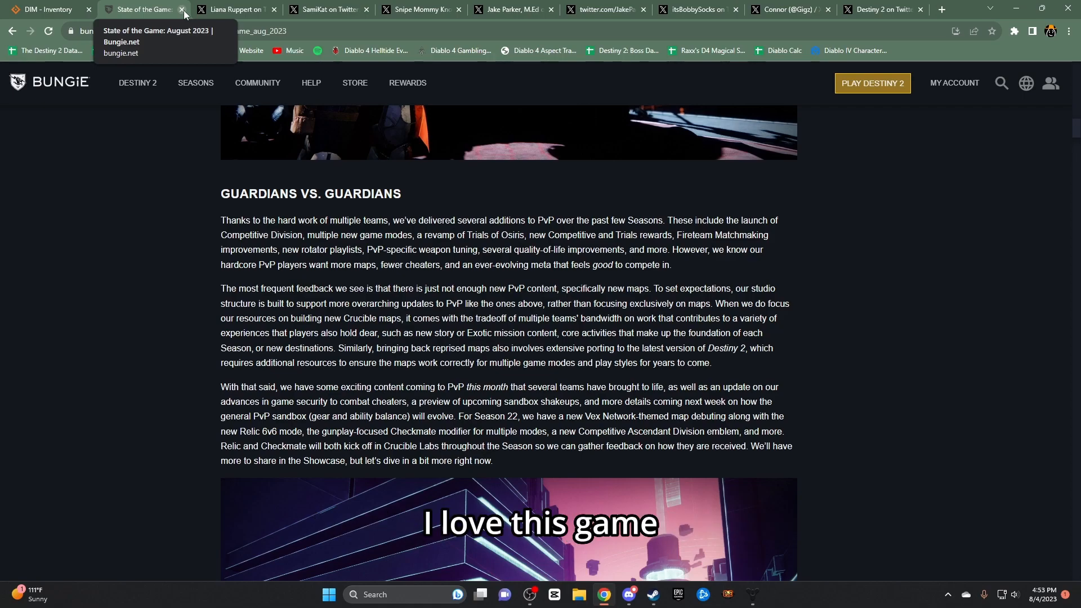
left_click(182, 9)
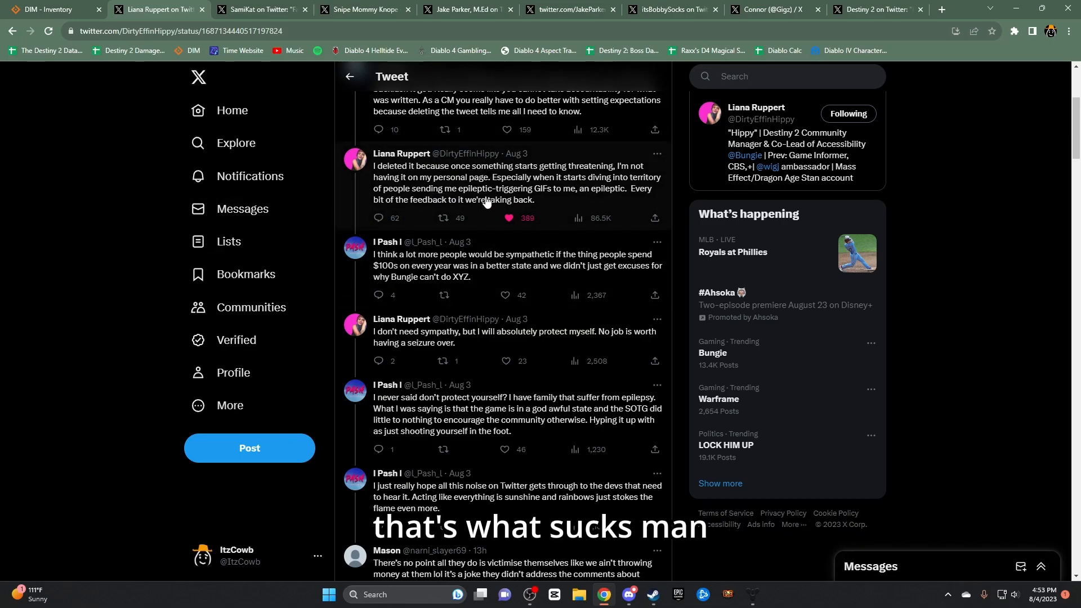
Scroll up and down through the replies under Acrosity's deleted SoTG hype tweet
scroll("up", 3)
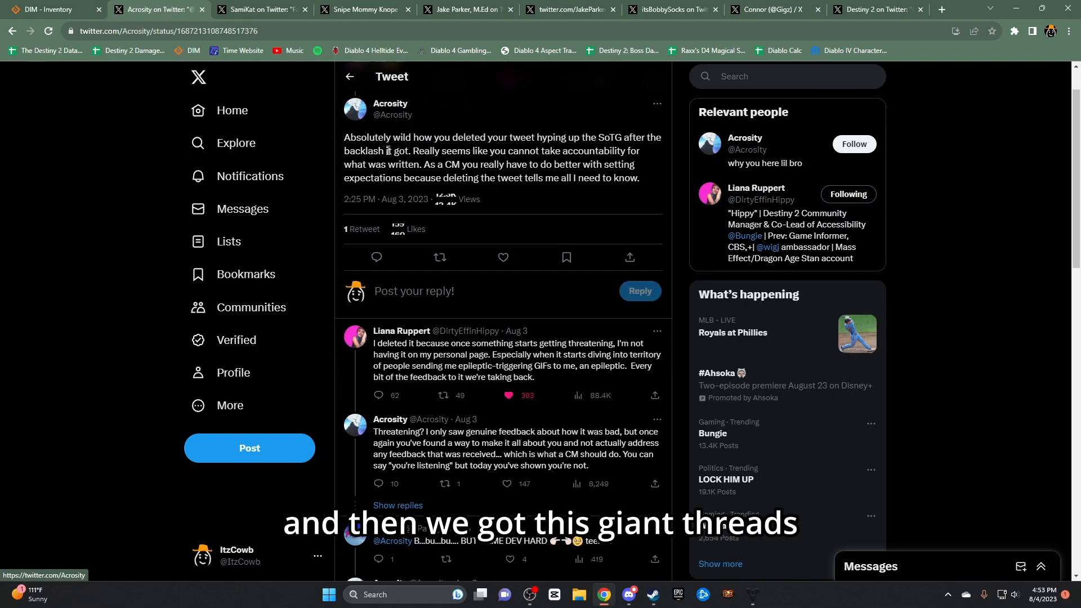
scroll("down", 3)
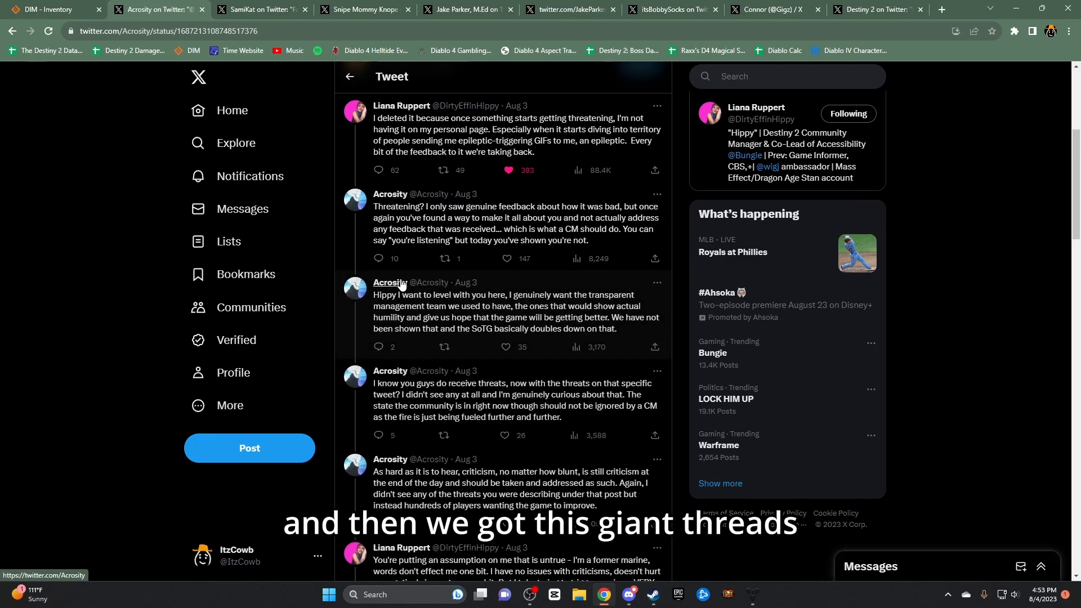
scroll("down", 3)
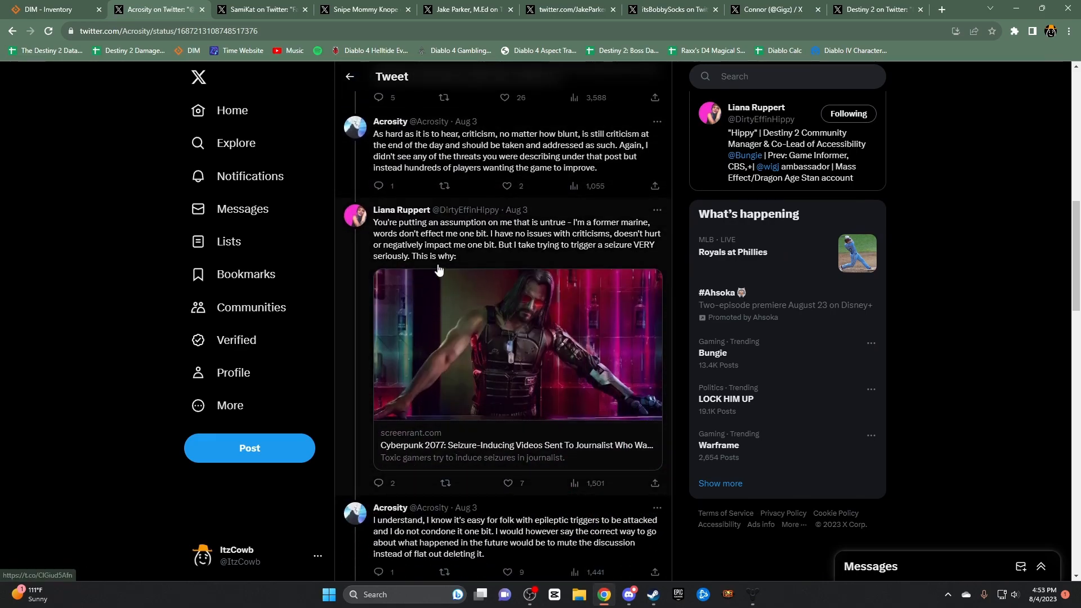
scroll("up", 3)
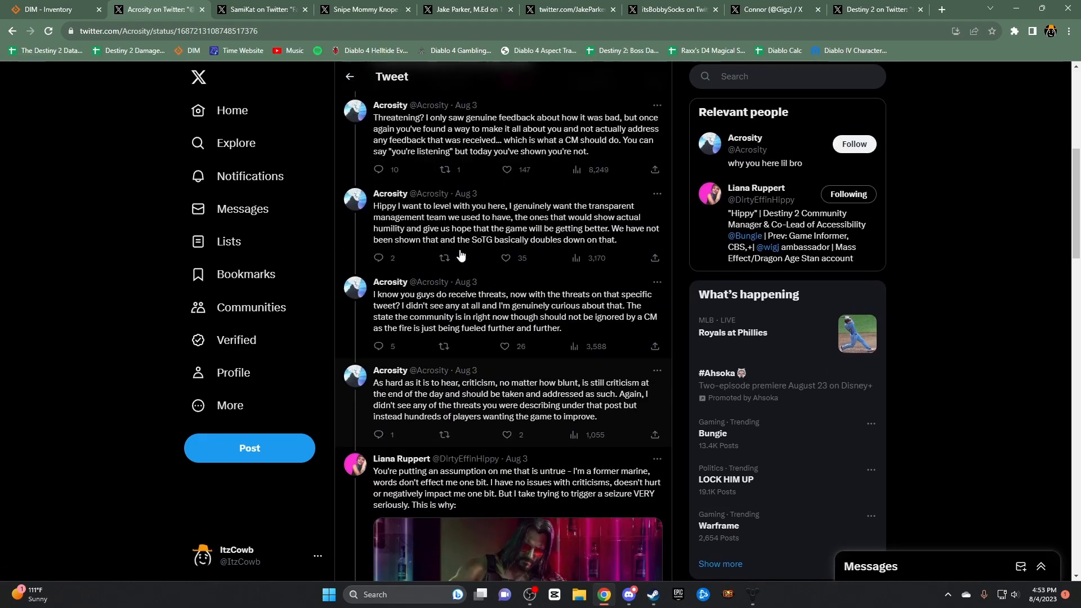
scroll("down", 3)
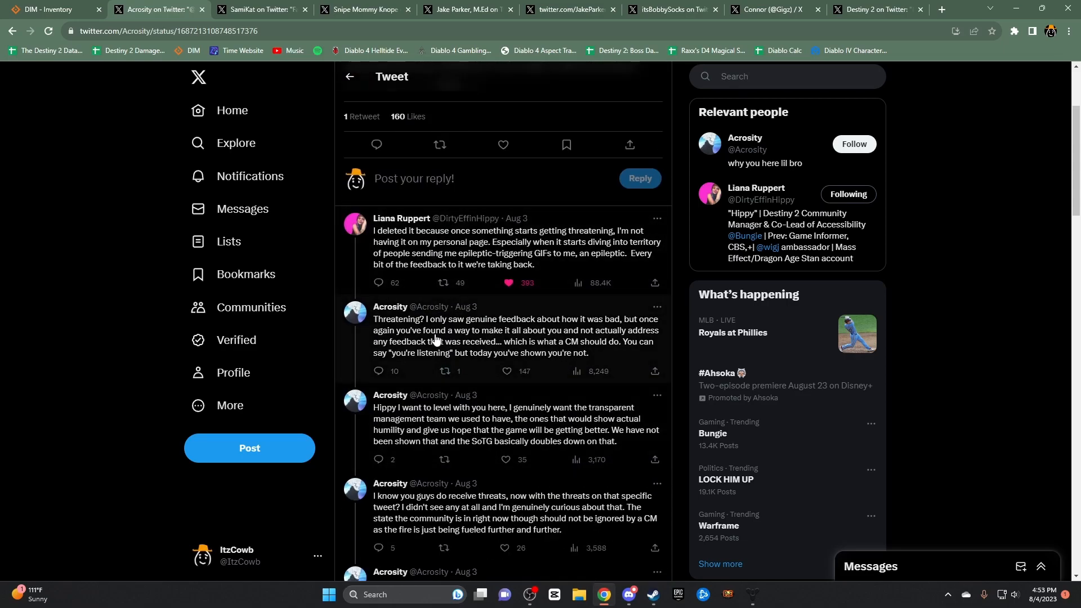
scroll("down", 3)
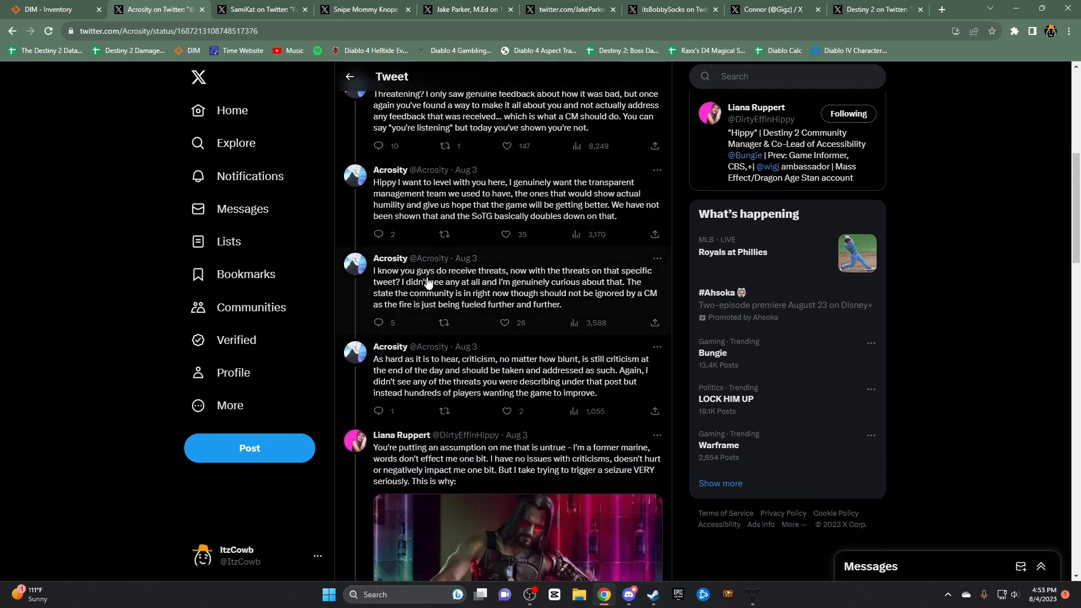
scroll("down", 3)
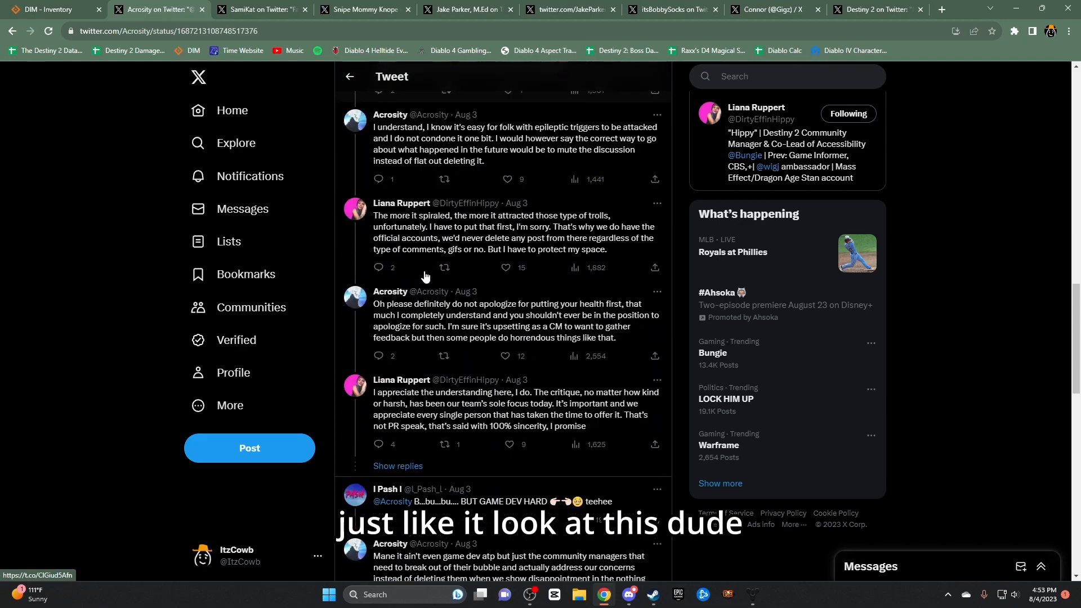
scroll("down", 3)
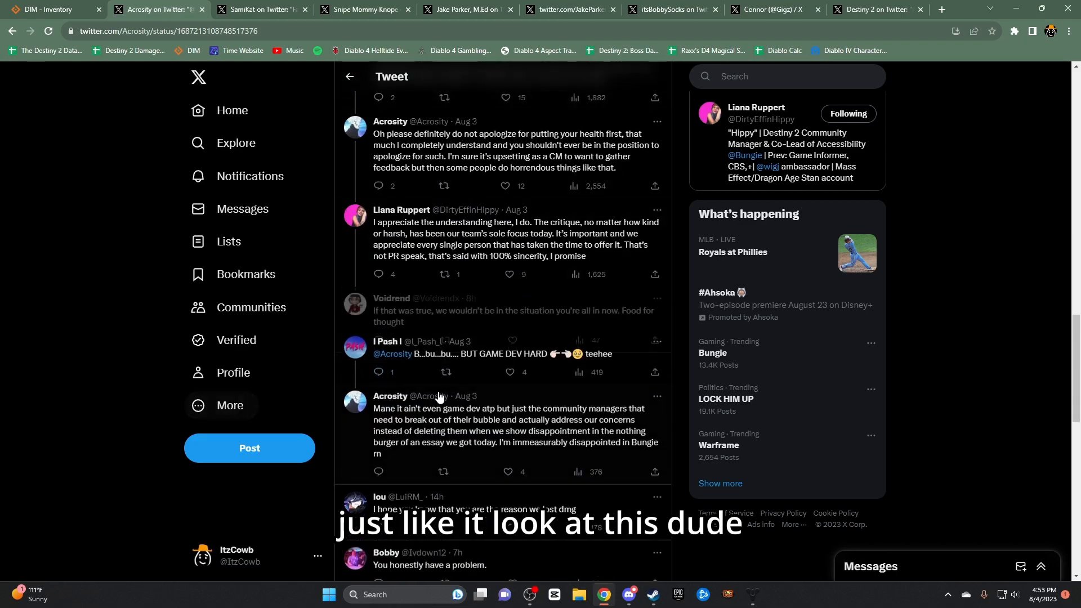
scroll("down", 3)
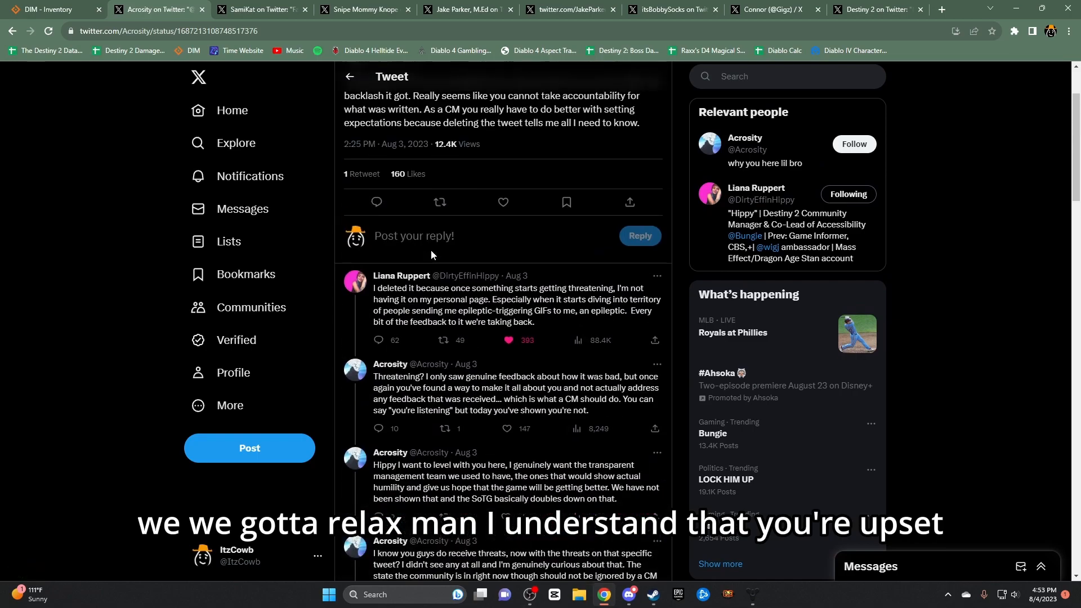
scroll("down", 3)
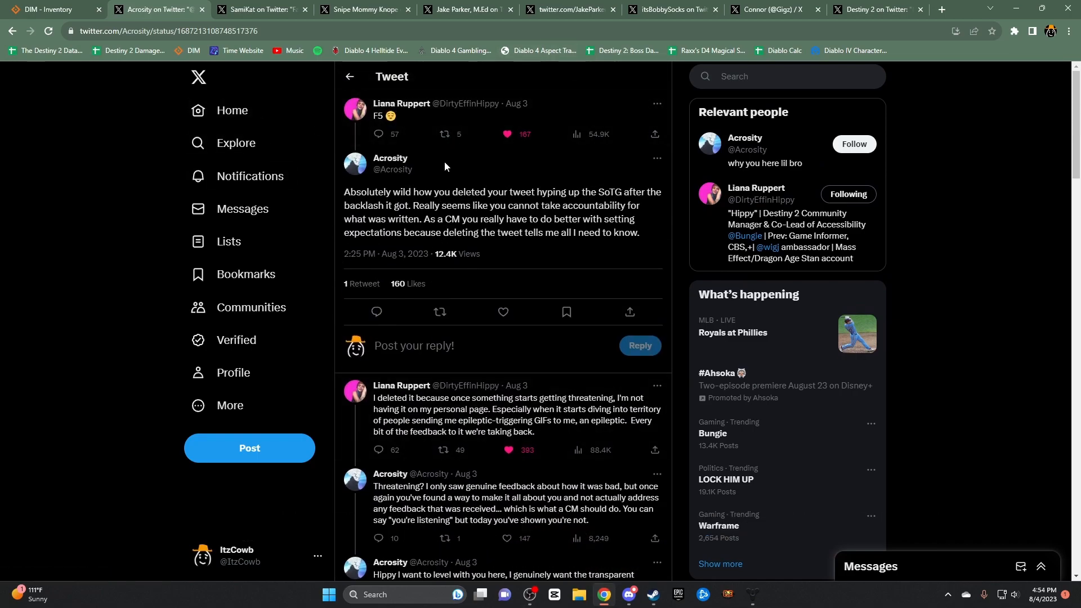
scroll("down", 3)
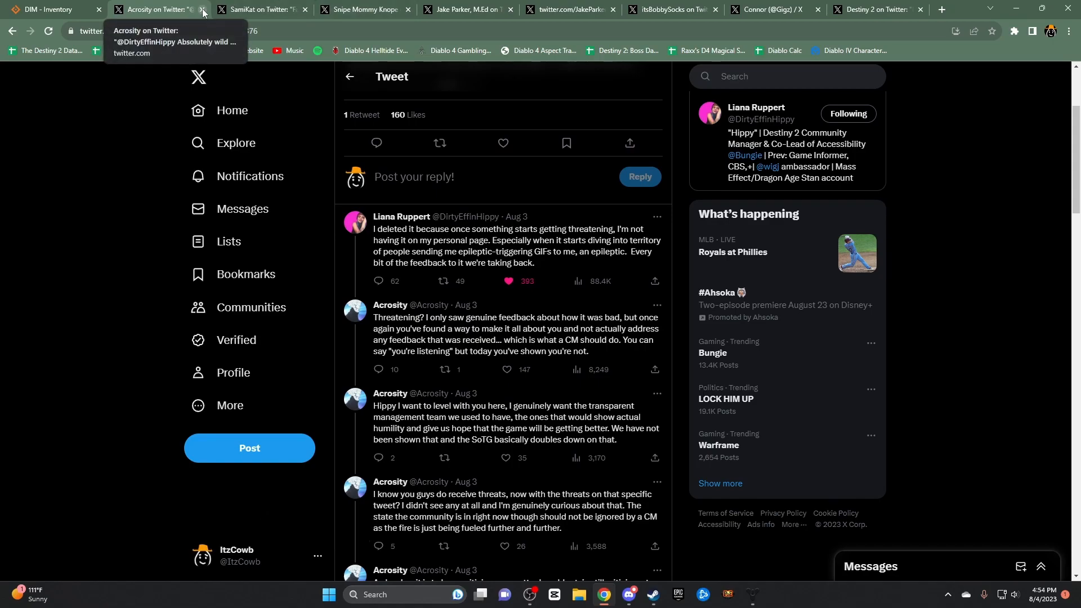
Close the criticism thread and scroll through replies to SamiKat's cosmetic favoriting tweet
left_click(203, 9)
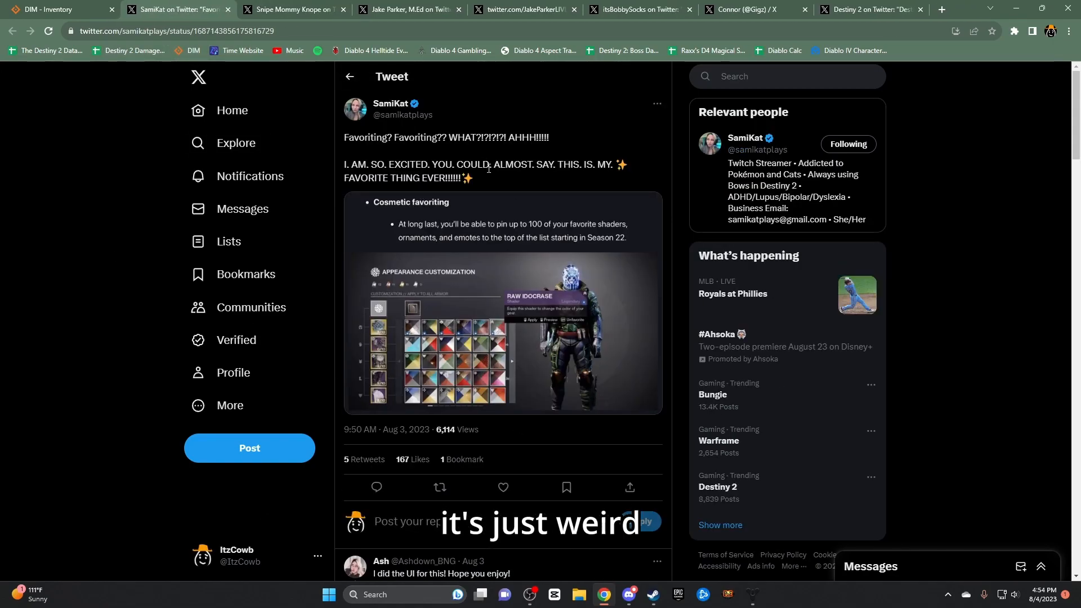
double_click(359, 137)
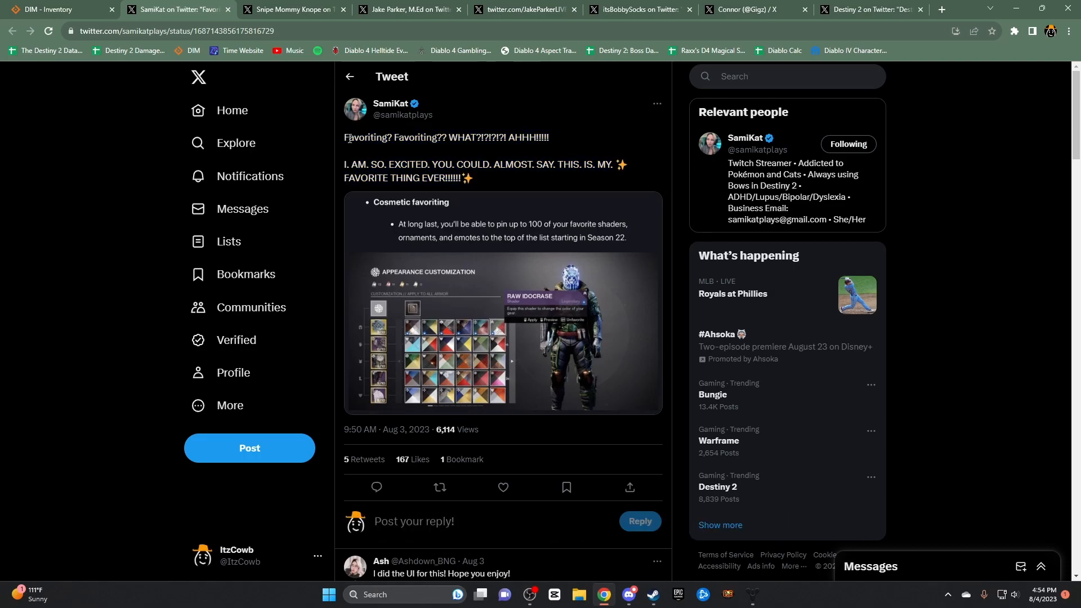
scroll("down", 3)
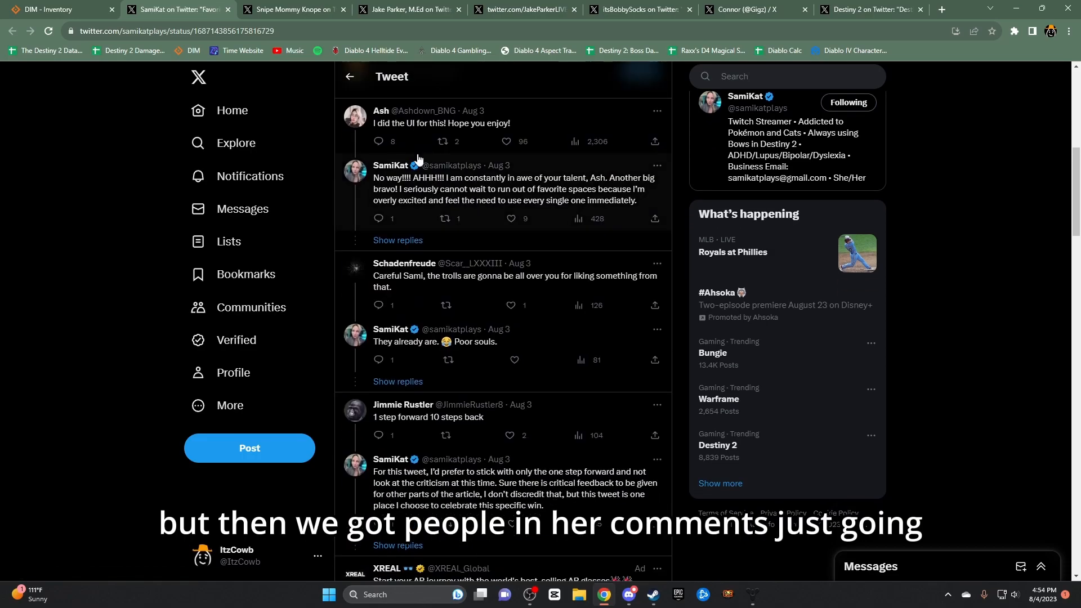
scroll("down", 3)
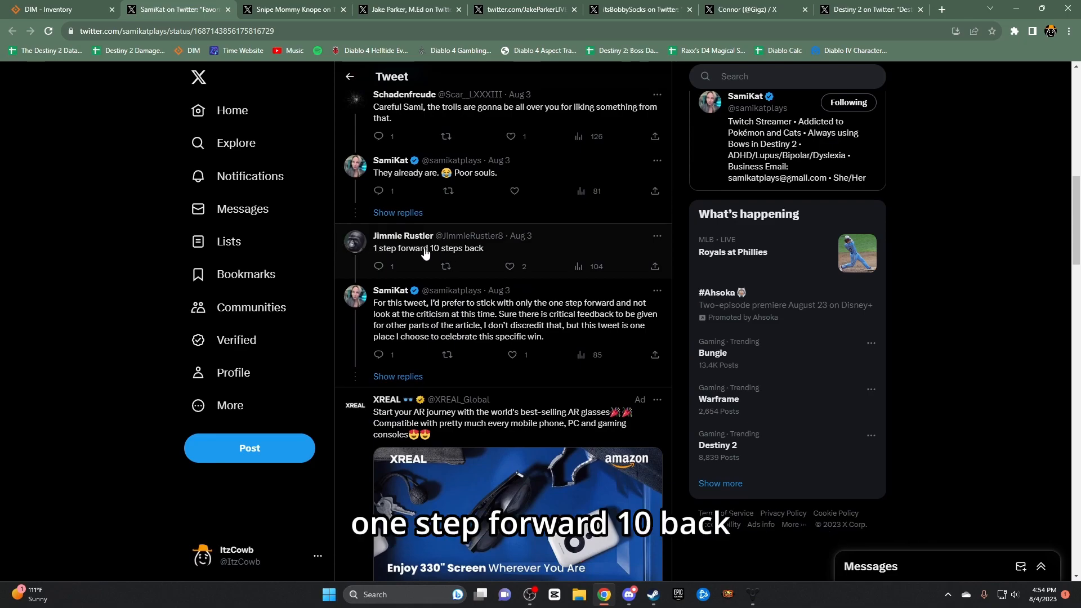
scroll("down", 3)
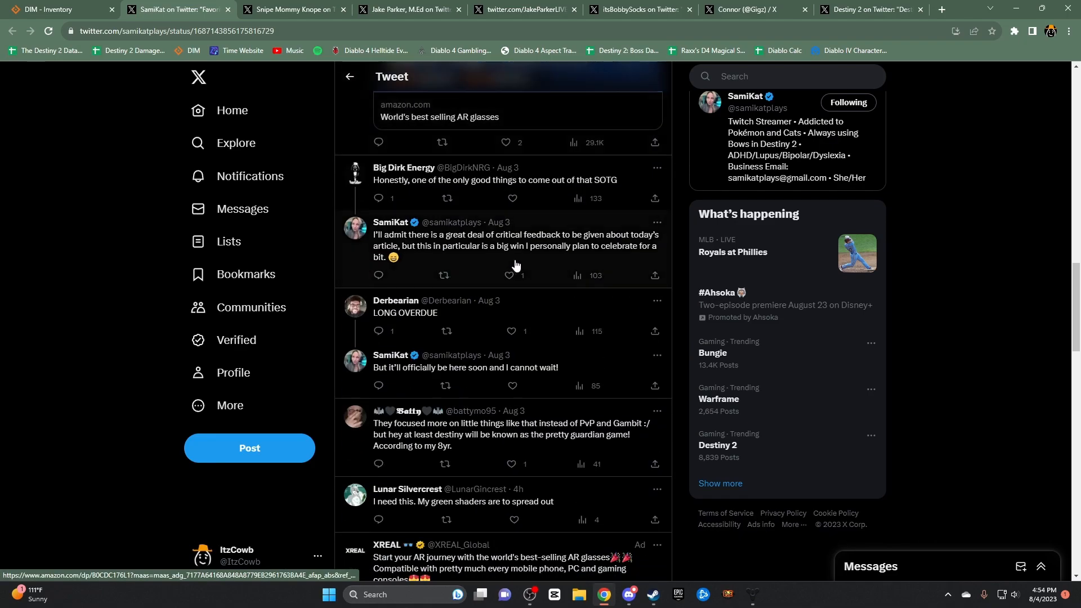
scroll("down", 3)
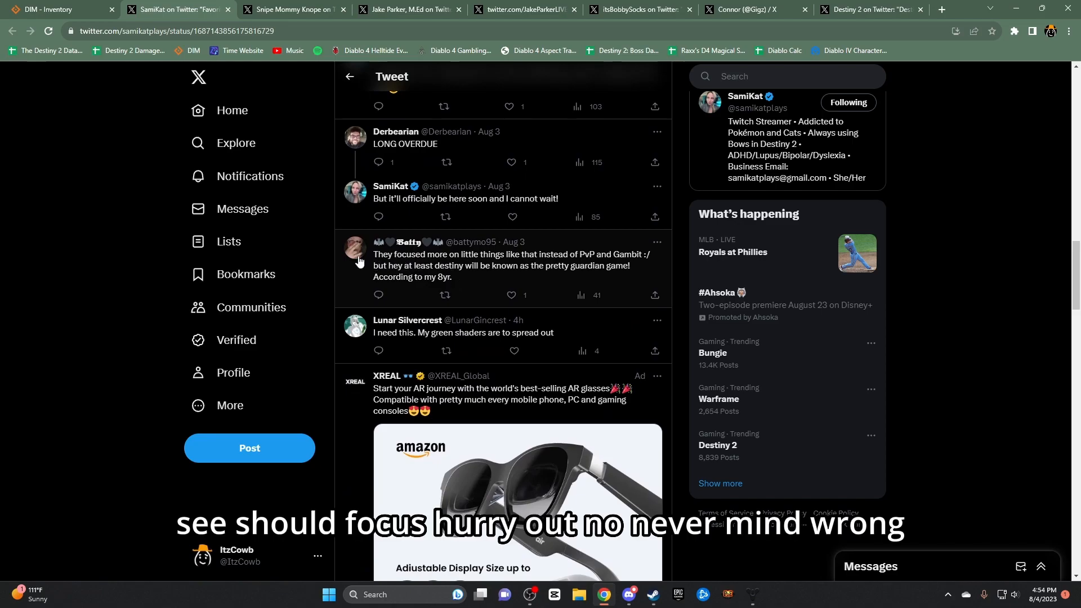
Highlight the reply about PvP and Gambit and keep reading the replies
left_click_drag(373, 255, 482, 255)
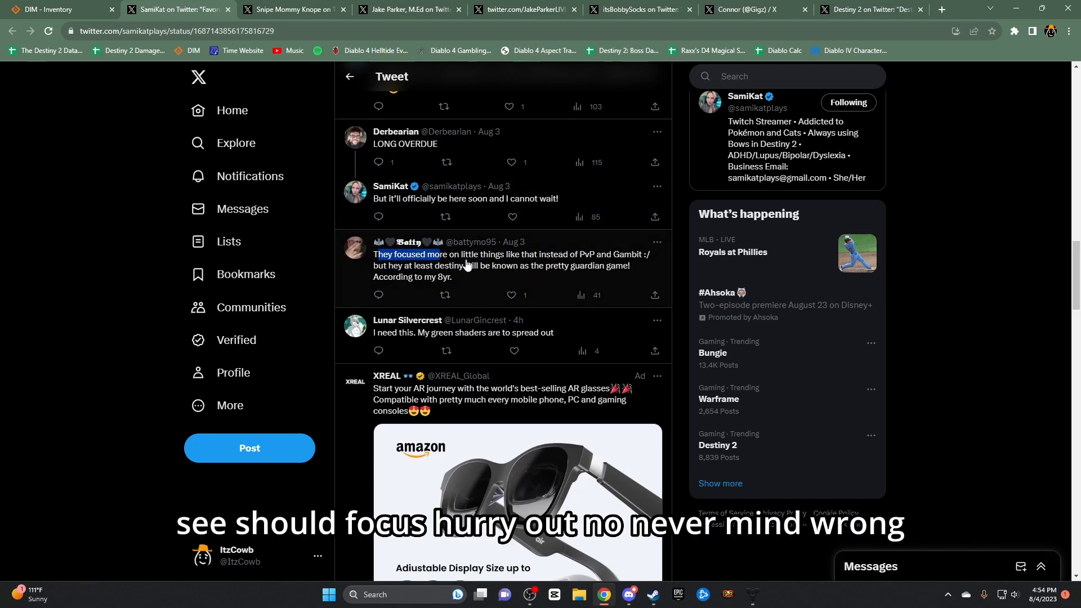
scroll("down", 3)
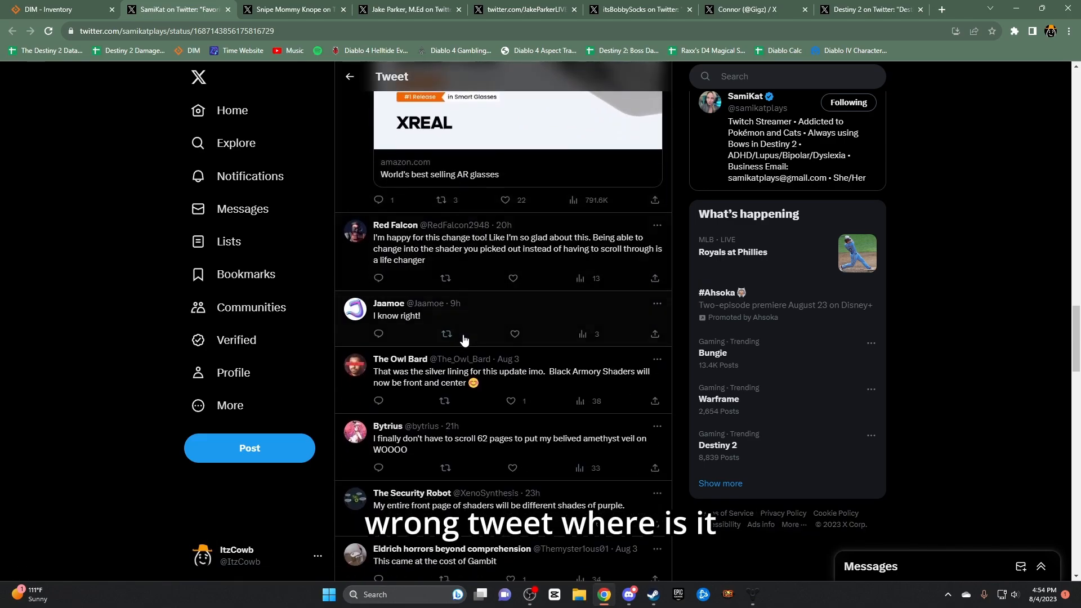
scroll("down", 3)
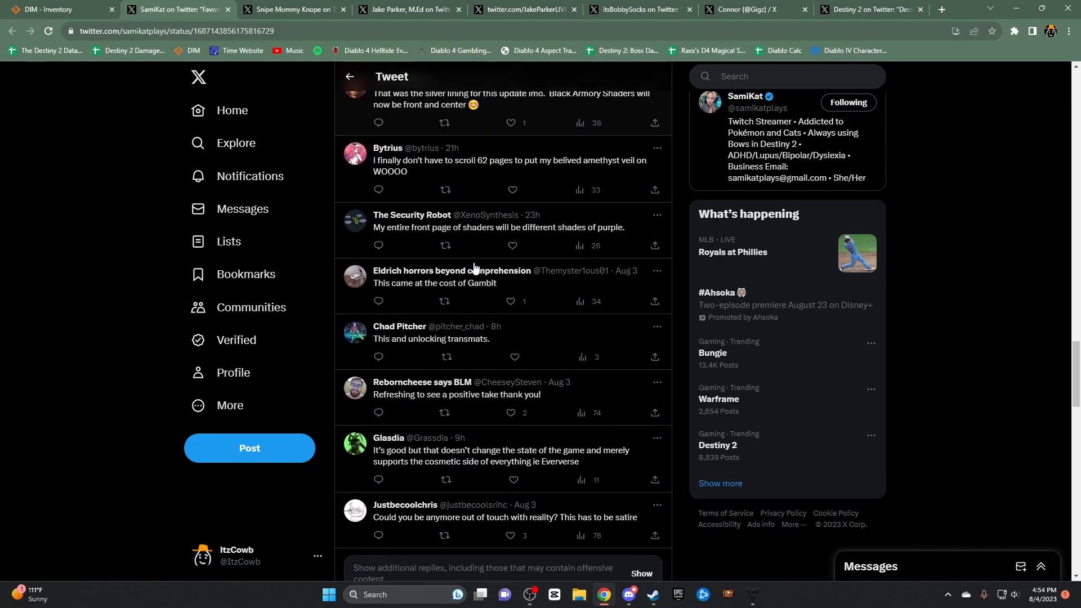
scroll("down", 3)
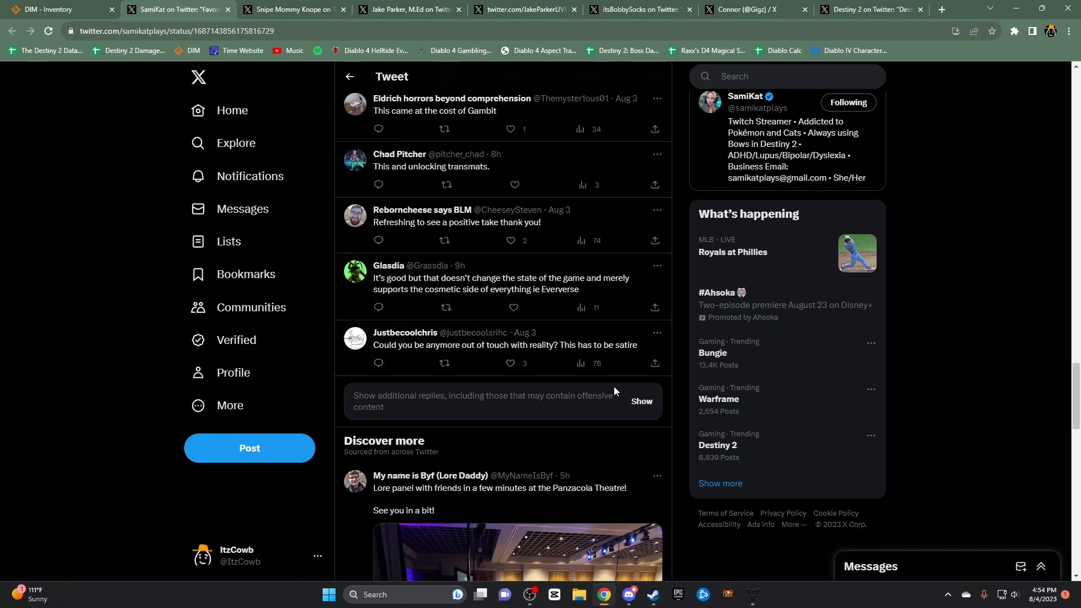
scroll("down", 3)
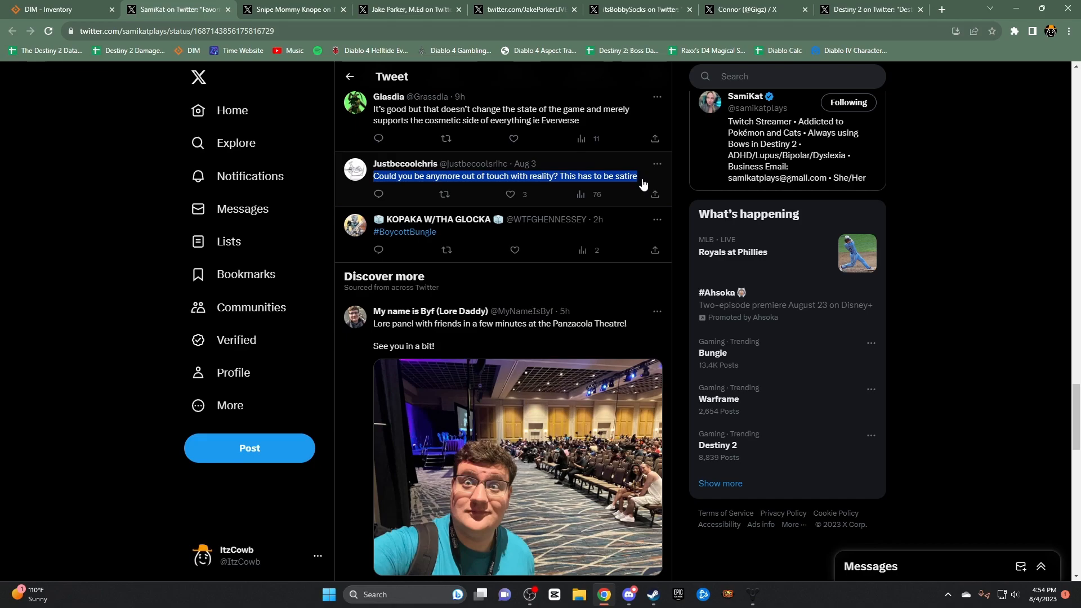
scroll("up", 3)
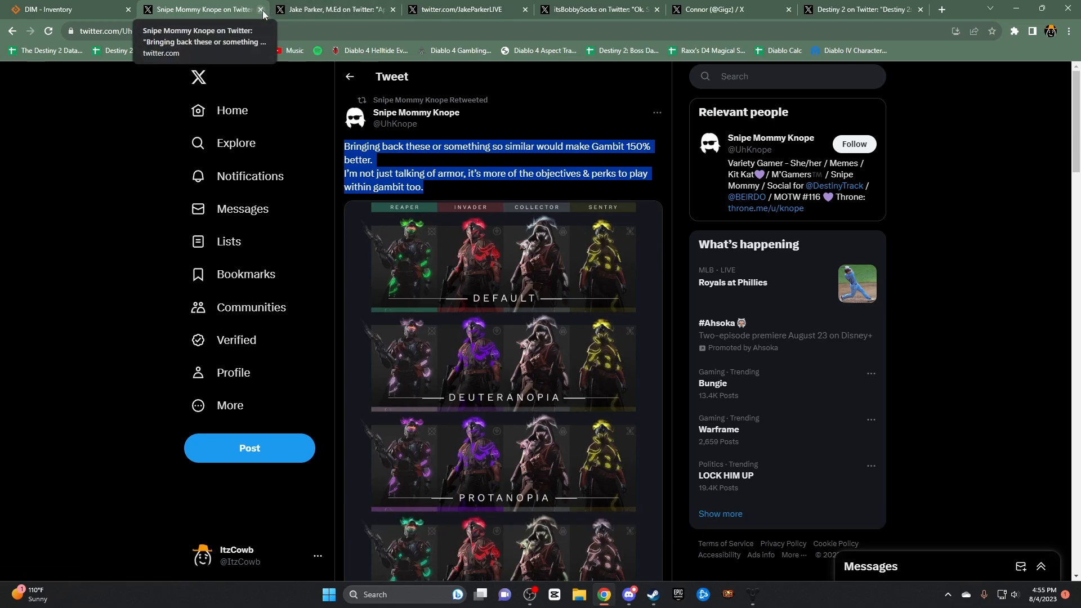
Close the Gambit armour tweet and highlight Jake Parker's 'Game development is hard' tweet
left_click(263, 14)
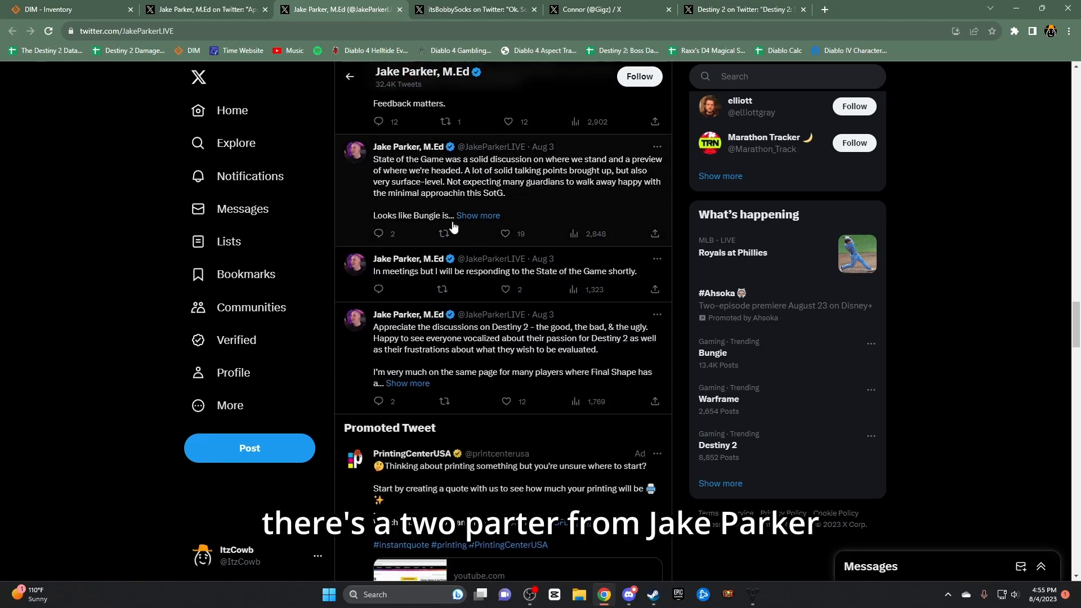
scroll("down", 3)
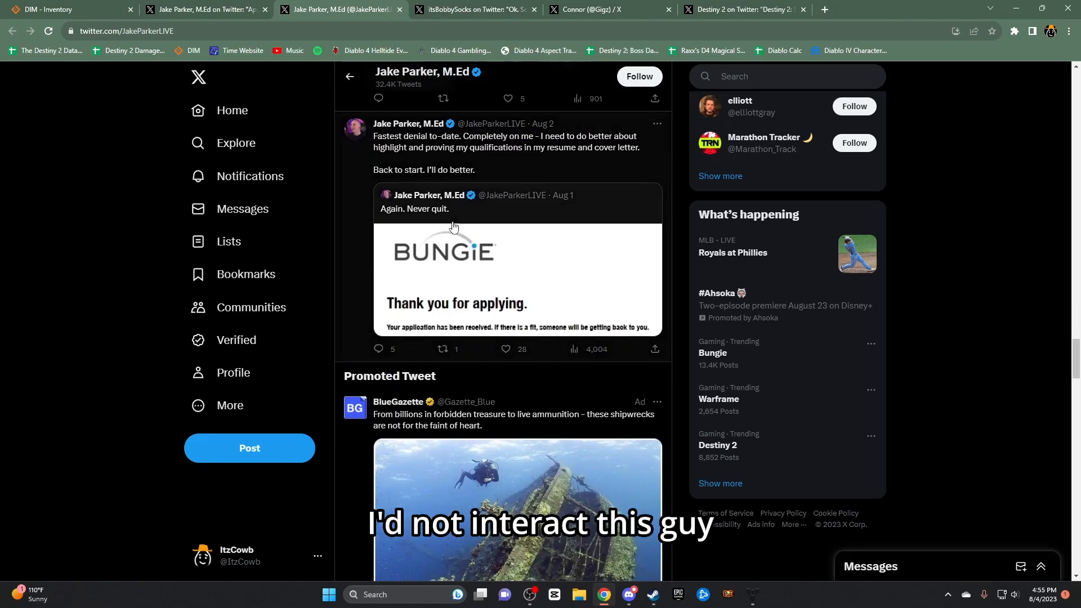
scroll("down", 3)
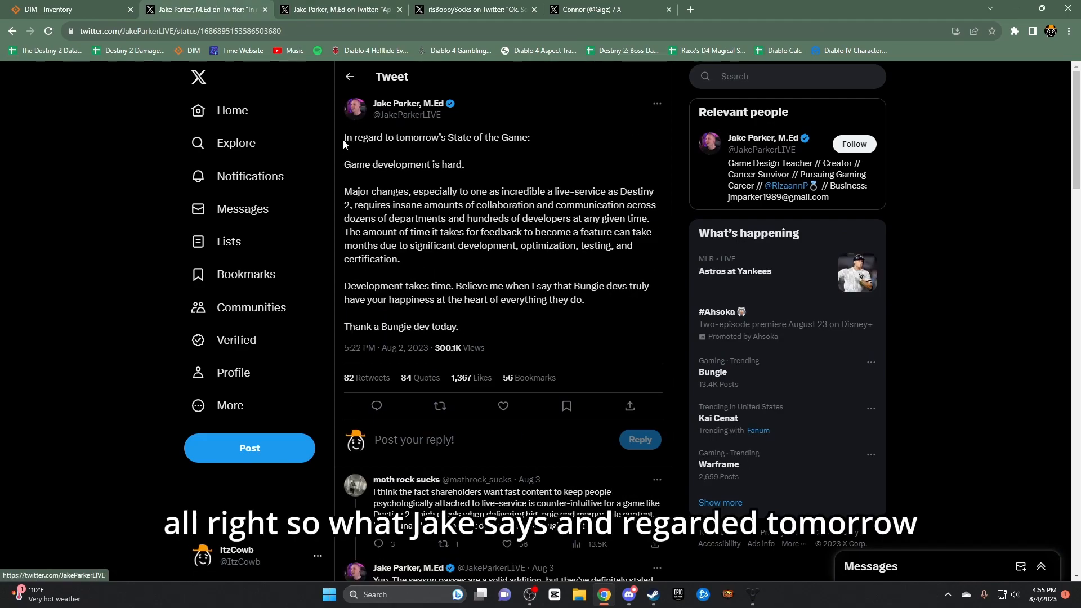
left_click_drag(344, 137, 464, 164)
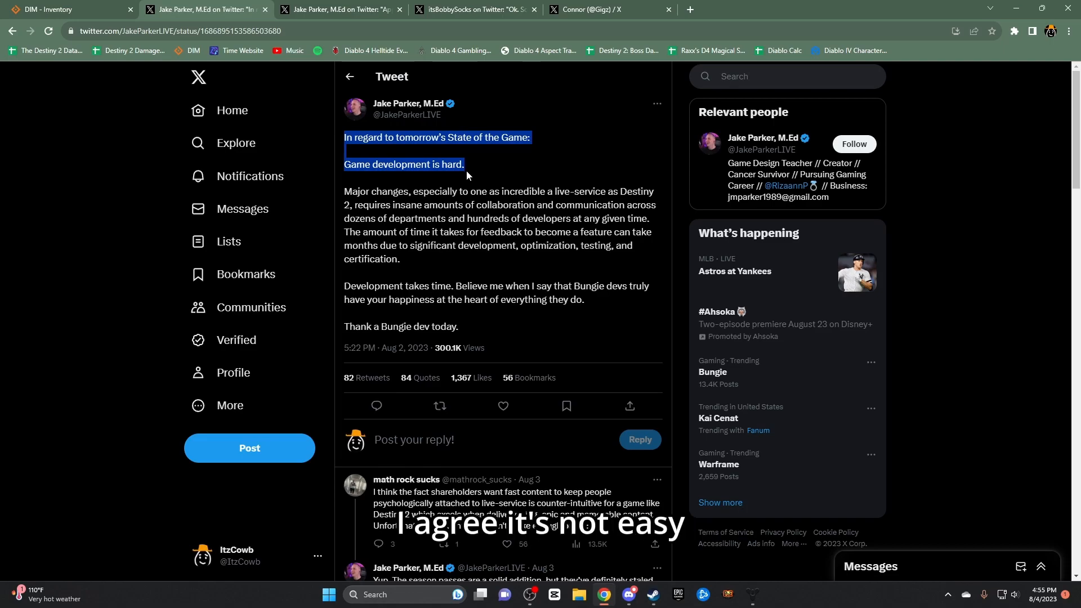
left_click_drag(466, 172, 495, 191)
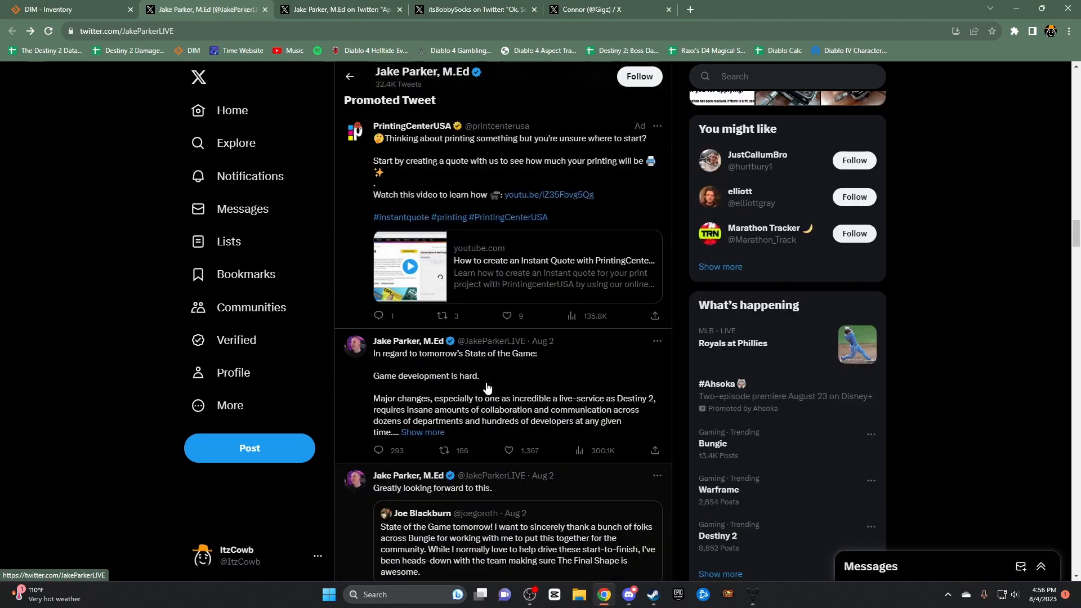
Close the angry-replies collage and highlight the 'Appreciate the discussions' tweet's good, bad and ugly opening
scroll("down", 3)
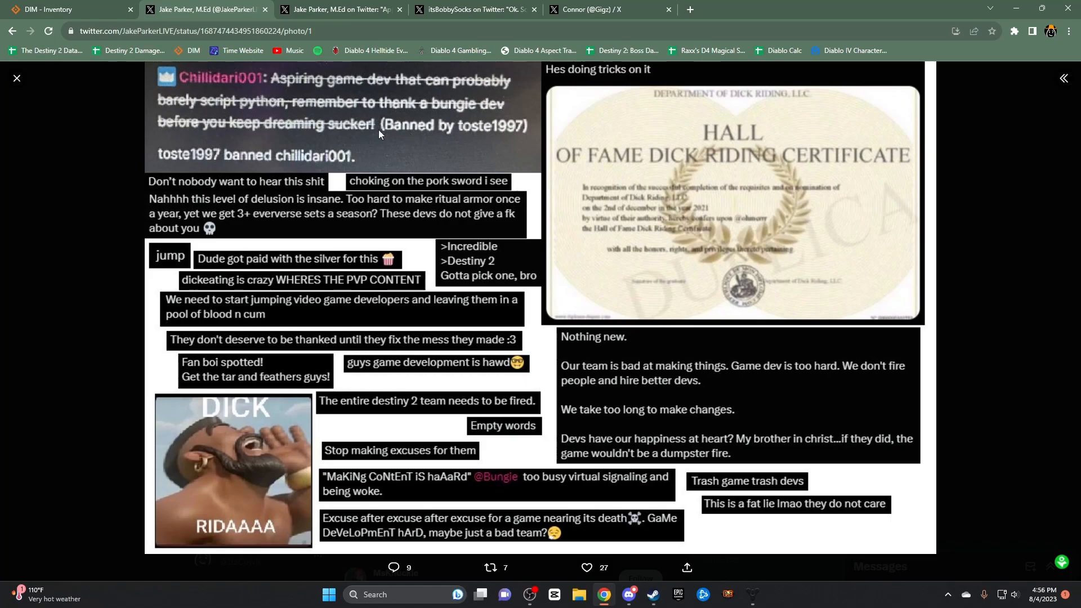
mouse_move(565, 215)
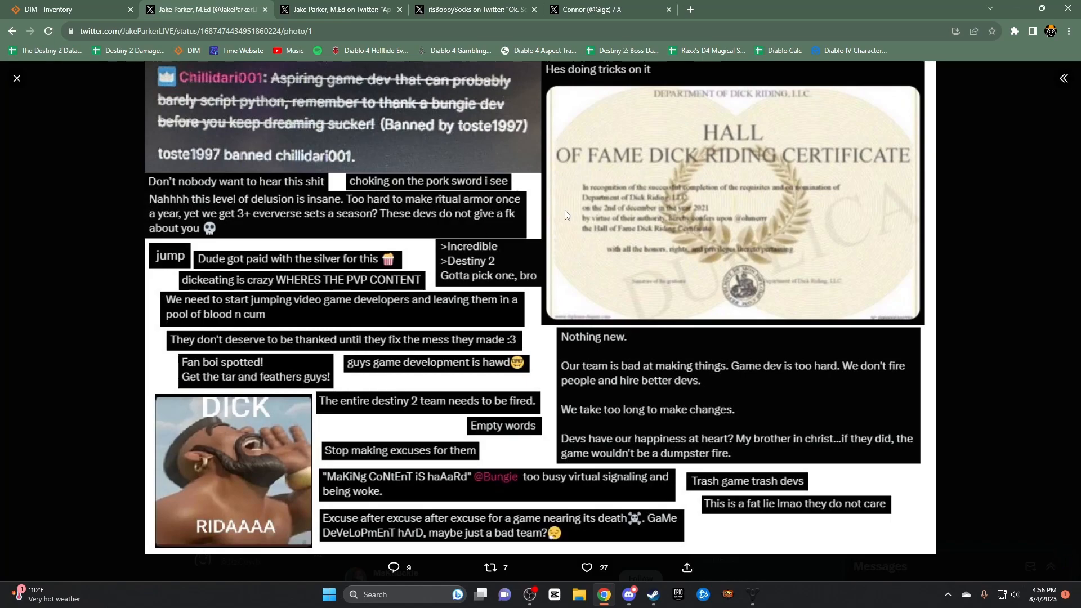
mouse_move(368, 336)
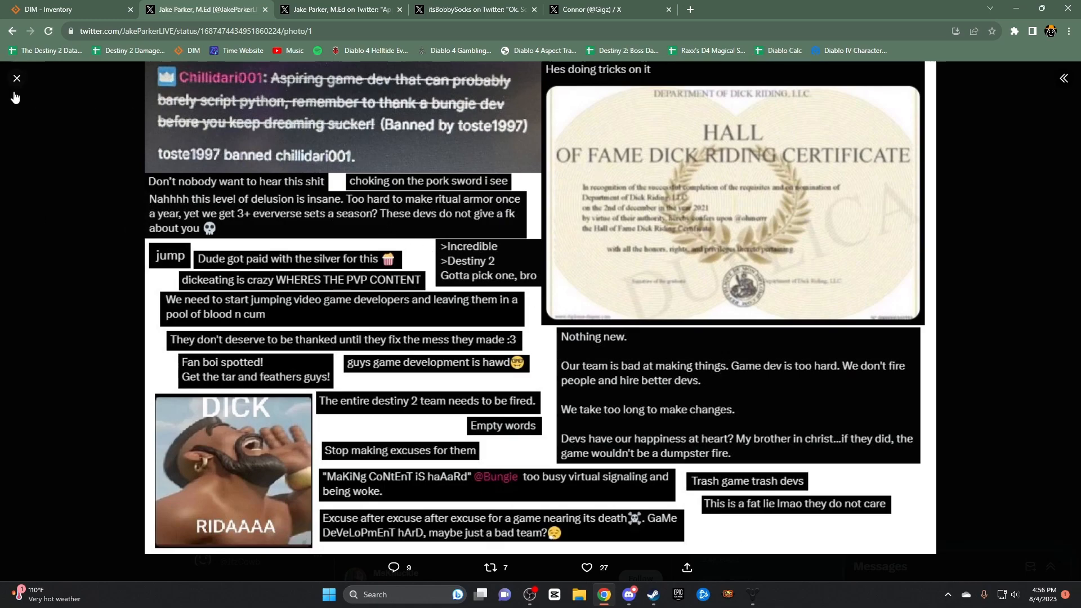
left_click(16, 77)
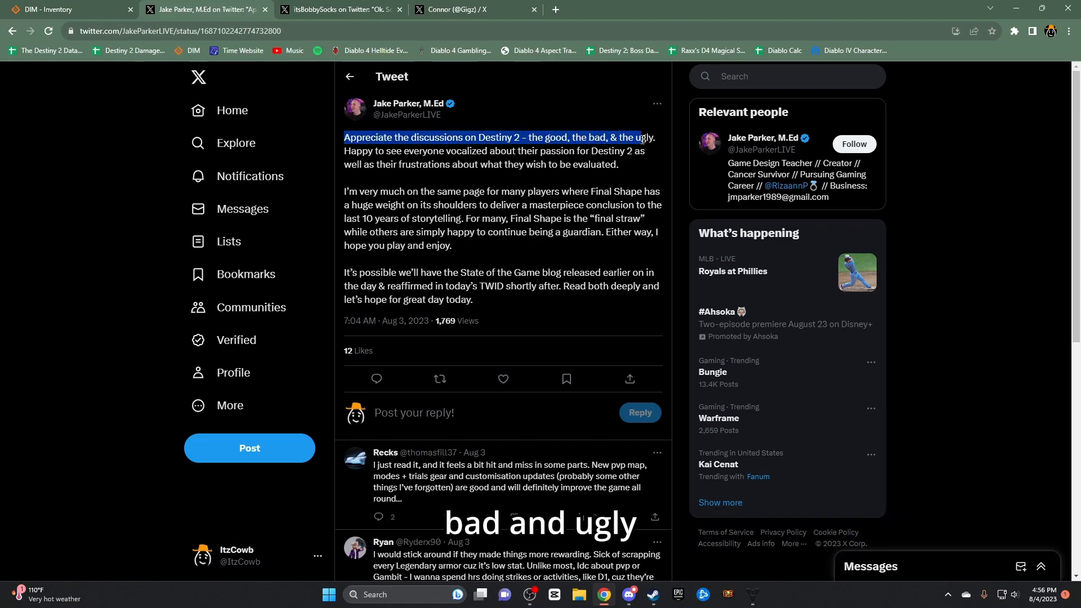
left_click_drag(642, 138, 636, 162)
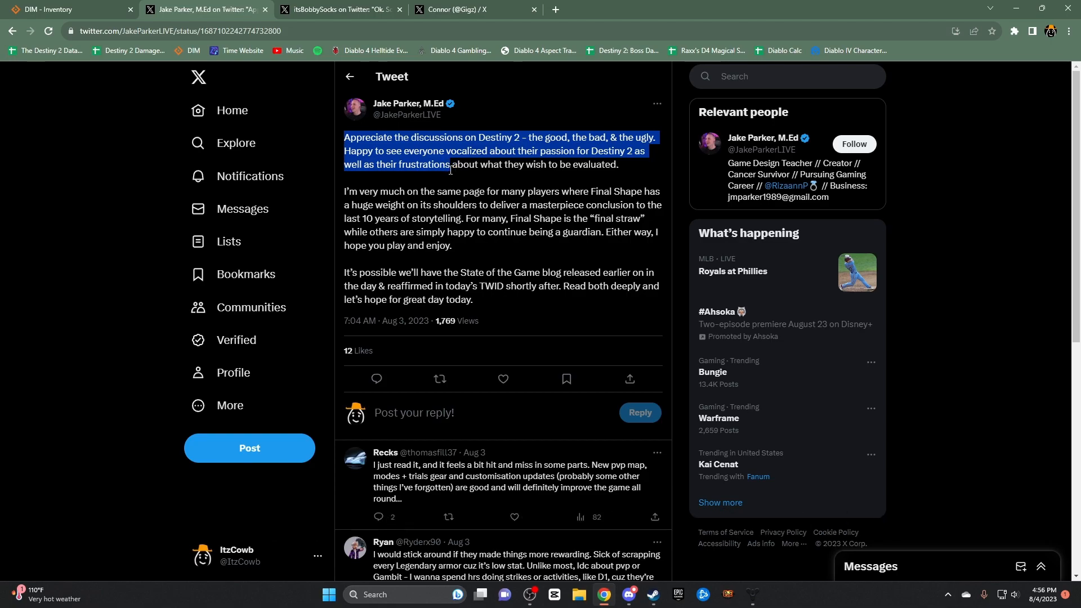
On your profile, view the paid cosmetic image in the ritual-versus-paid armour retweet
left_click(233, 110)
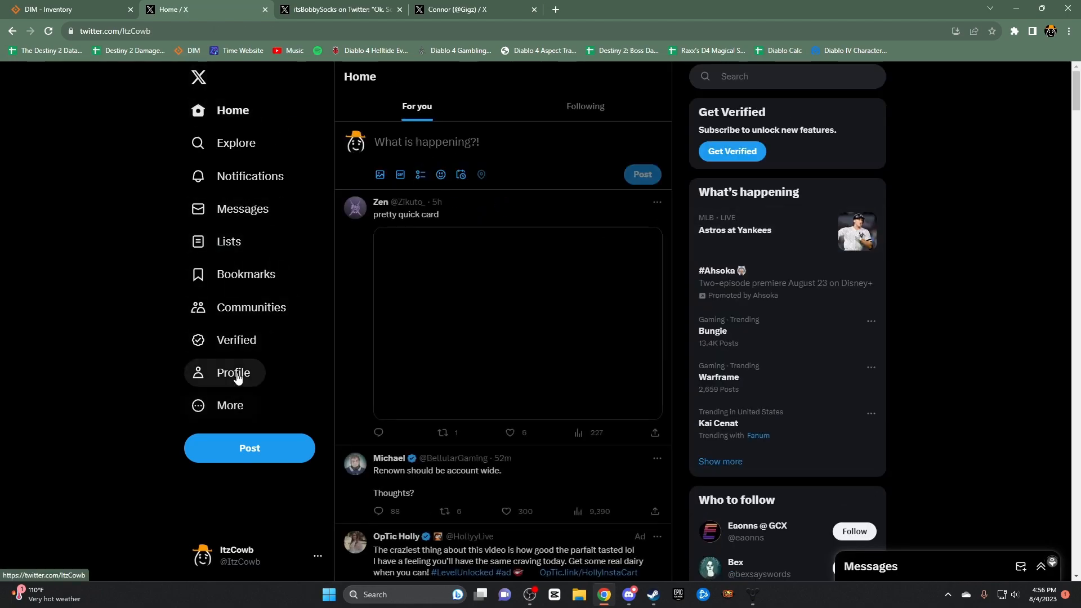
left_click(235, 373)
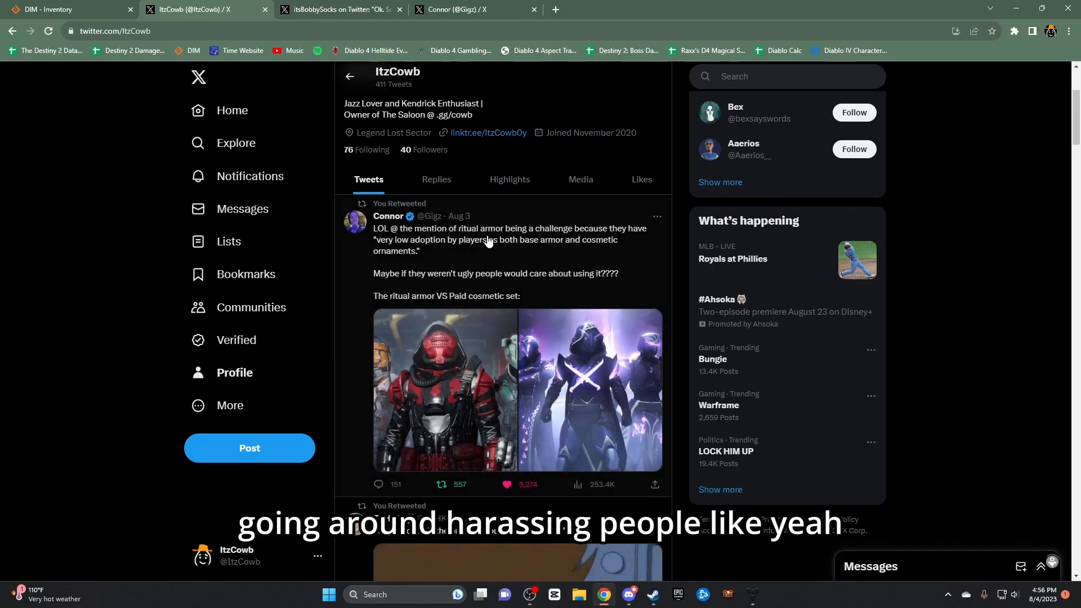
scroll("down", 3)
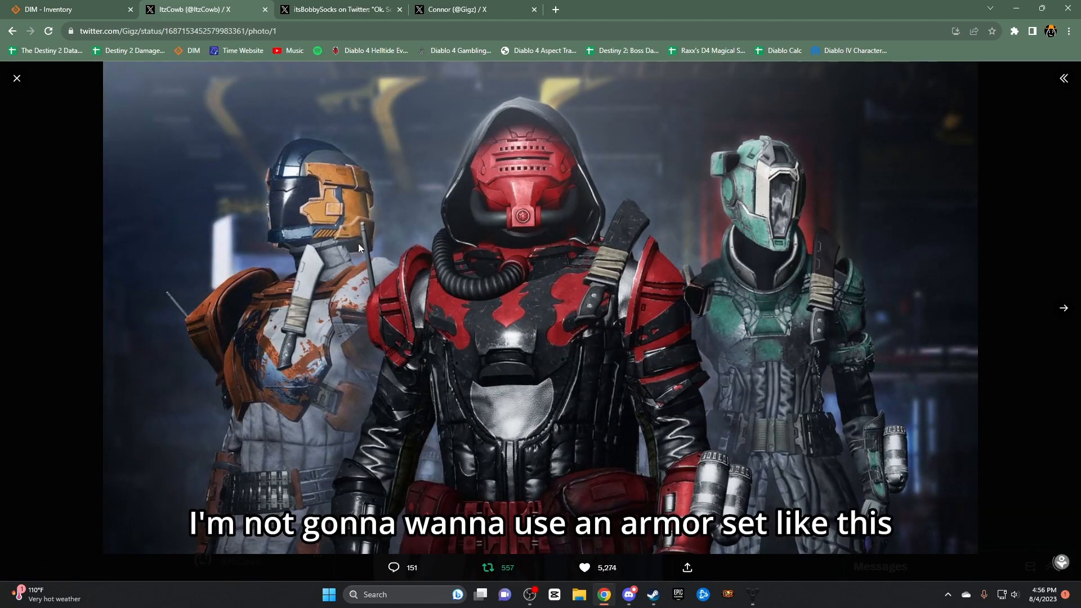
left_click(1064, 308)
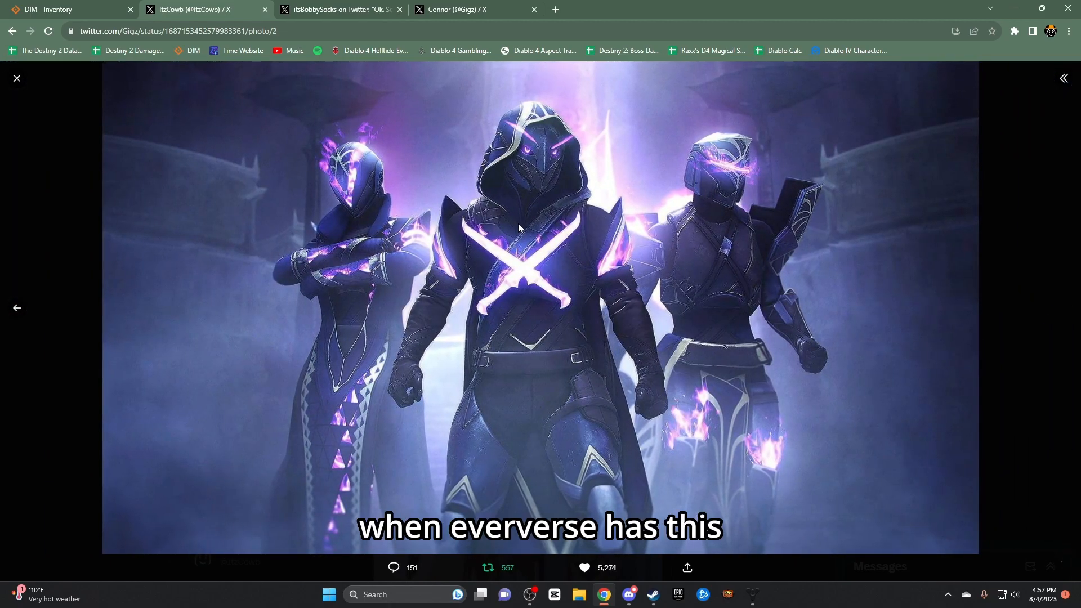
left_click(17, 78)
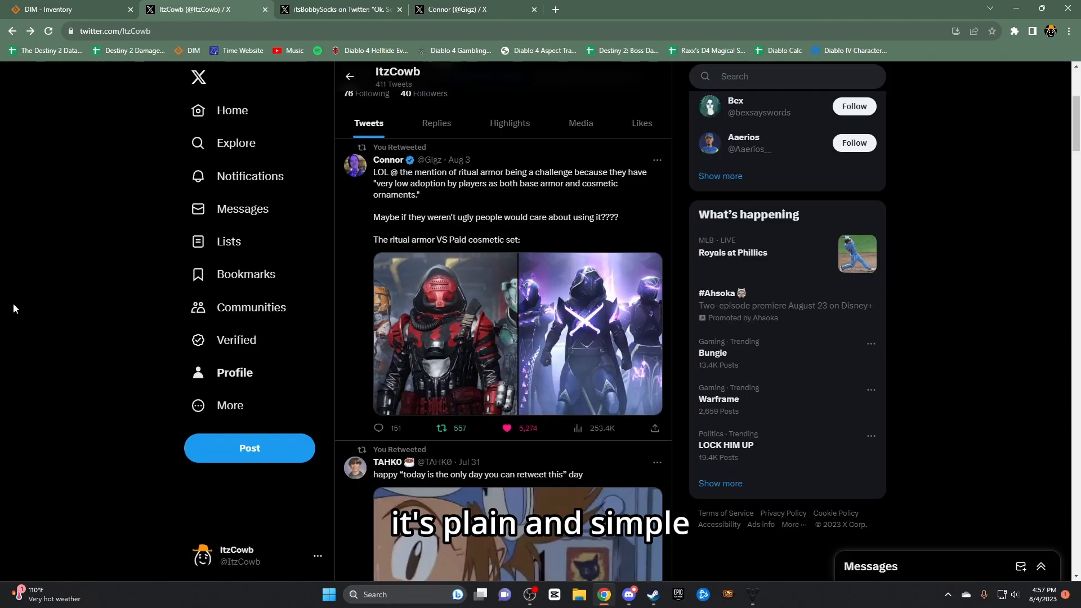
Return to the home feed and close Twitter to reach the DIM inventory
scroll("down", 3)
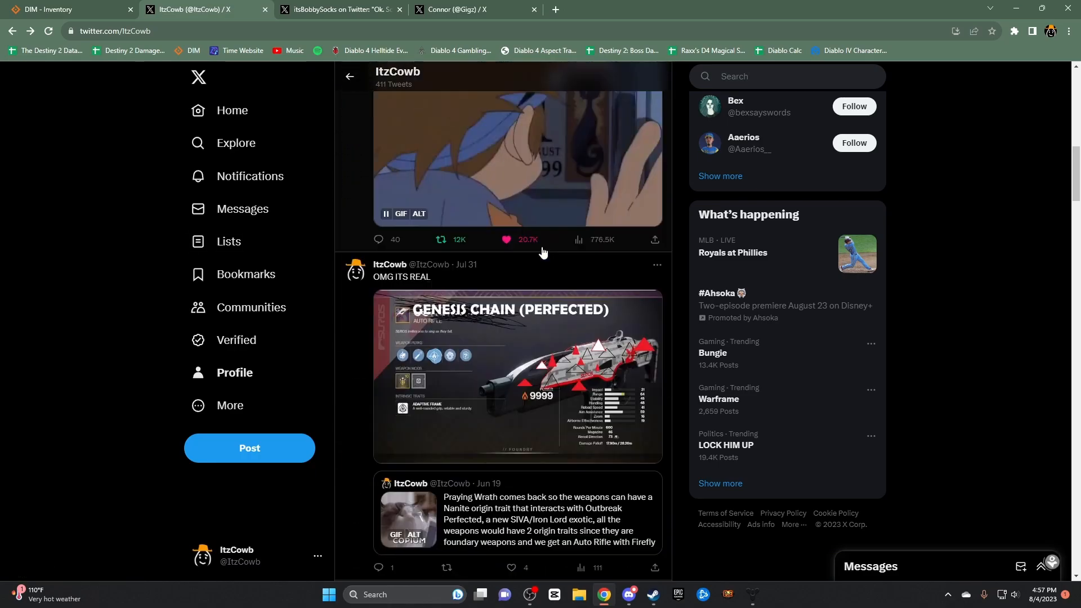
scroll("up", 3)
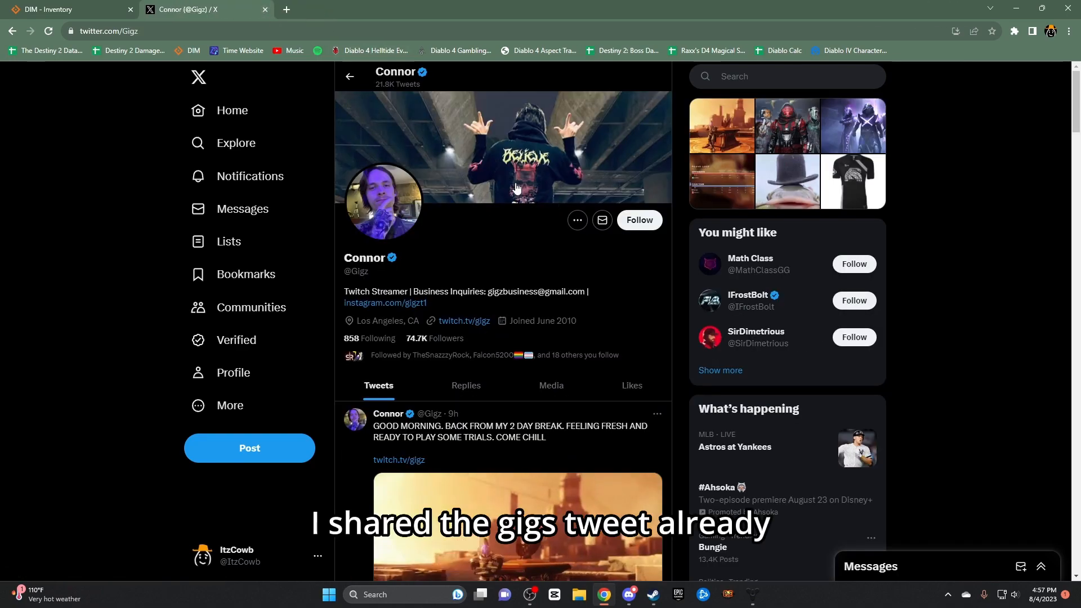
left_click(232, 110)
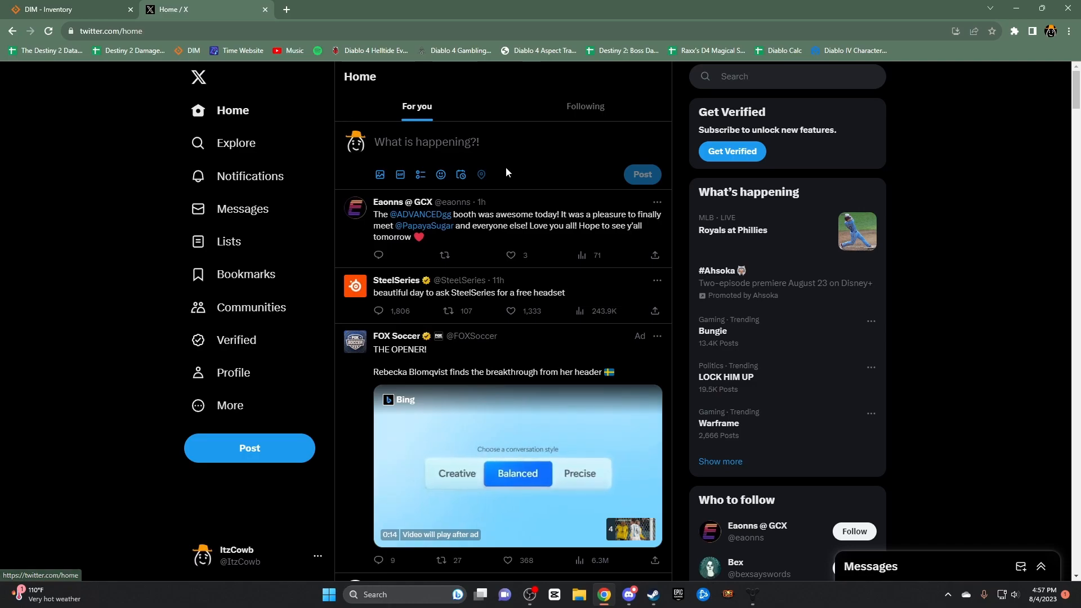
left_click(62, 9)
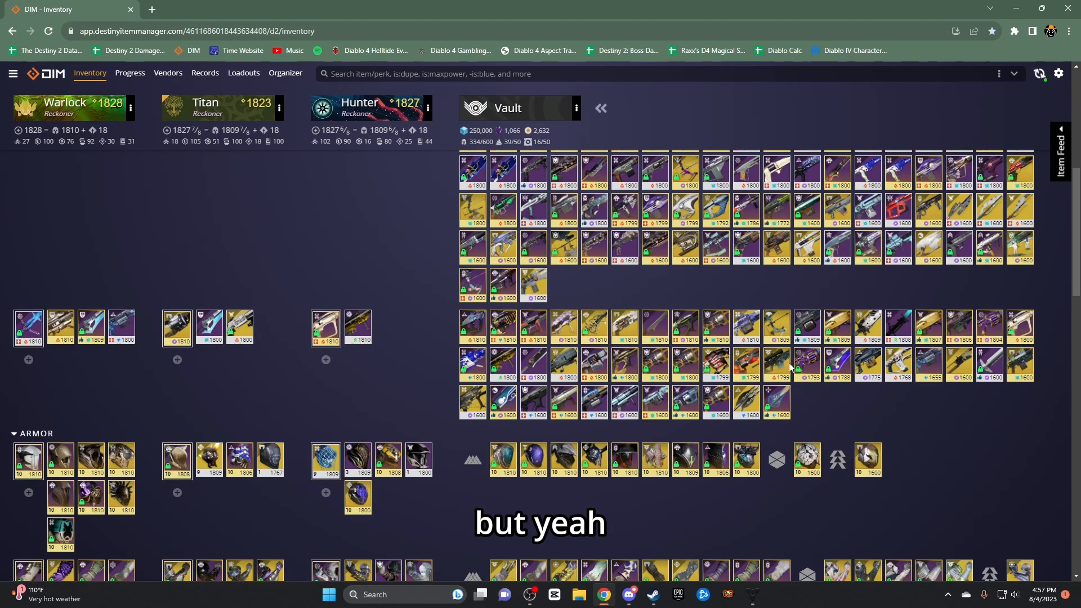